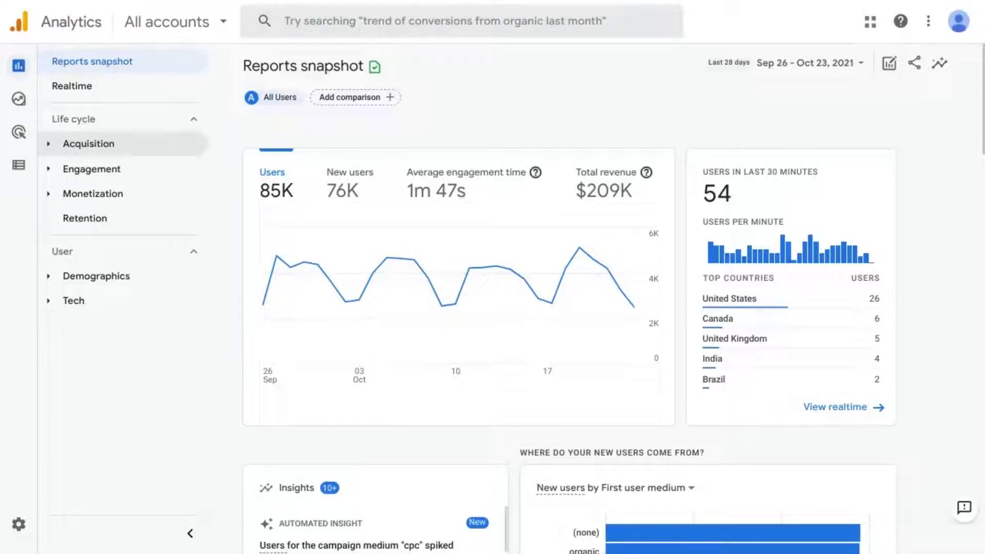
mouse_move(719, 255)
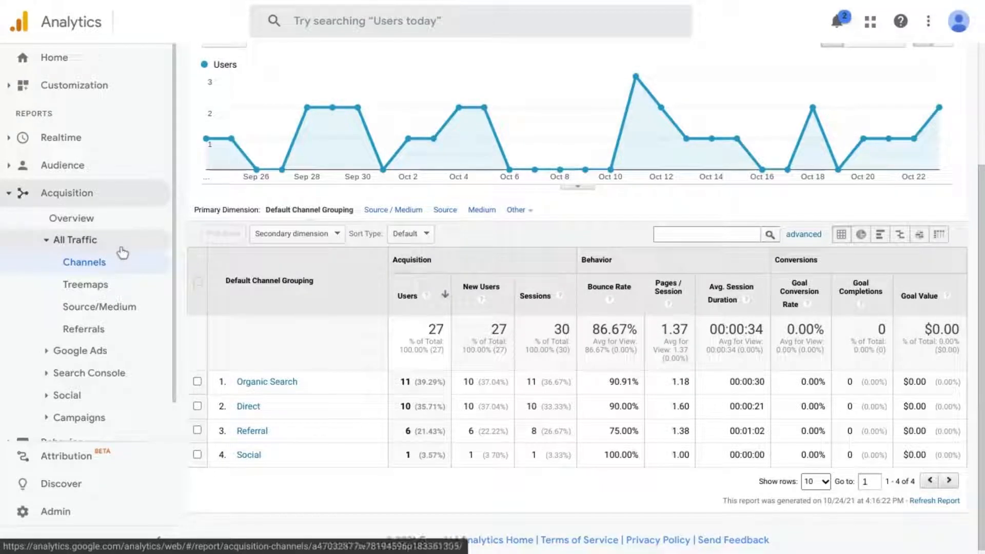
mouse_move(104, 266)
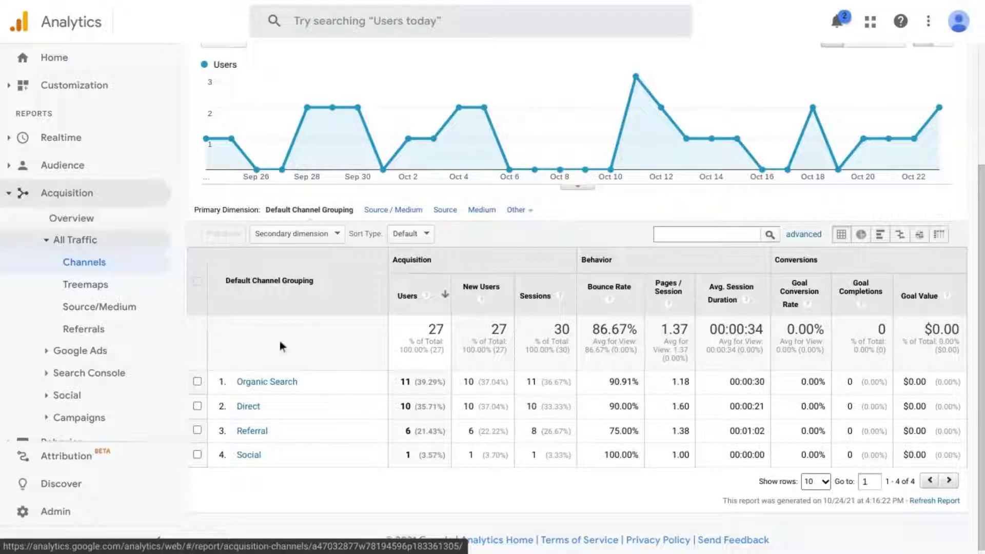
mouse_move(248, 454)
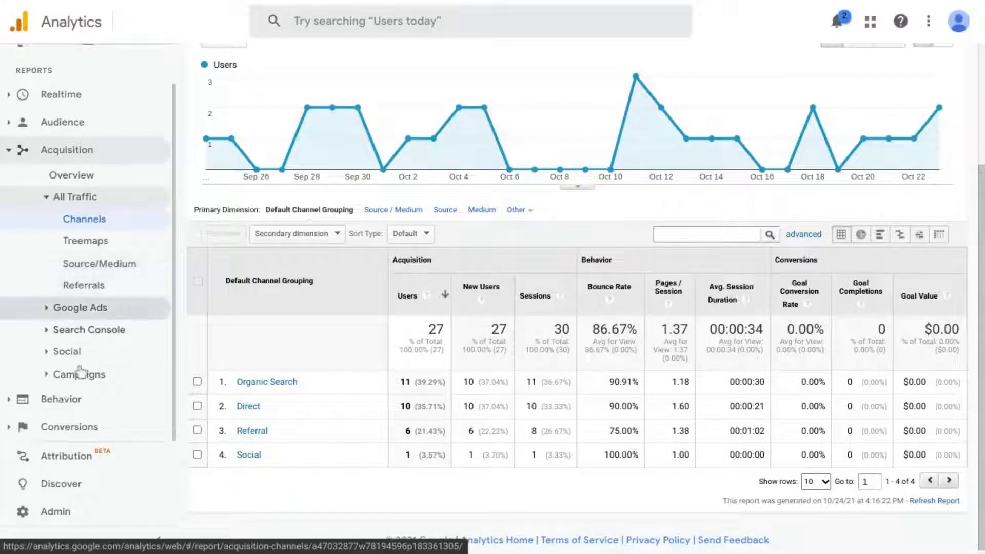
- Open the Social > Overview report showing sessions via social referral and Facebook
left_click(65, 351)
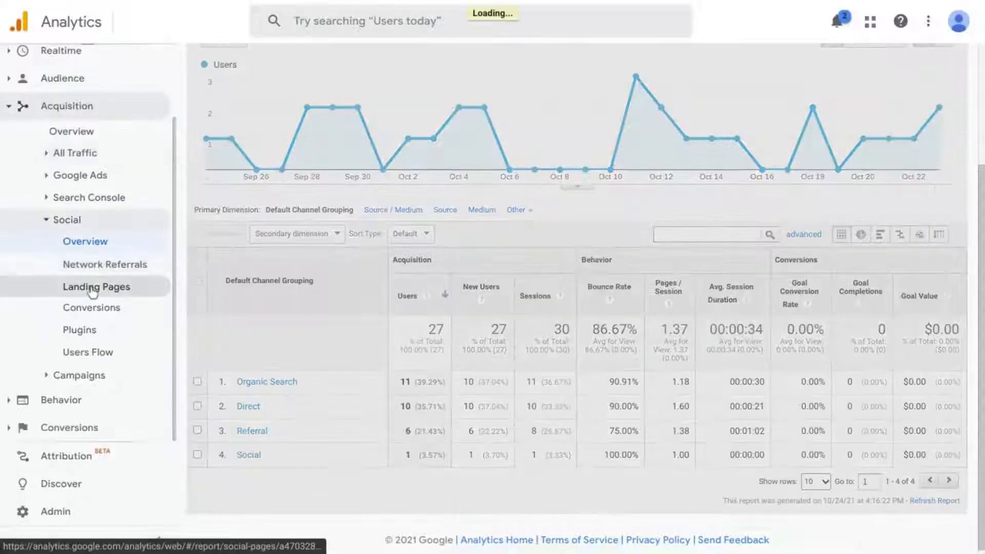
left_click(85, 241)
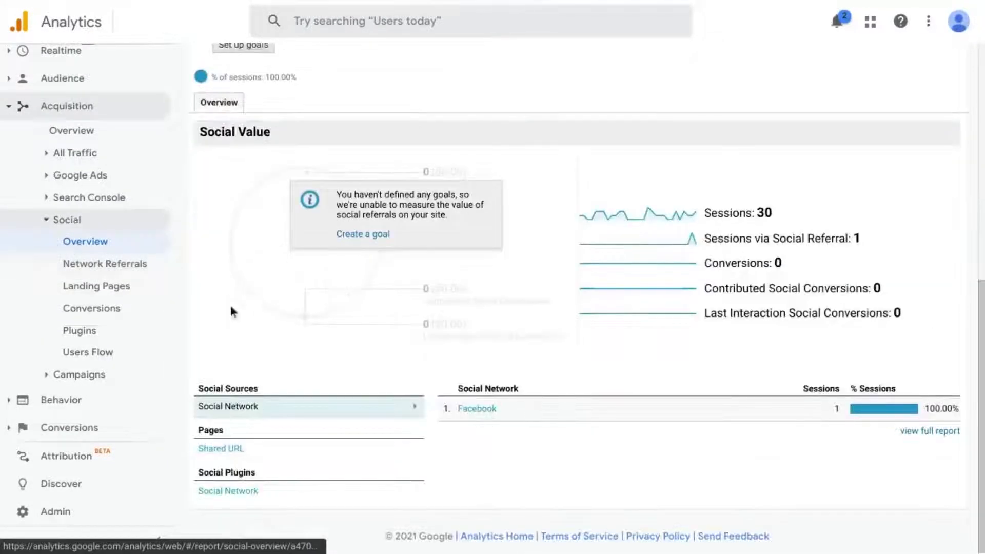
left_click(105, 263)
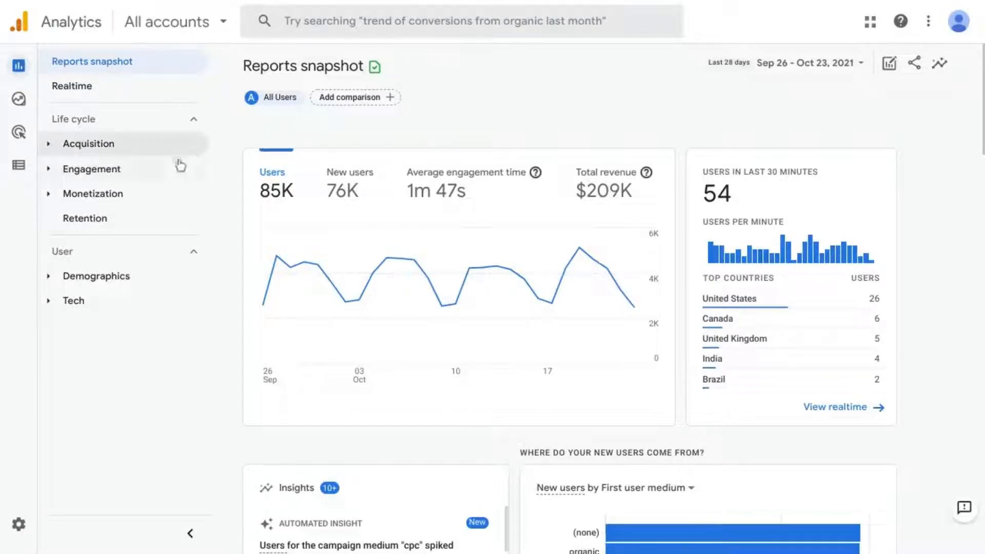
mouse_move(52, 151)
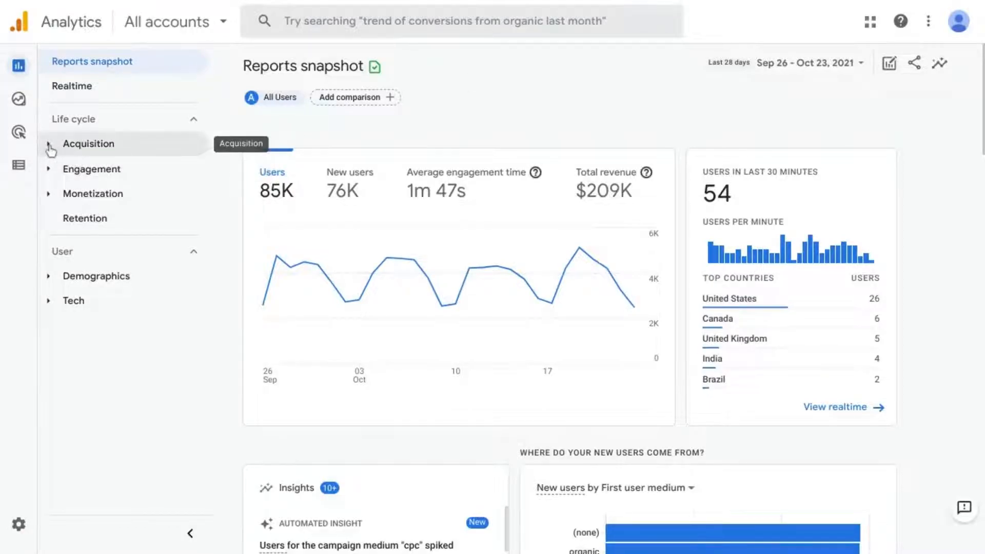
- Open the Traffic acquisition report and list 50 rows per page
left_click(88, 144)
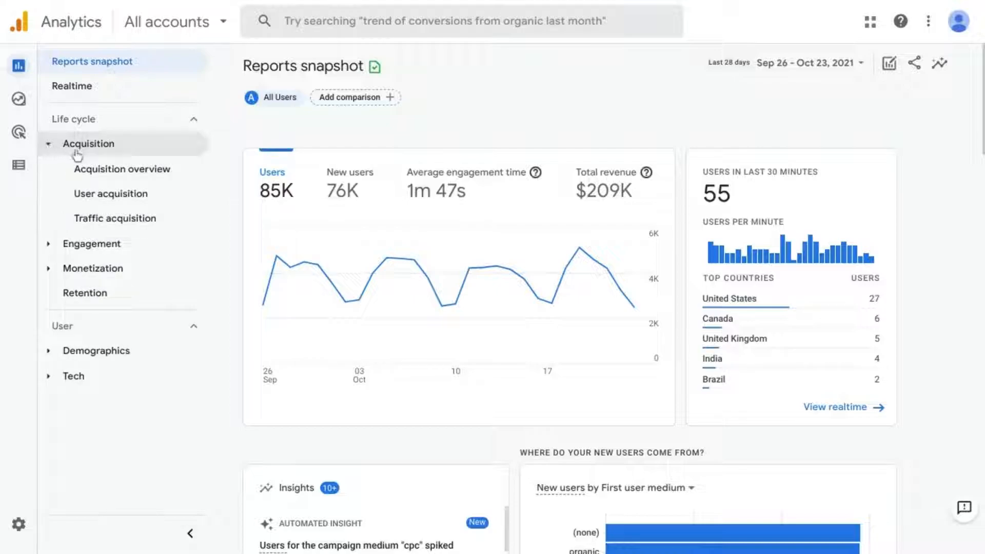
mouse_move(115, 218)
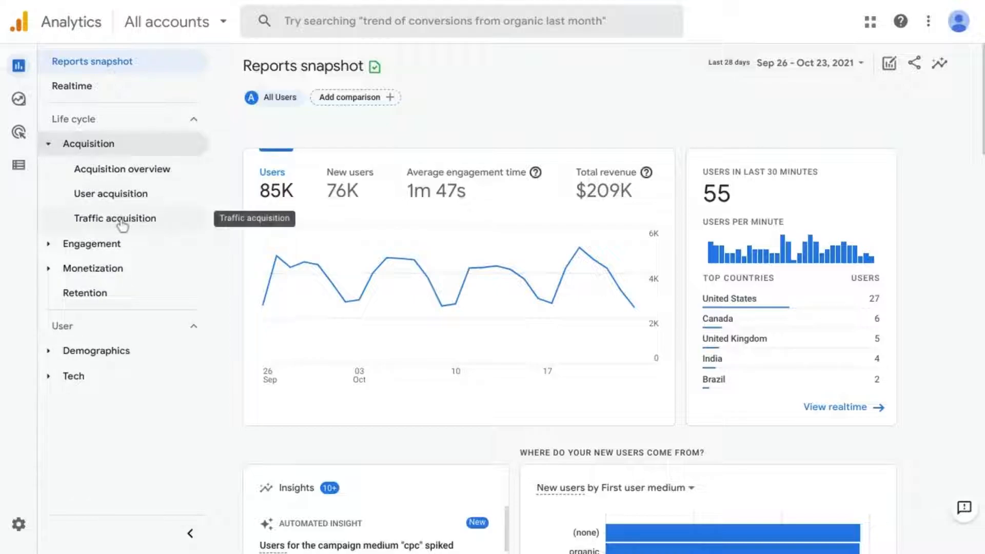
left_click(114, 218)
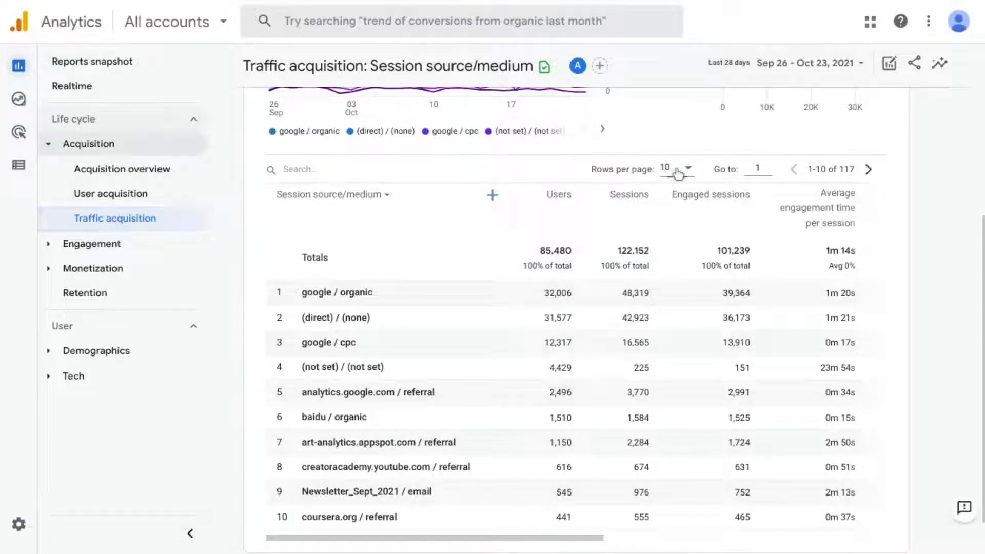
left_click(675, 169)
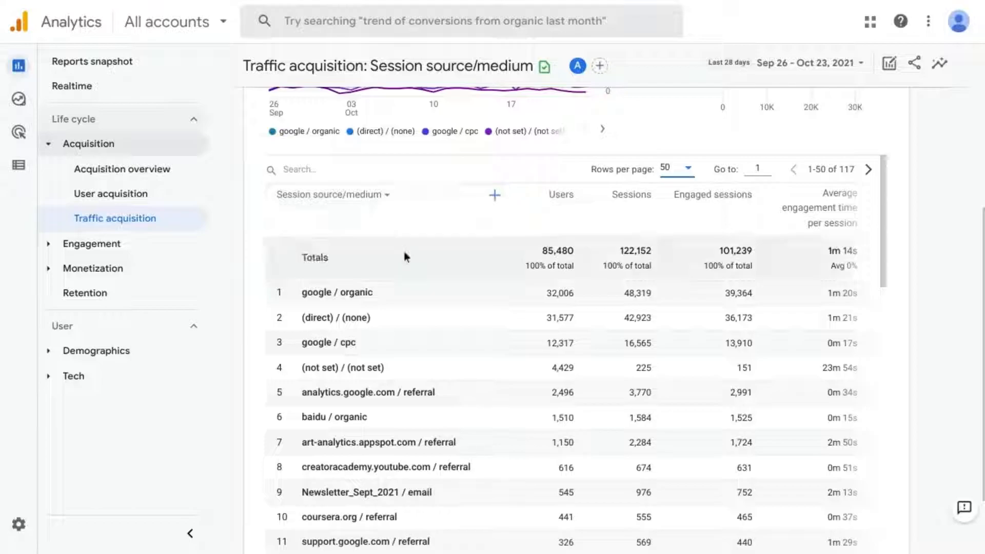
mouse_move(502, 274)
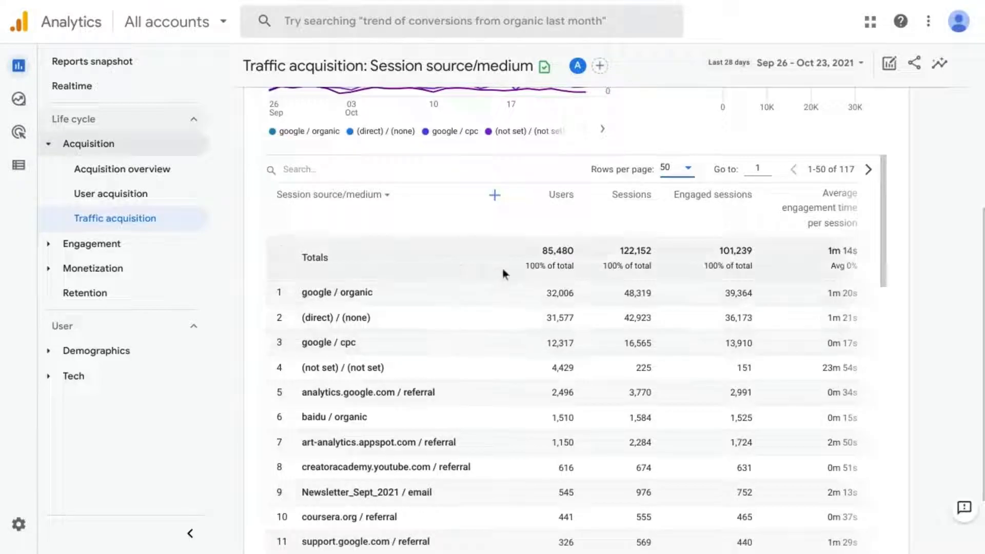
mouse_move(680, 194)
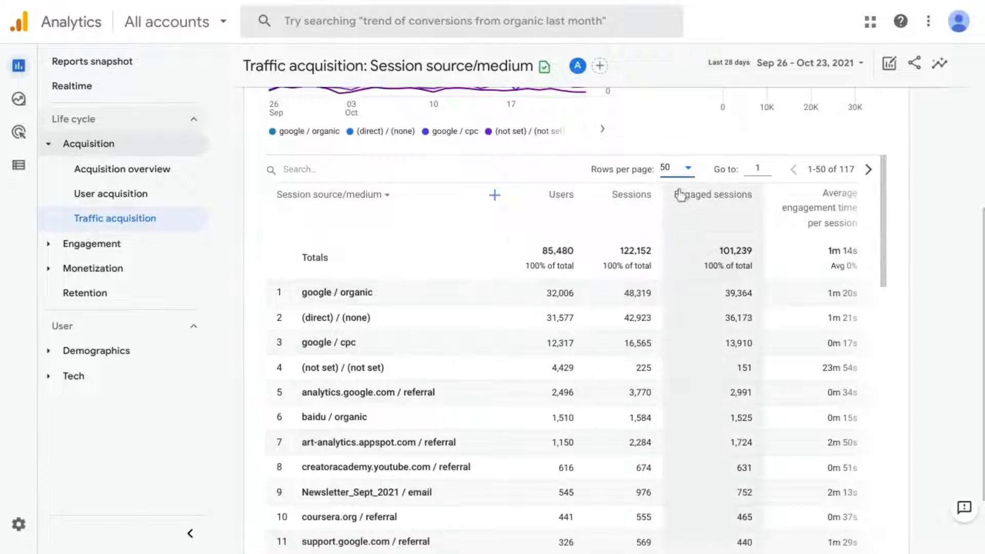
scroll("down", 3)
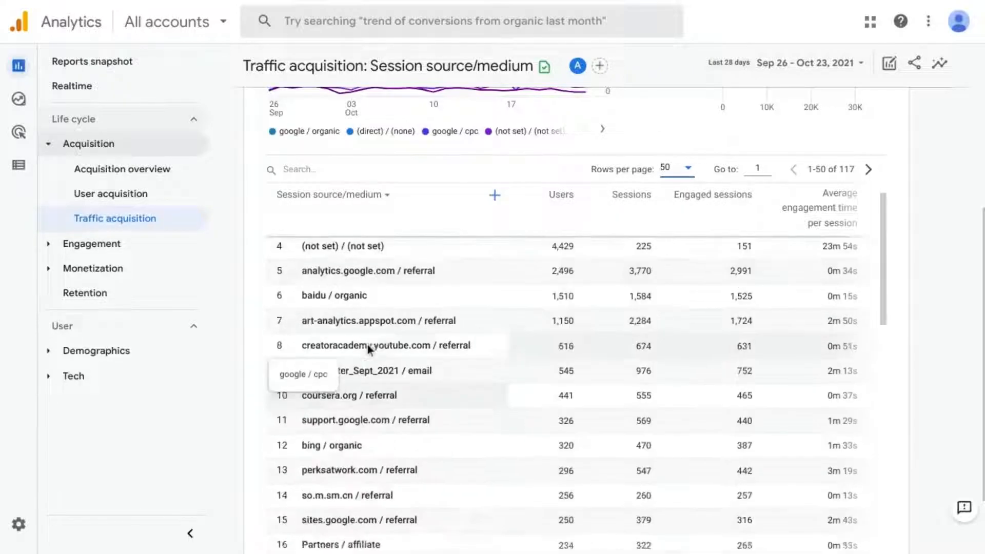
scroll("down", 3)
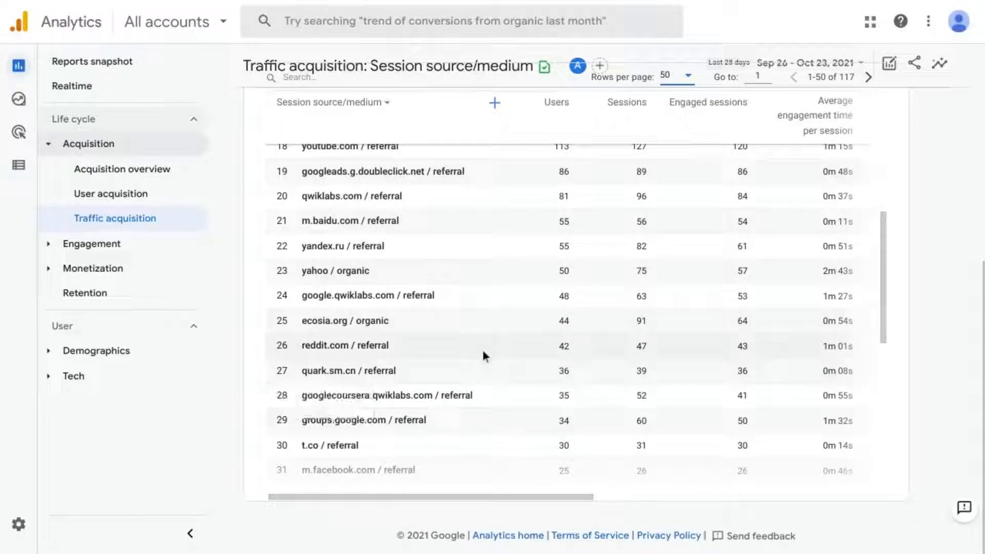
mouse_move(383, 294)
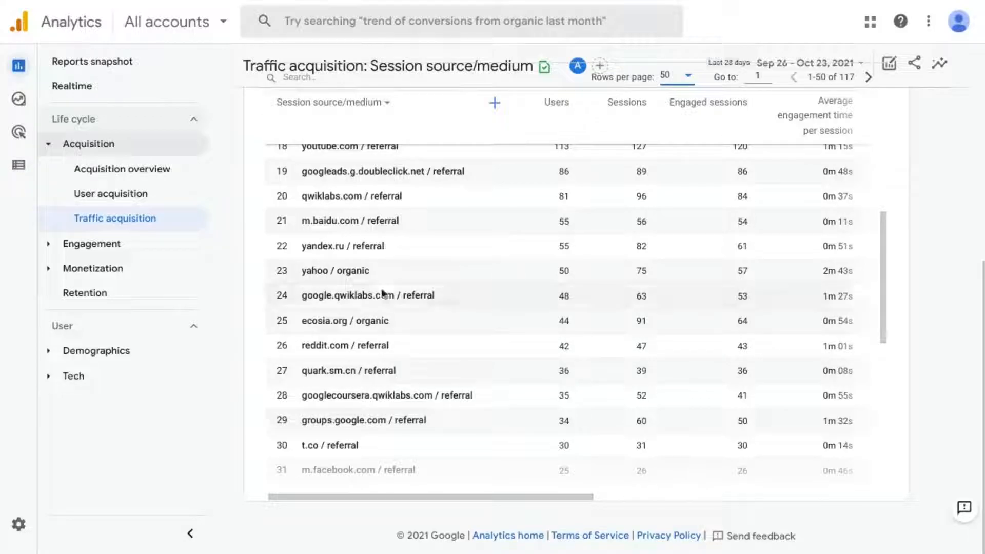
scroll("down", 3)
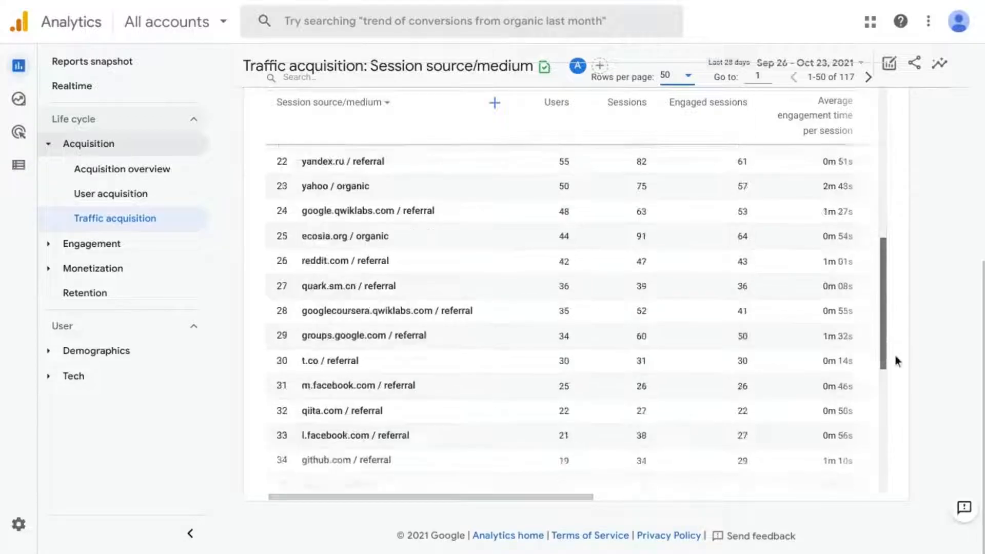
scroll("down", 3)
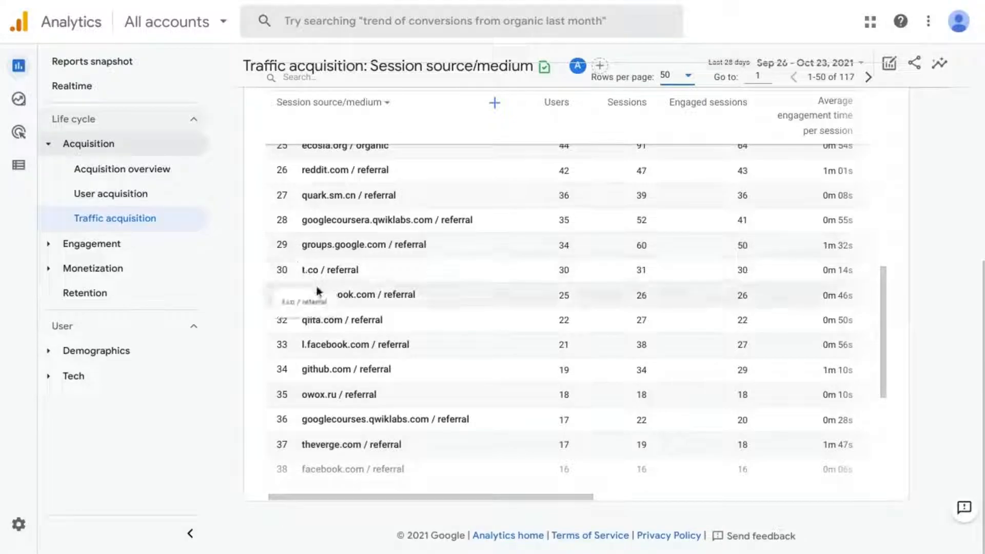
mouse_move(341, 294)
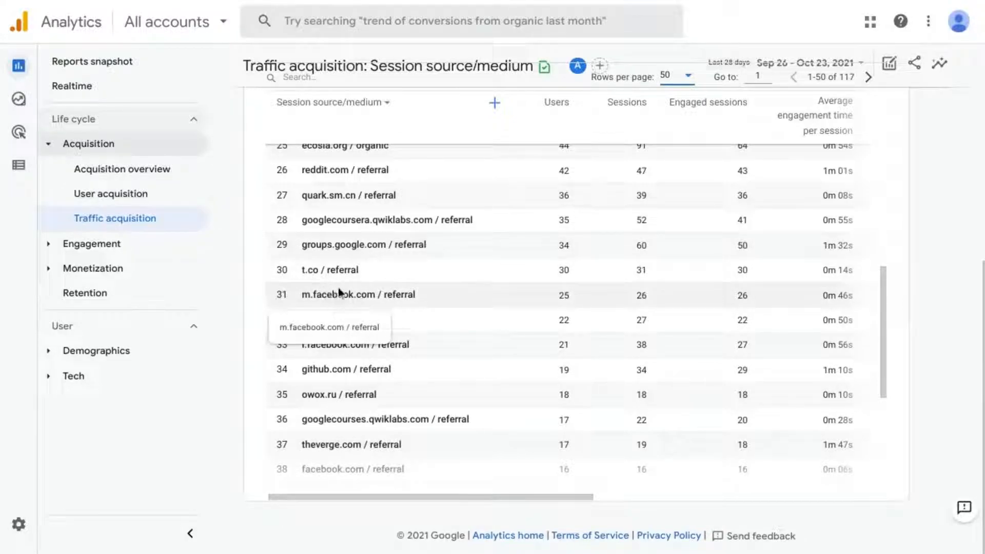
mouse_move(314, 275)
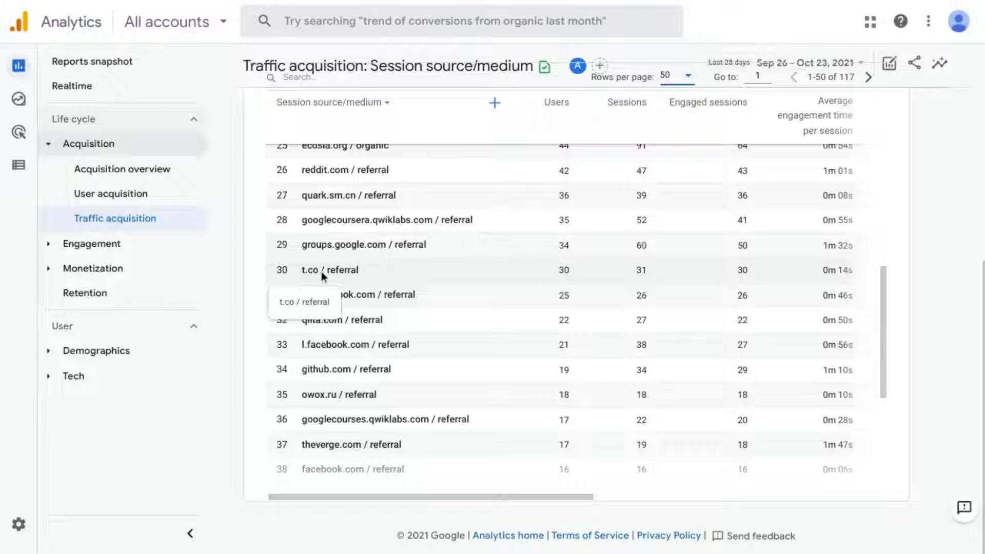
mouse_move(320, 302)
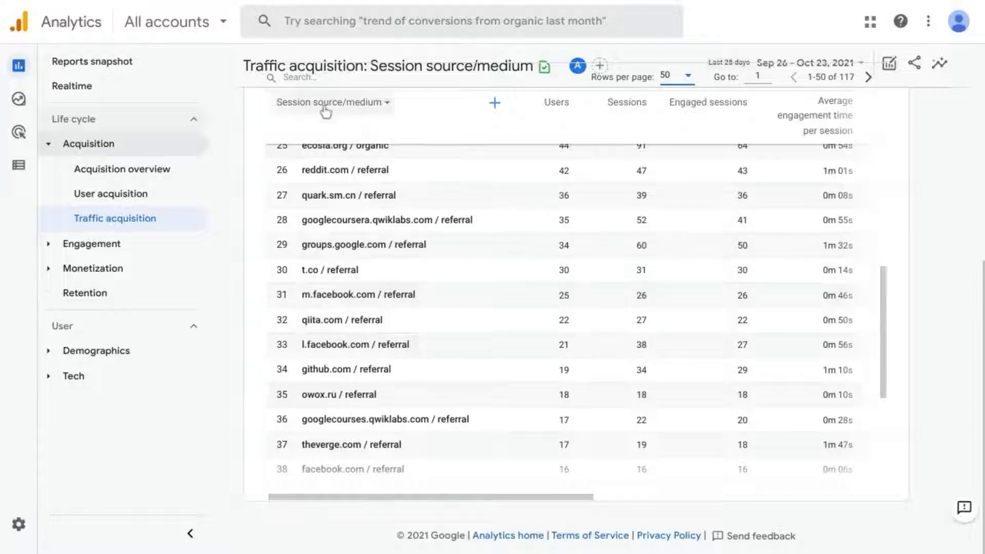
mouse_move(412, 289)
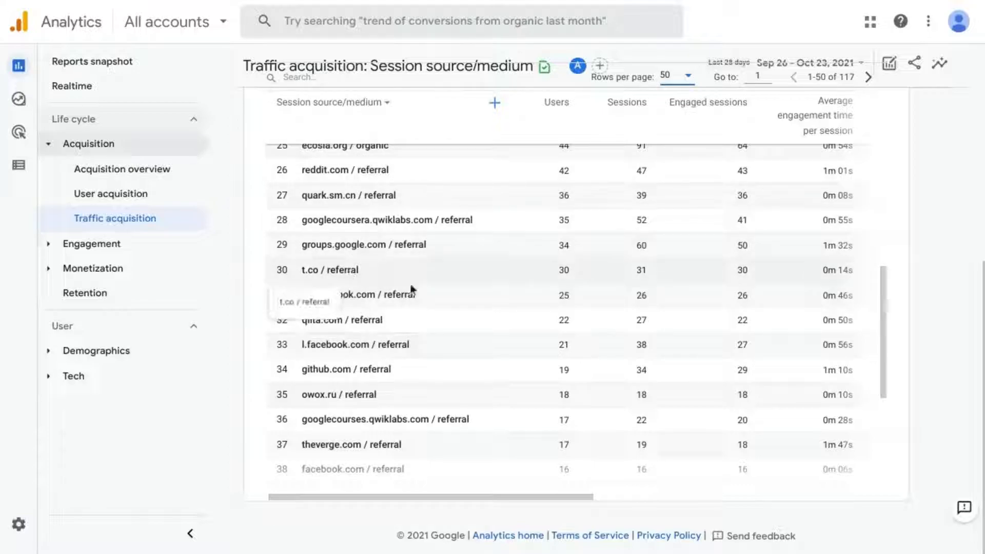
mouse_move(421, 325)
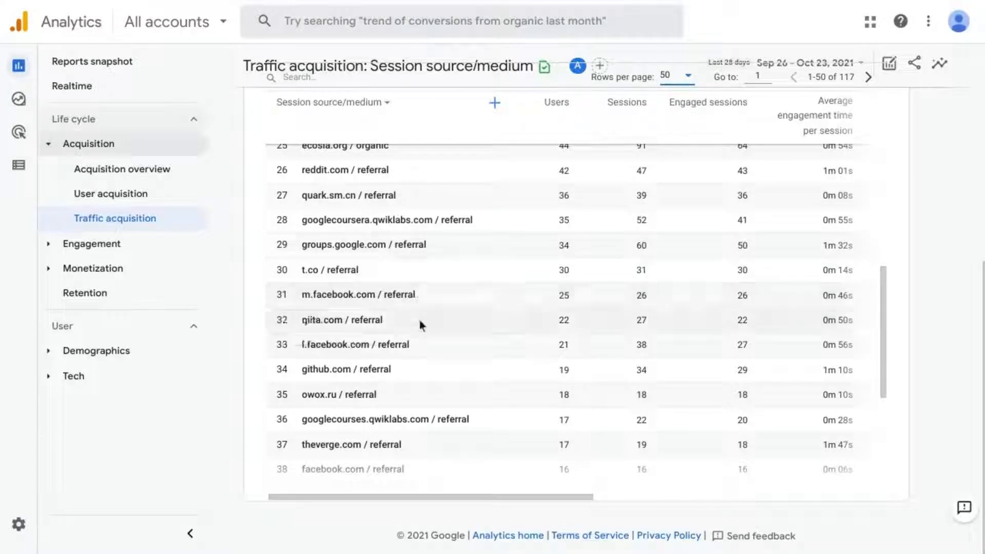
mouse_move(886, 343)
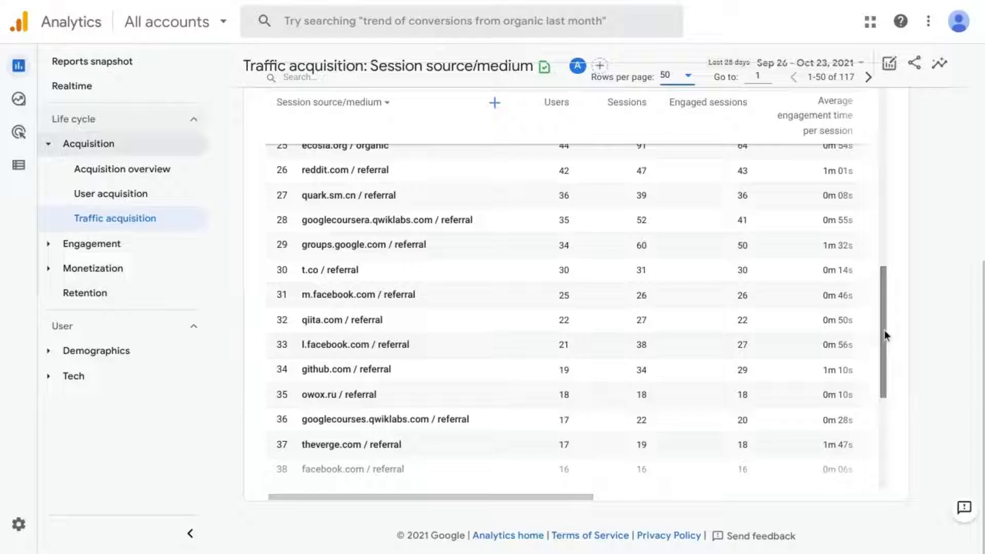
scroll("up", 3)
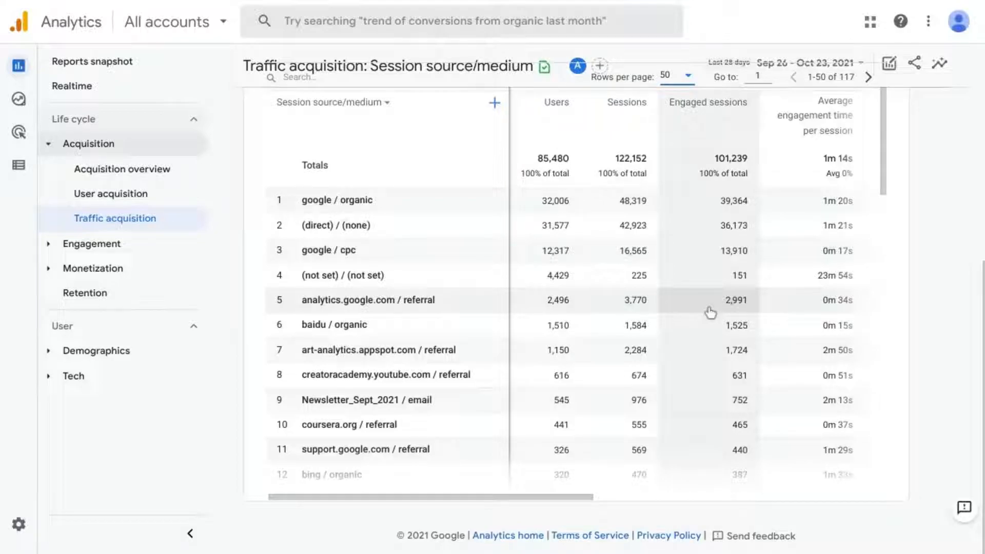
mouse_move(107, 129)
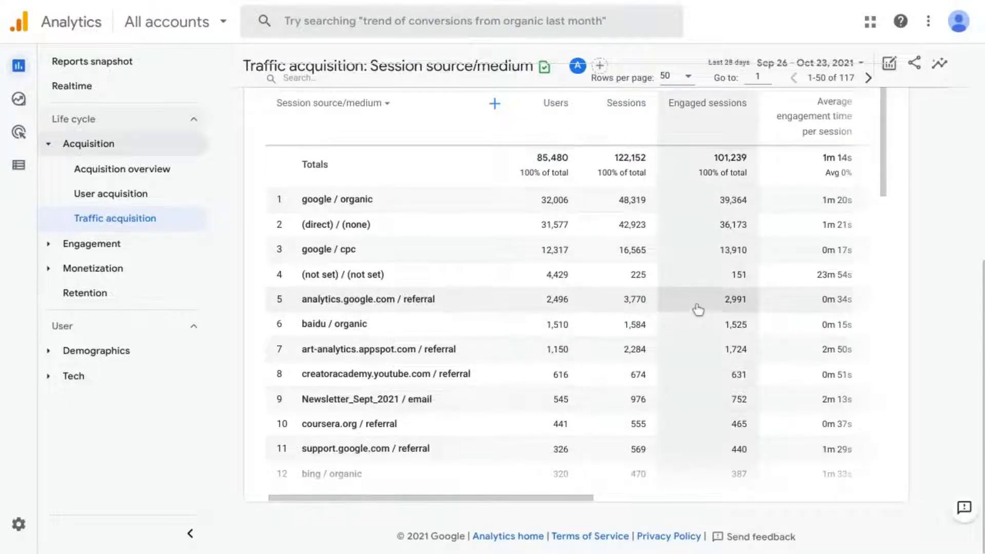
scroll("up", 3)
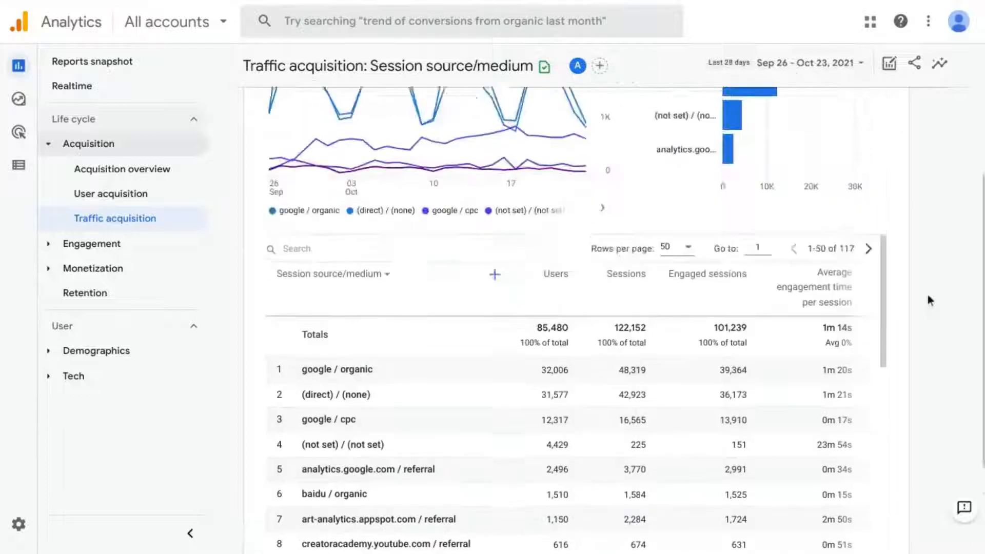
scroll("up", 3)
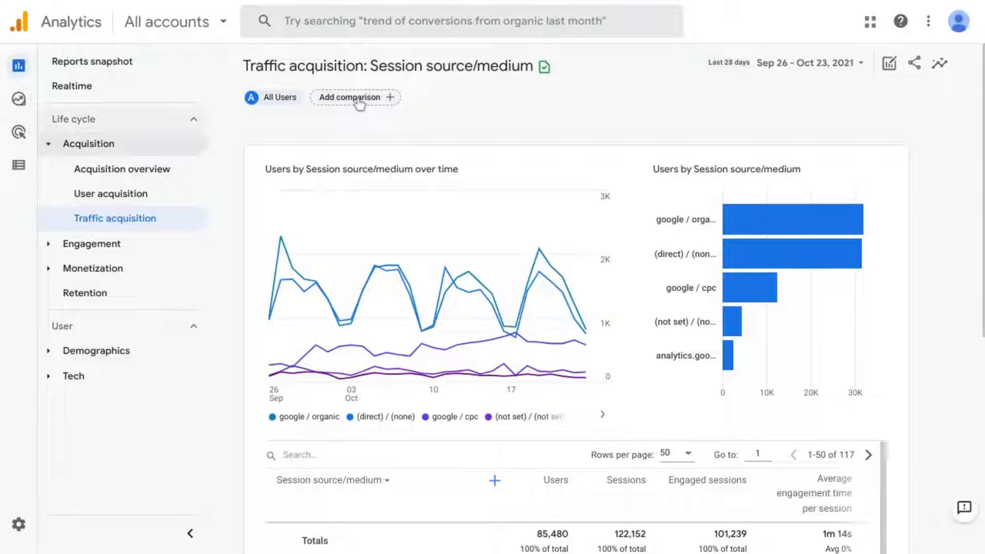
- Start a new comparison with Session source as the condition dimension
left_click(354, 98)
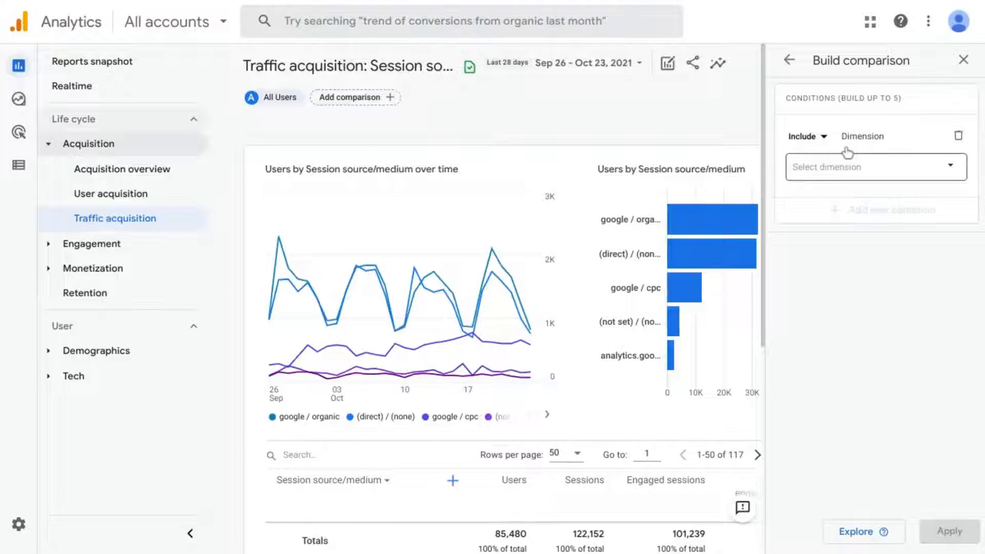
left_click(872, 166)
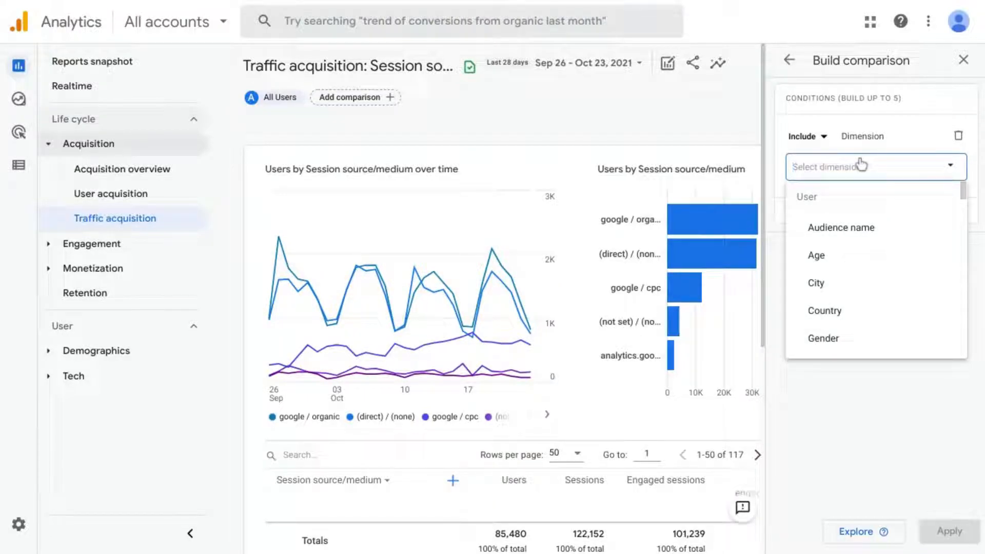
type("source")
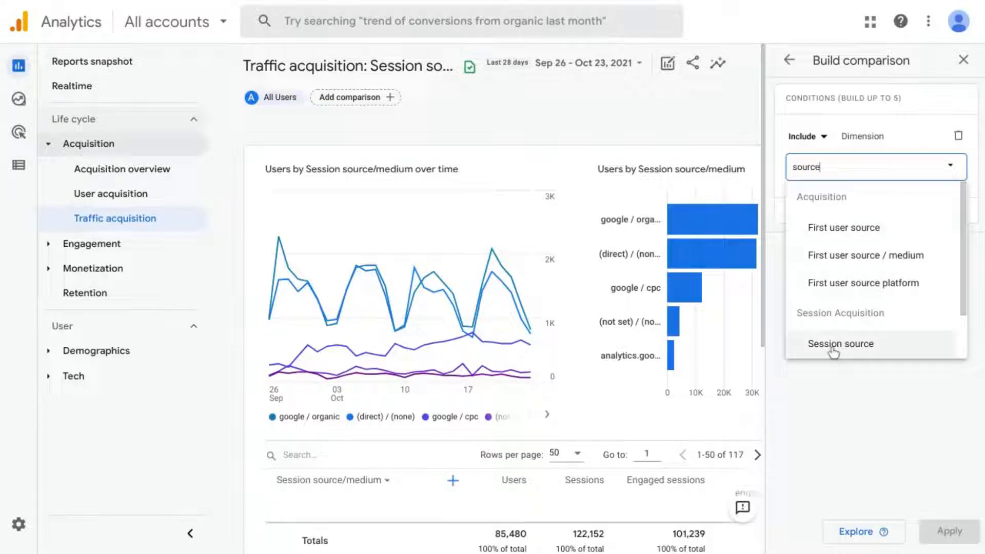
left_click(839, 343)
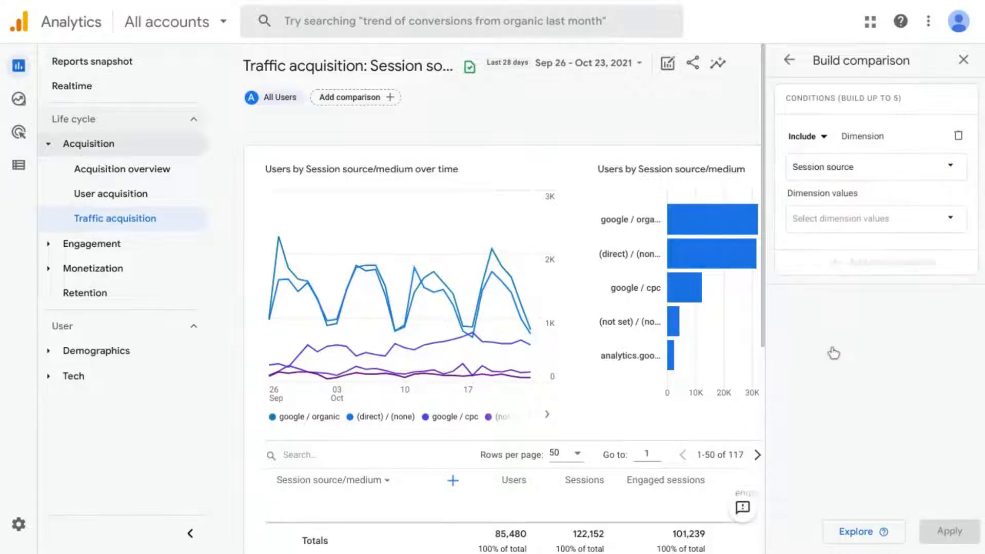
mouse_move(843, 305)
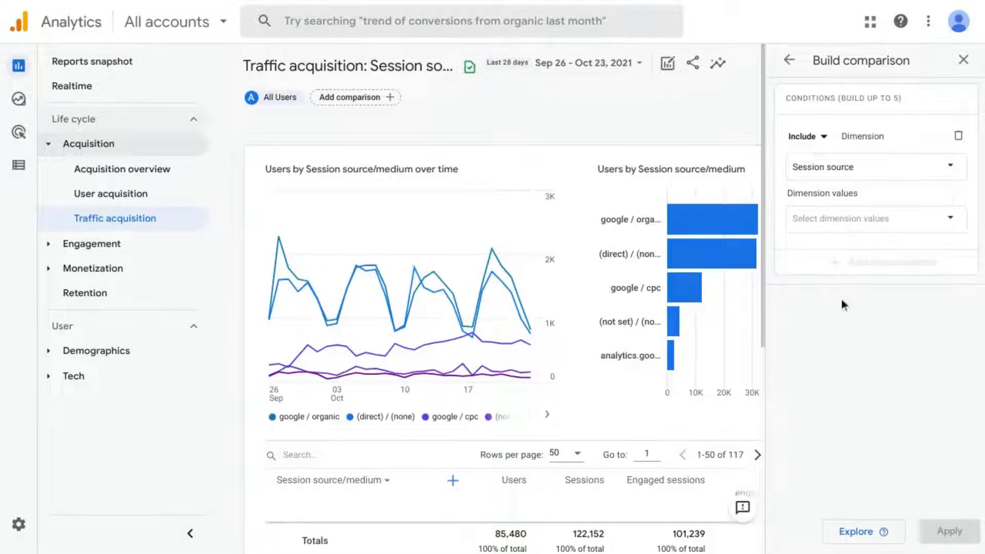
mouse_move(873, 216)
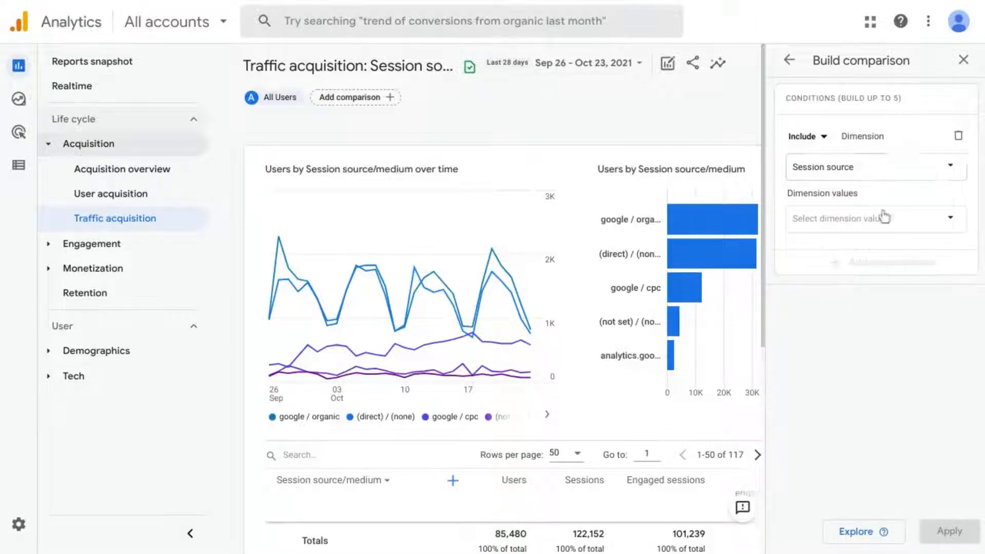
left_click(869, 217)
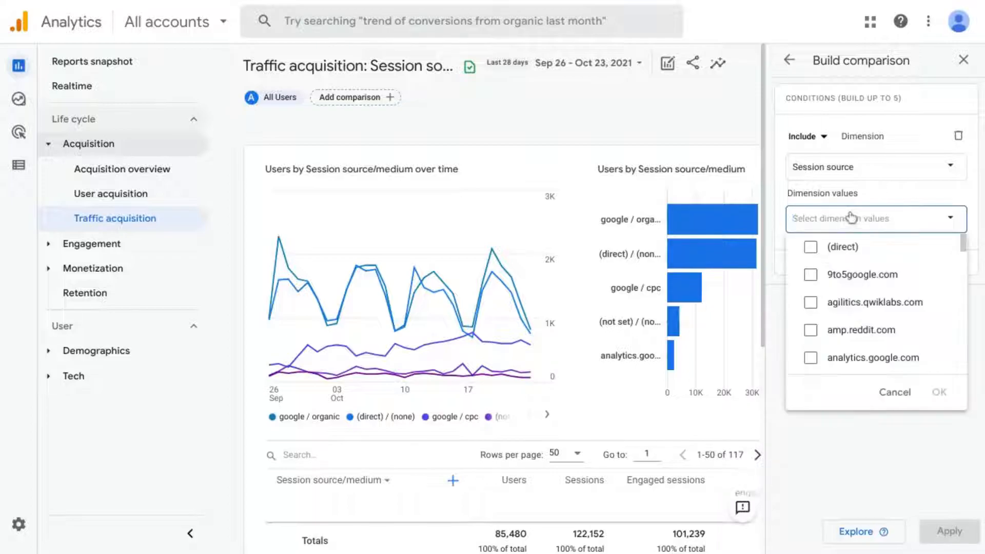
scroll("down", 3)
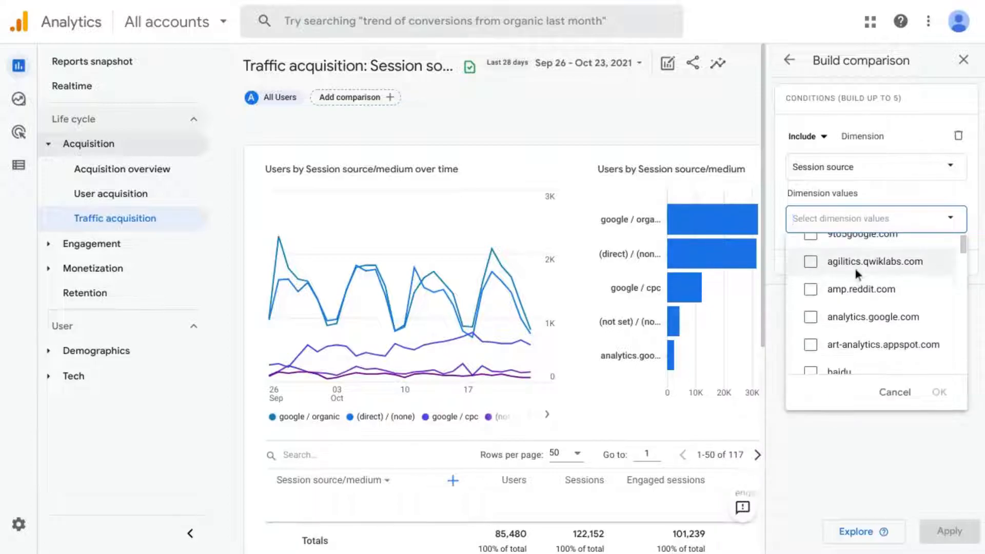
scroll("down", 3)
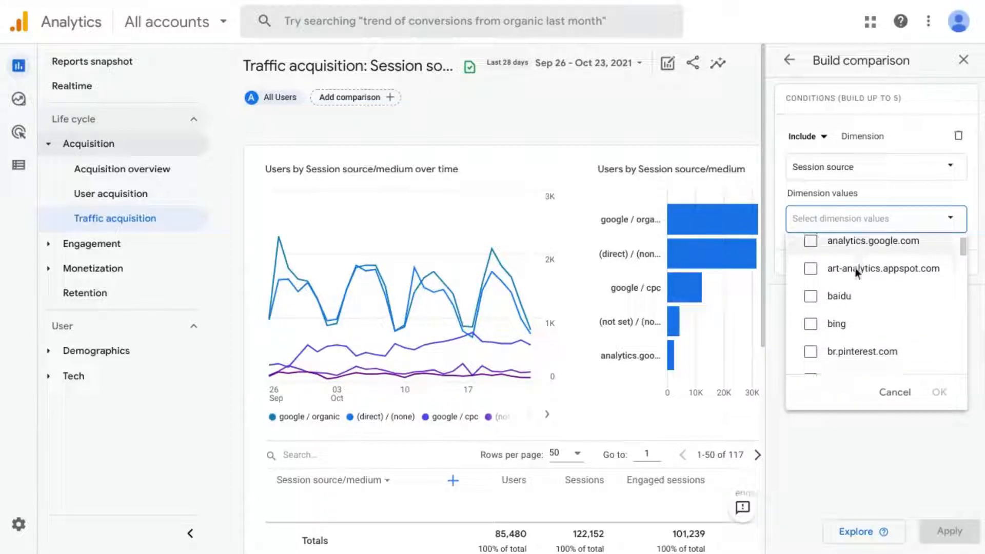
scroll("up", 3)
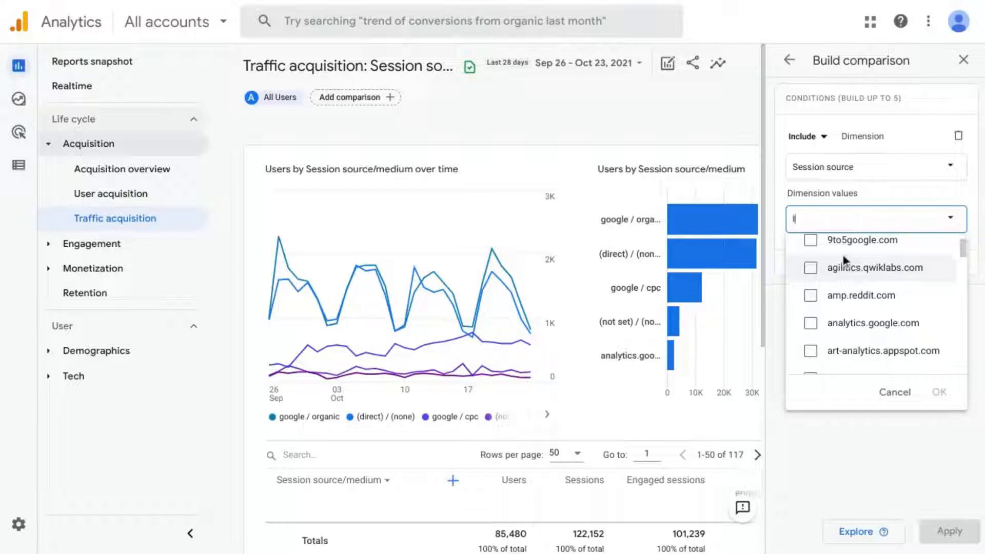
- Include the facebook, m.facebook, l.instagram.com and Pinterest source values
type("facebook")
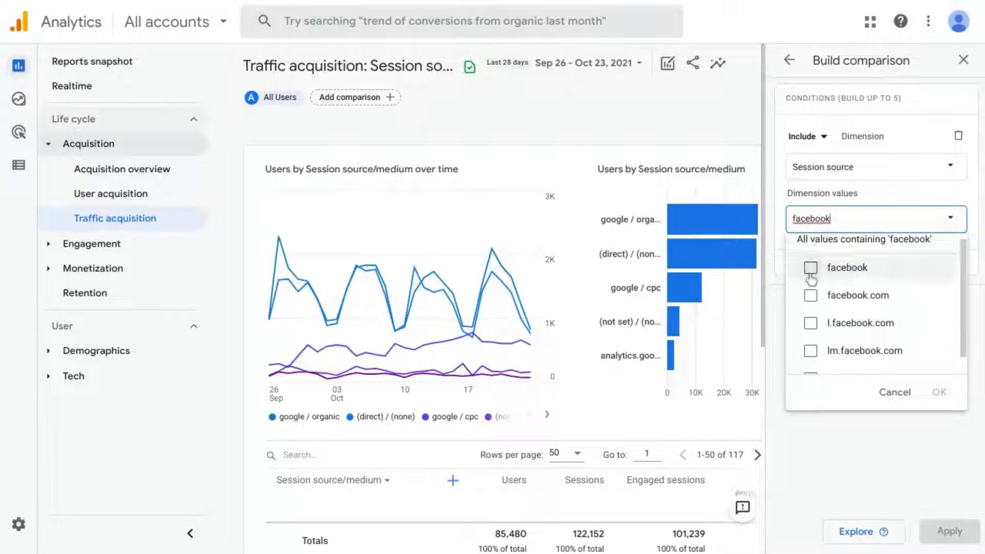
left_click(811, 266)
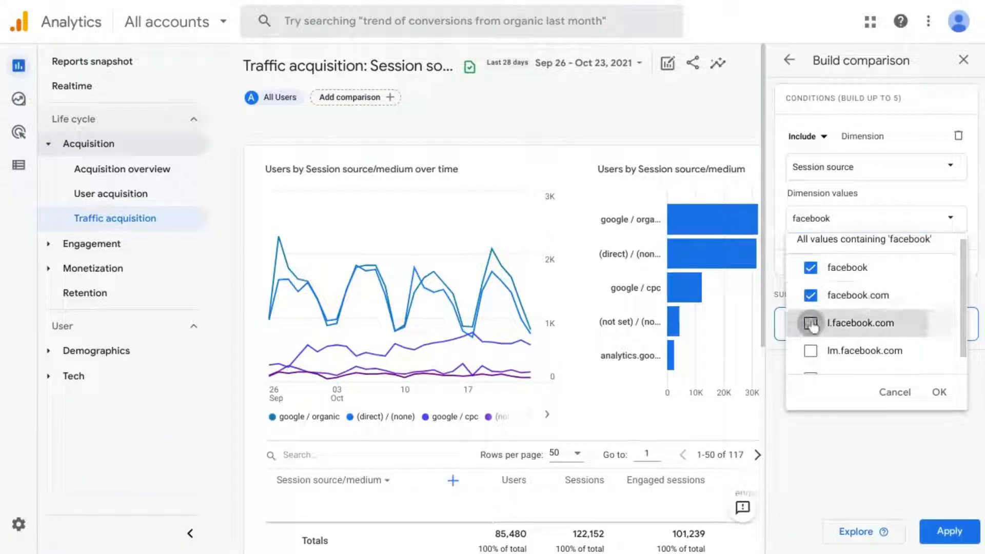
left_click(811, 322)
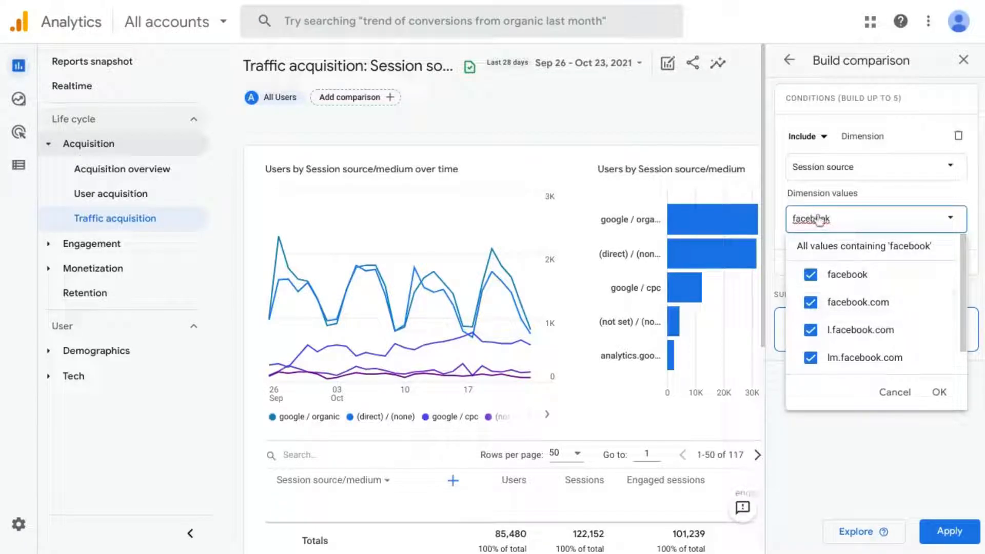
type("instag")
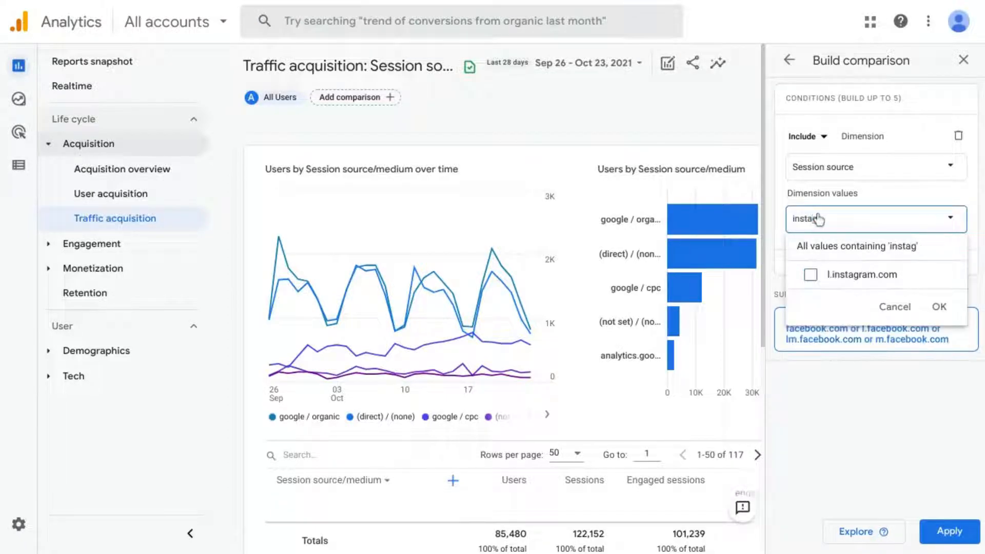
left_click(810, 275)
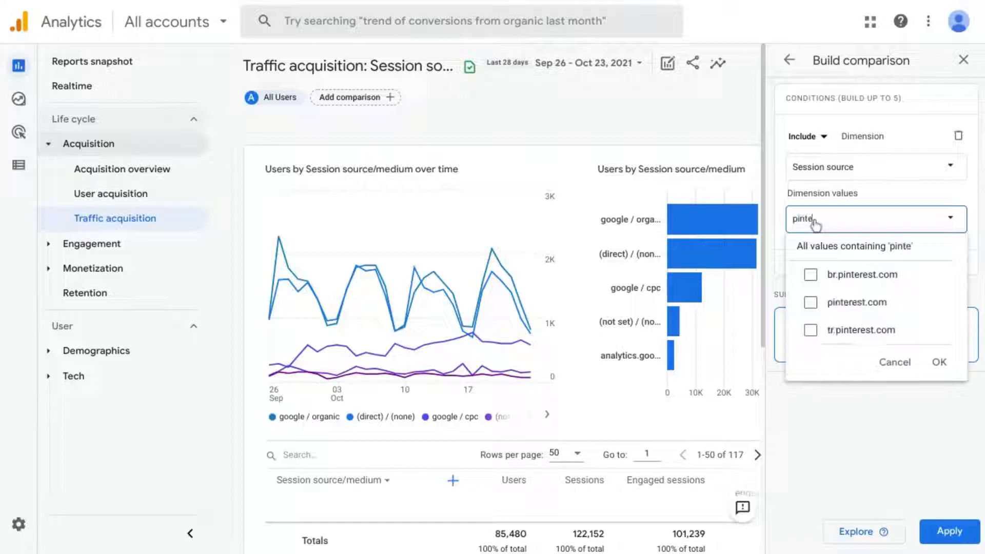
left_click(810, 273)
type("t")
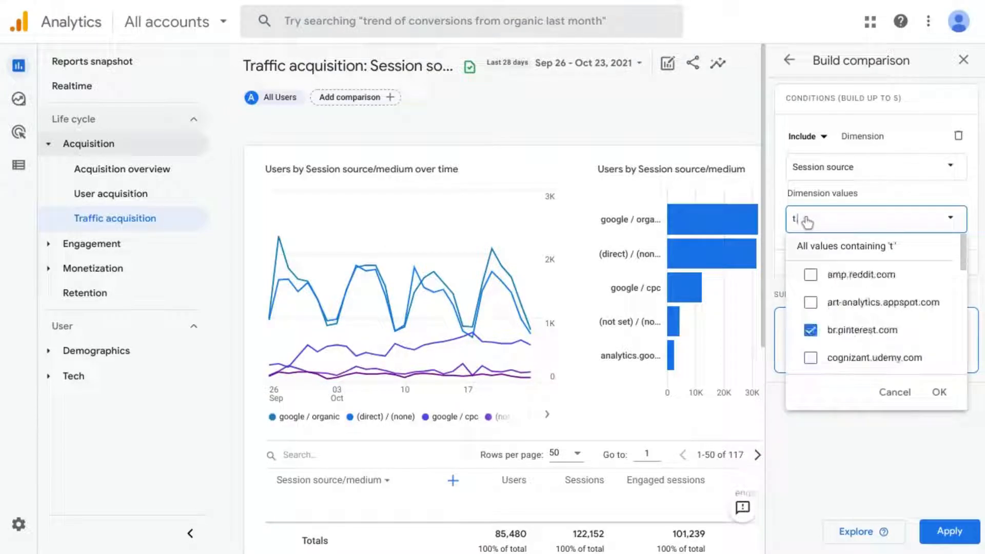
- Include the t.co and linkedin.com sources and confirm the chosen values
type("co")
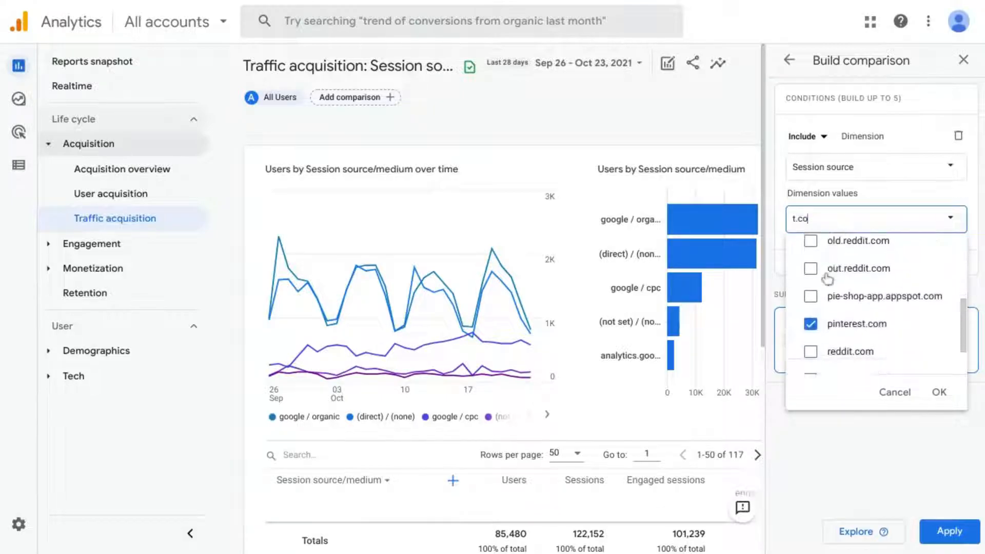
left_click(810, 331)
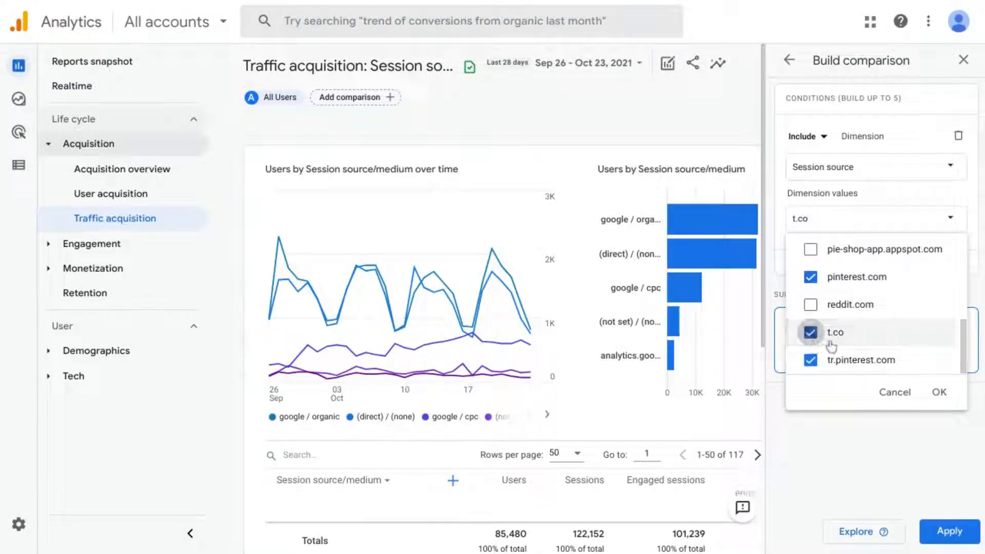
scroll("up", 3)
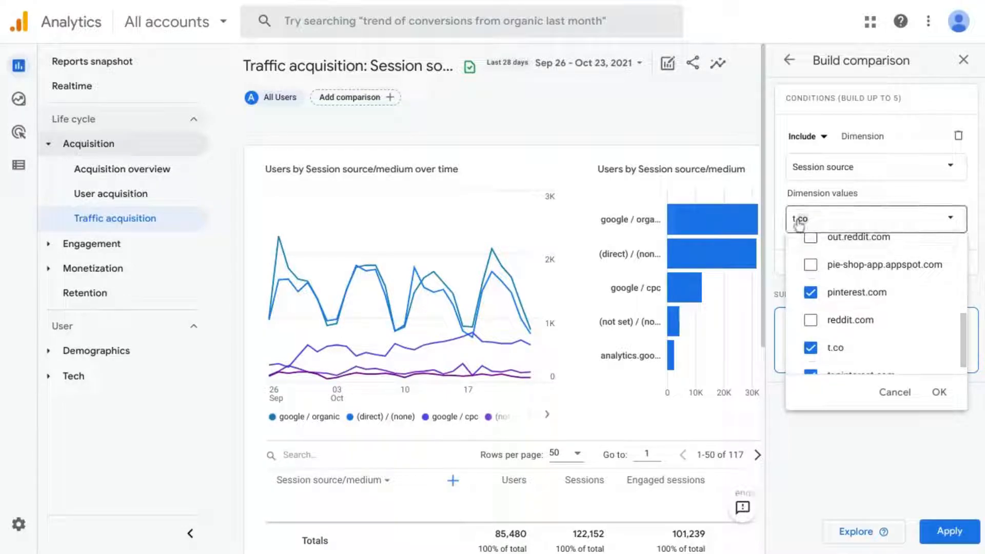
type("linke")
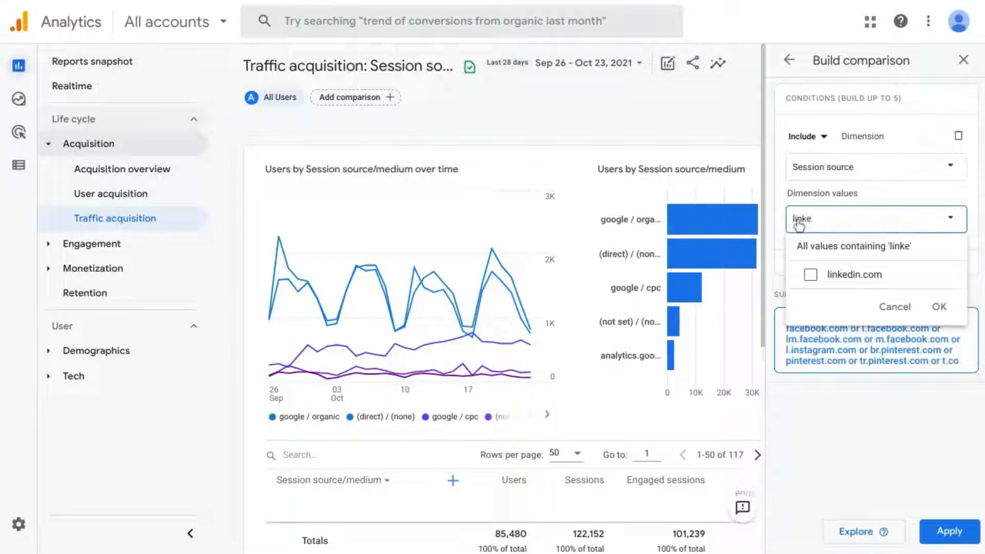
left_click(810, 275)
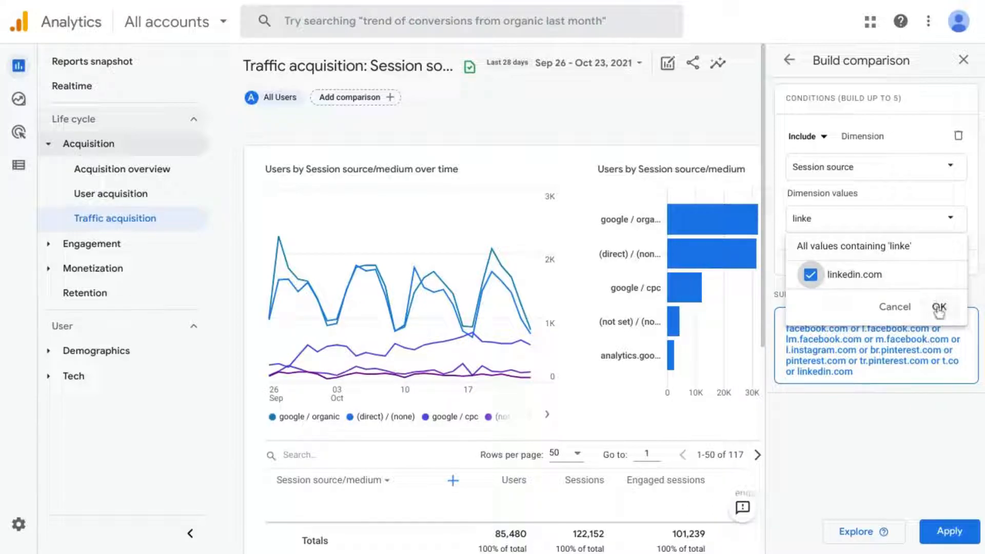
left_click(938, 307)
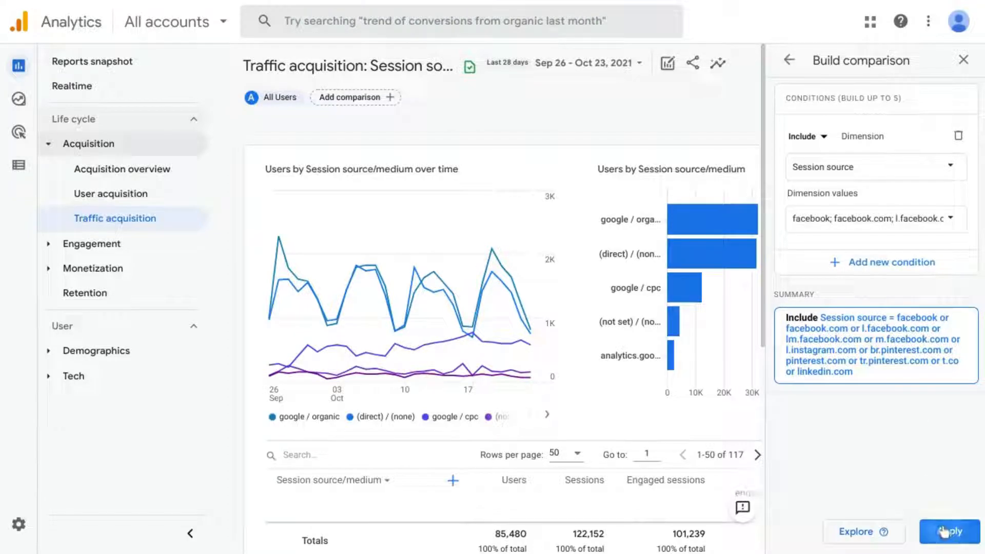
- Apply the social-source comparison, remove the All Users group and review the 12 referral rows
left_click(948, 531)
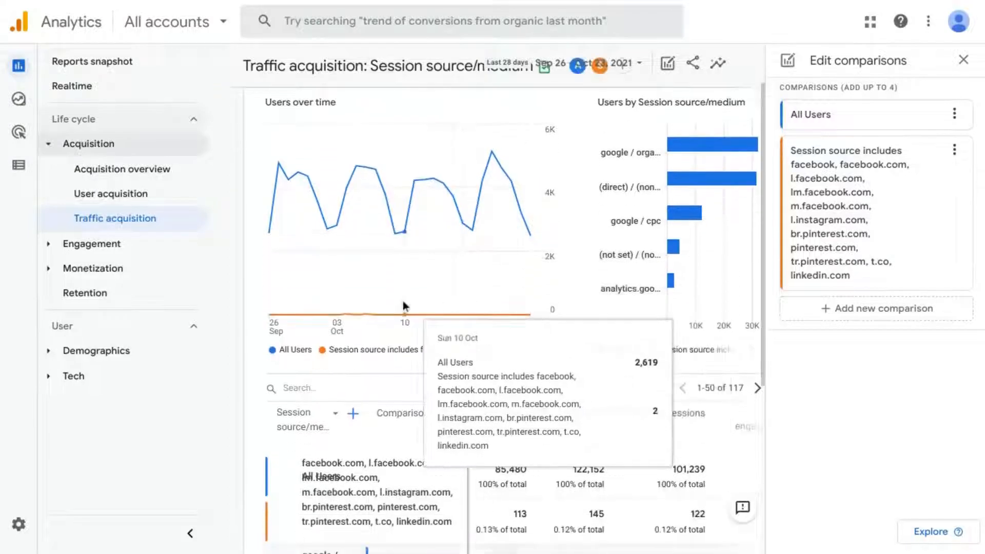
mouse_move(367, 223)
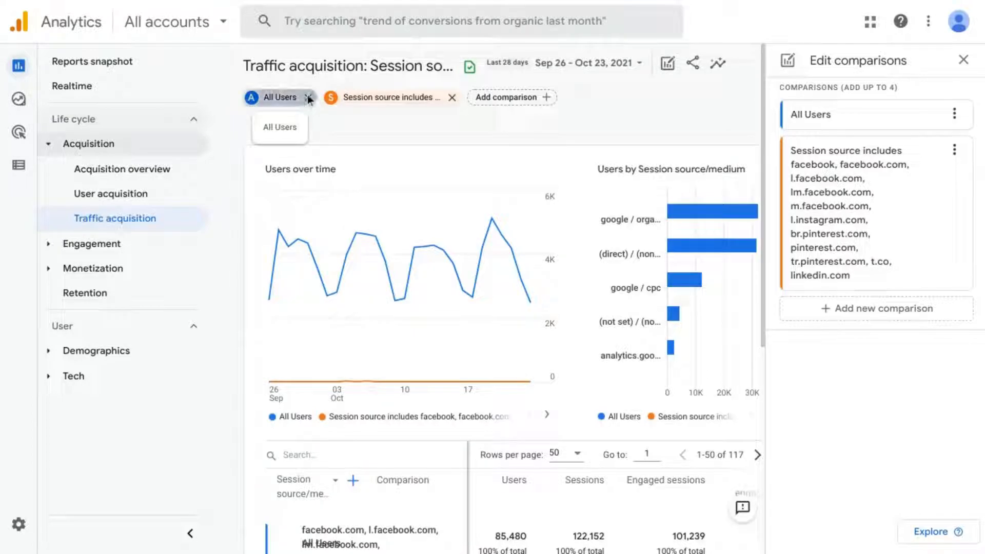
left_click(308, 97)
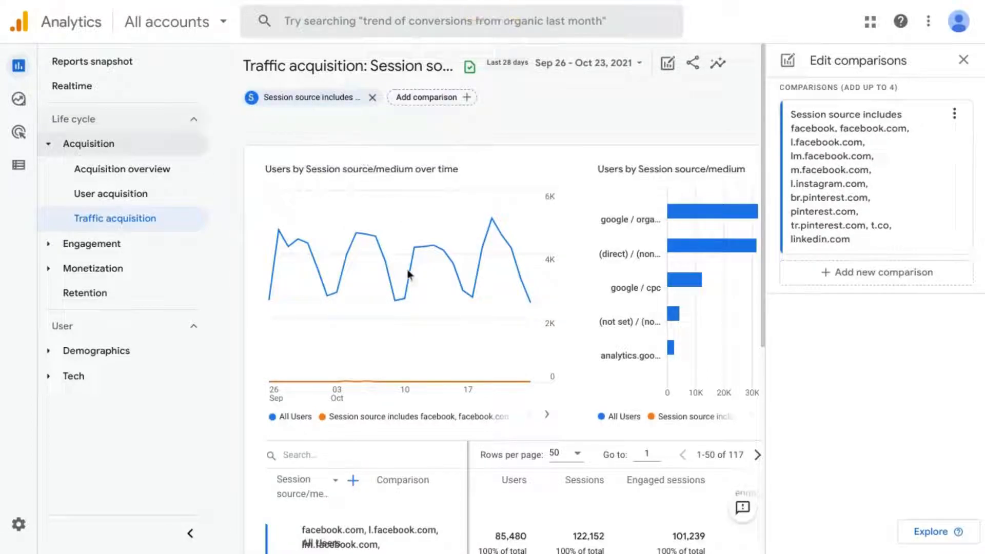
left_click(371, 97)
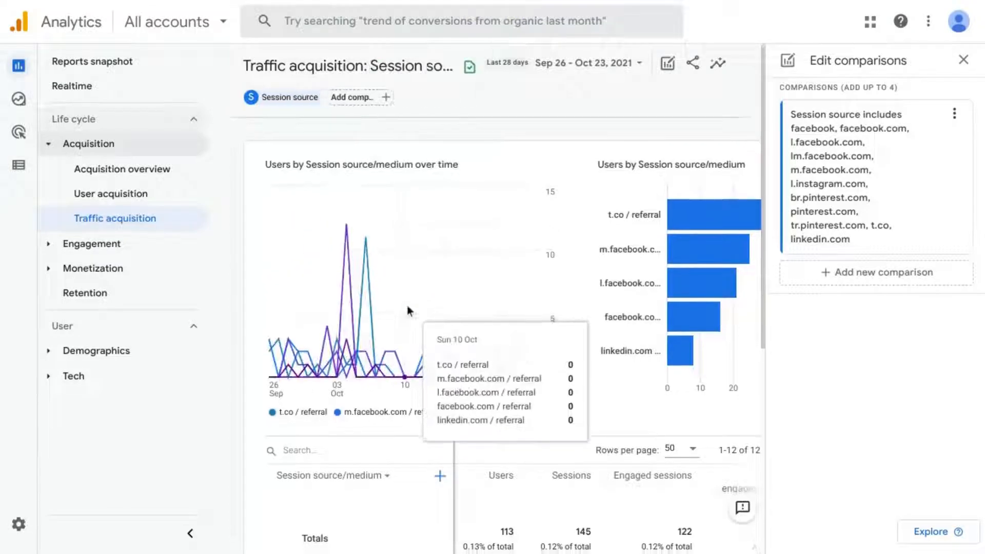
scroll("down", 3)
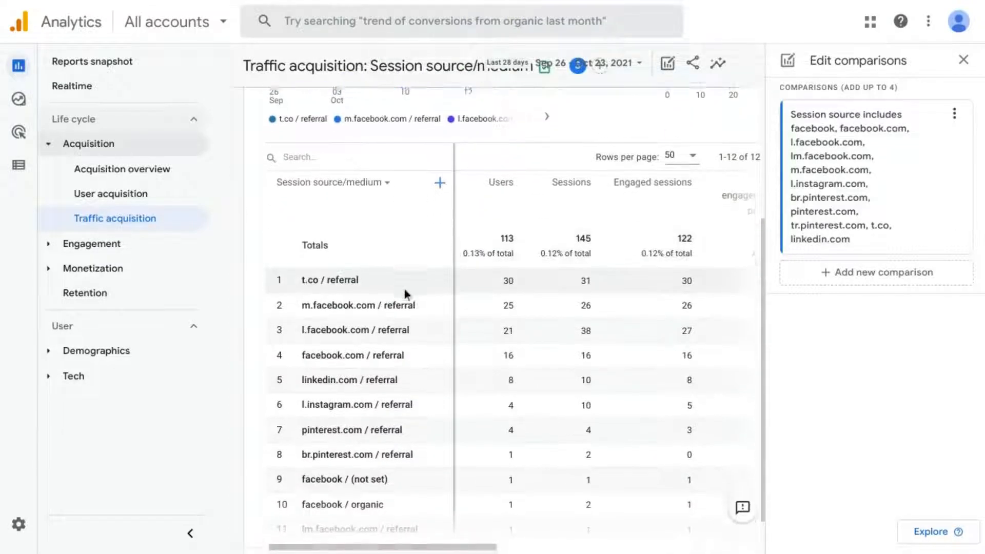
scroll("down", 3)
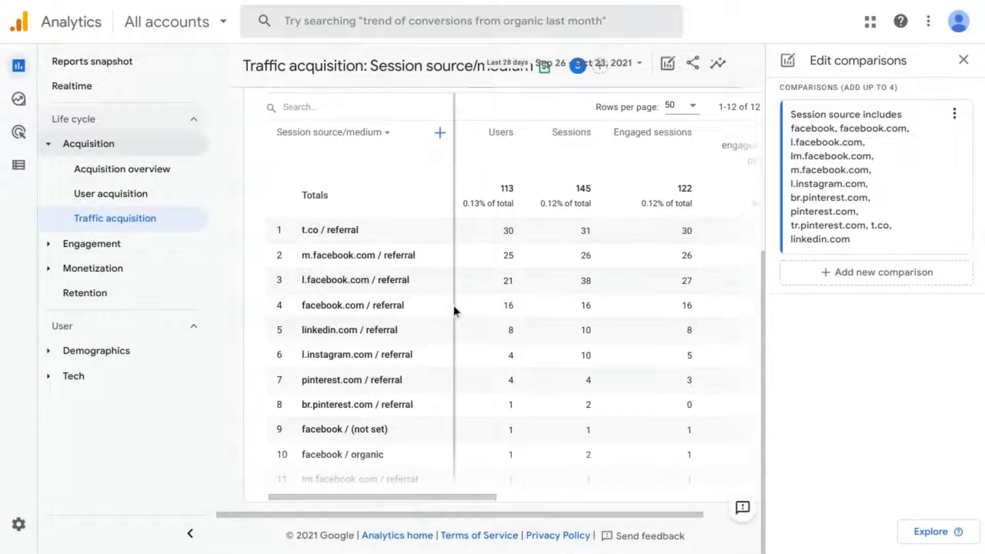
scroll("down", 3)
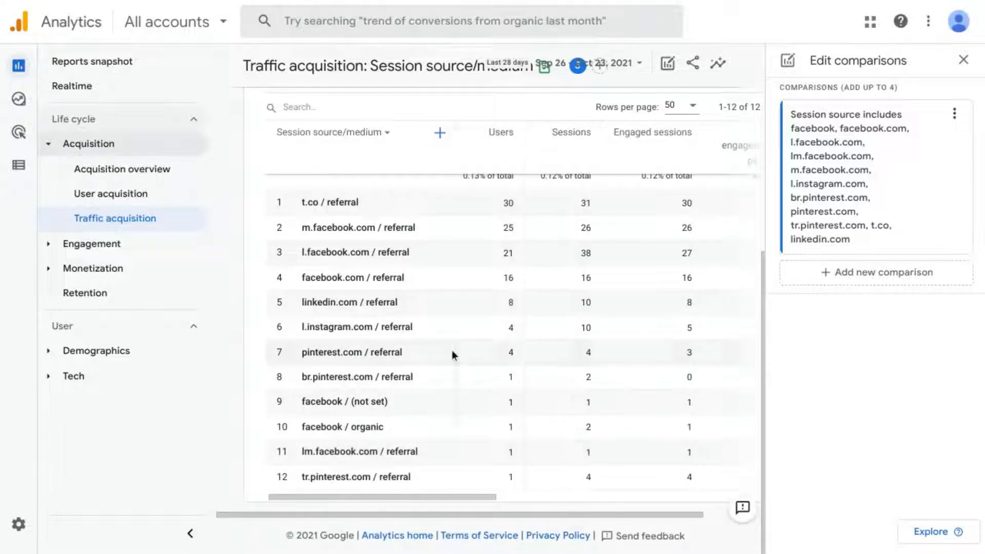
scroll("up", 3)
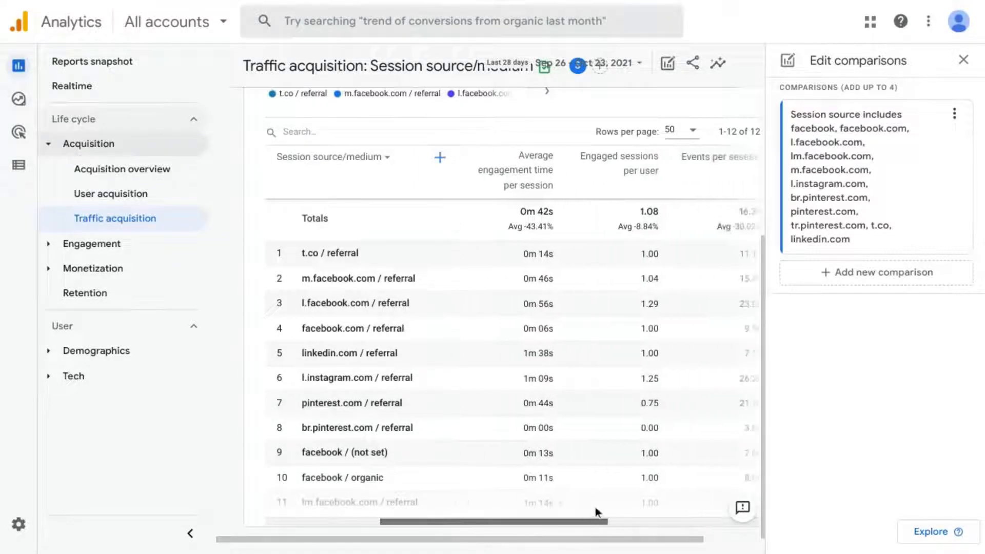
scroll("right", 3)
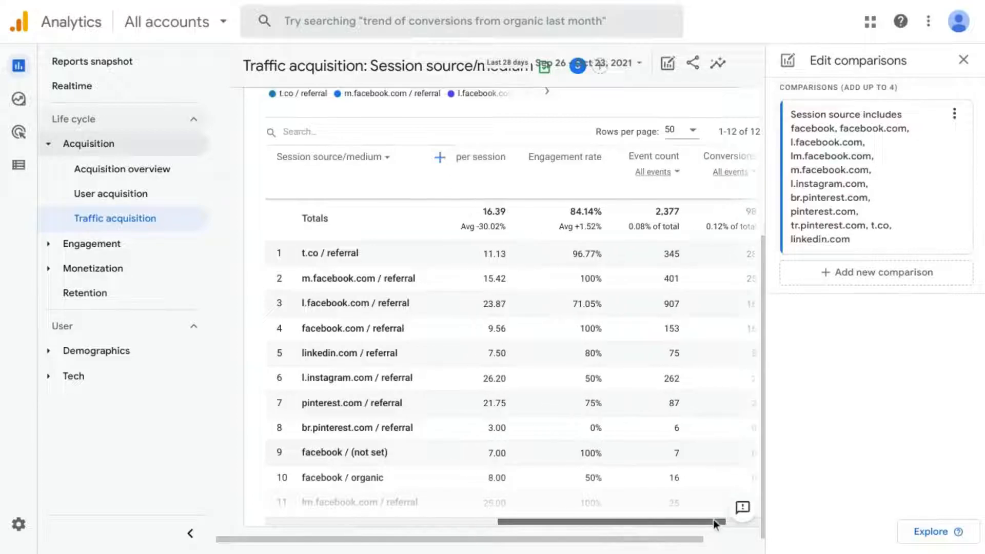
scroll("up", 3)
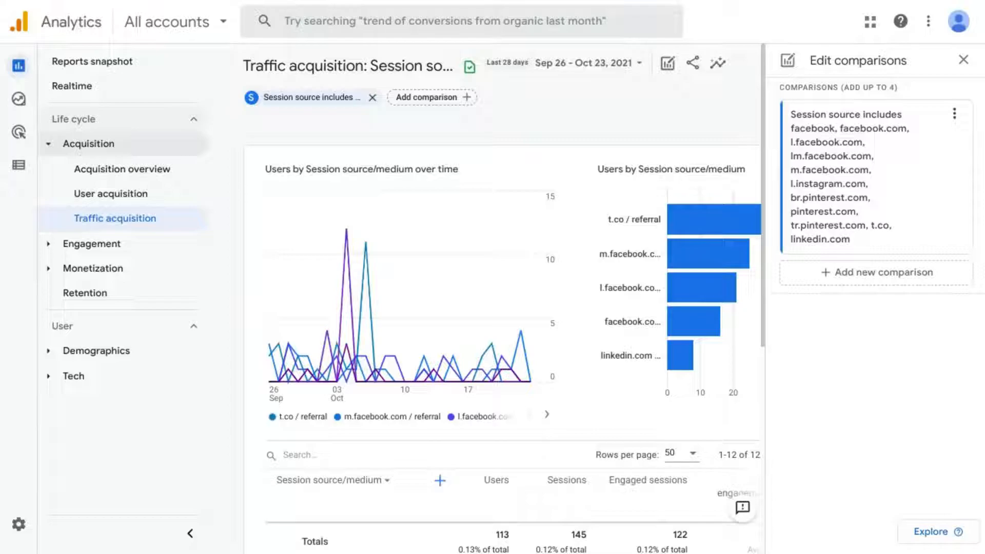
mouse_move(698, 382)
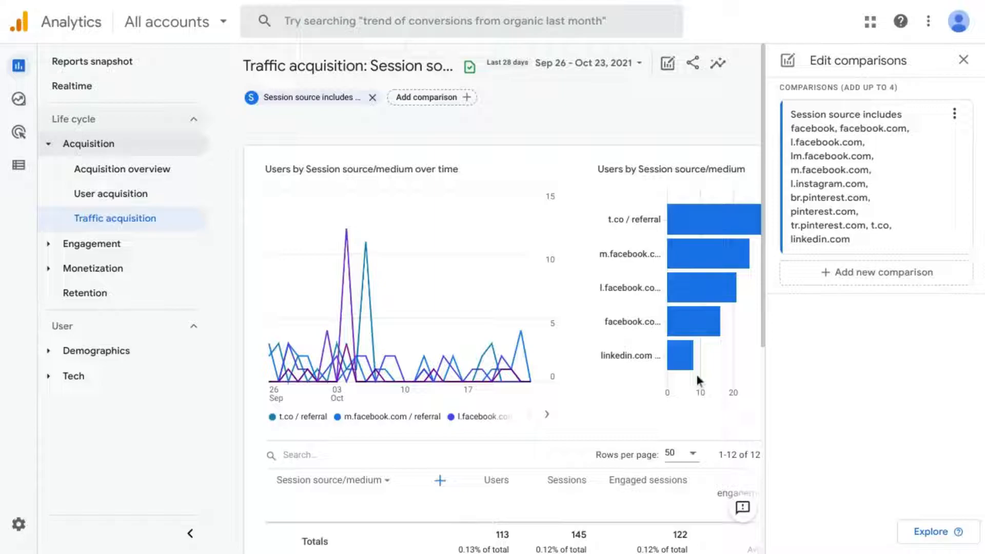
mouse_move(581, 395)
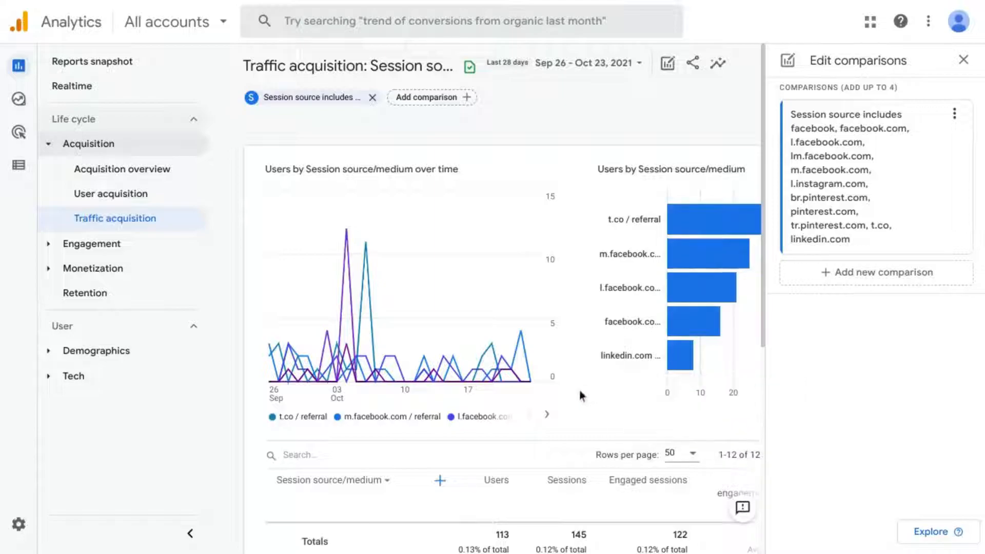
mouse_move(647, 291)
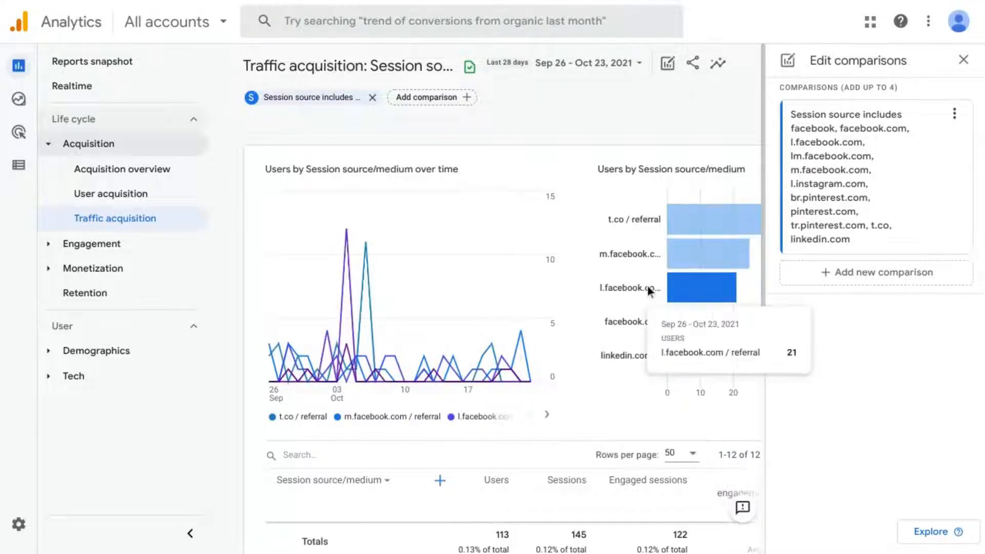
mouse_move(647, 207)
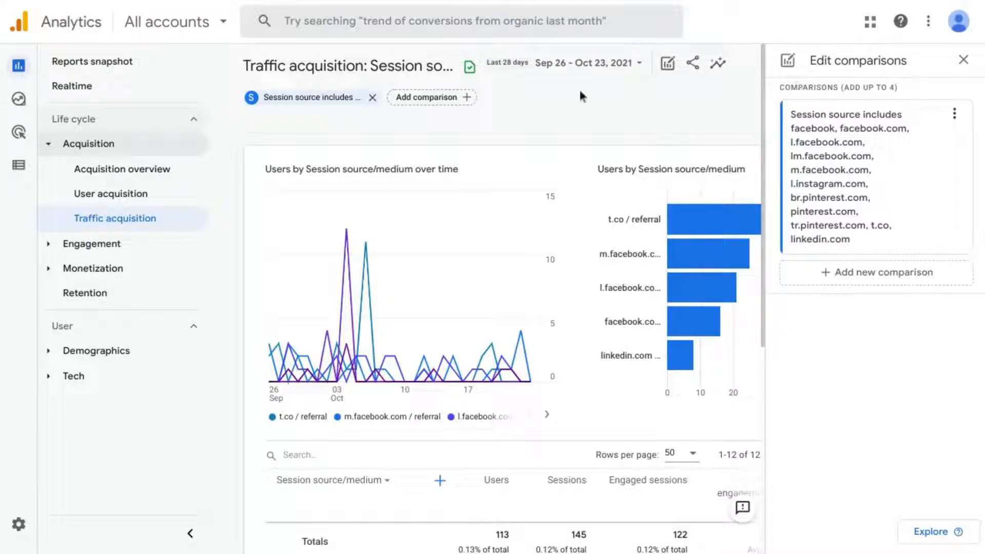
mouse_move(337, 127)
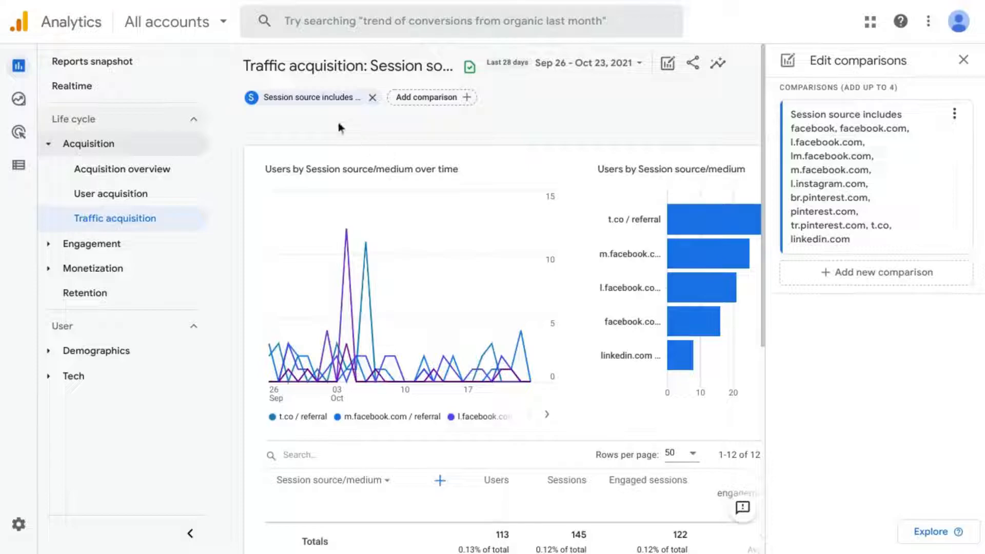
mouse_move(310, 97)
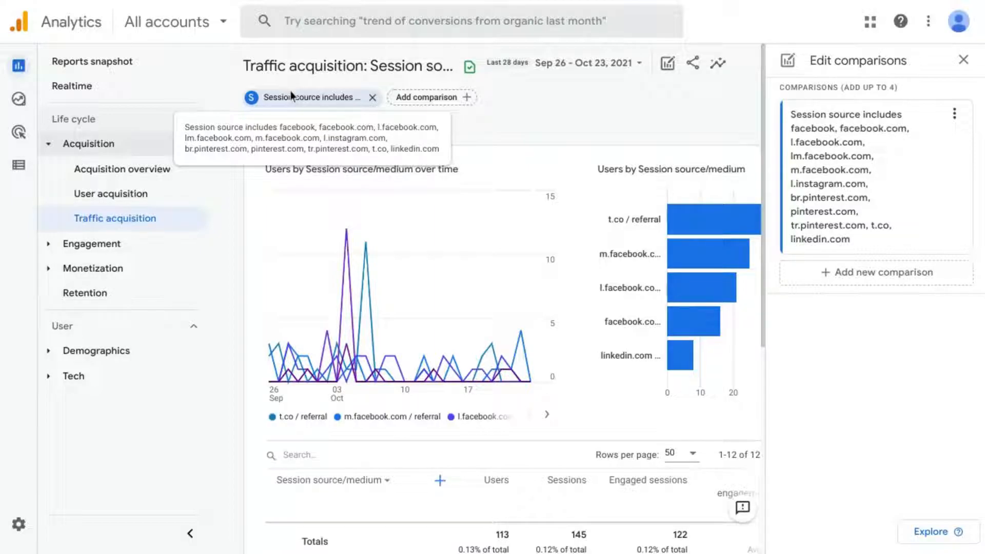
- Remove the social-source comparison so the report shows all users again
left_click(963, 60)
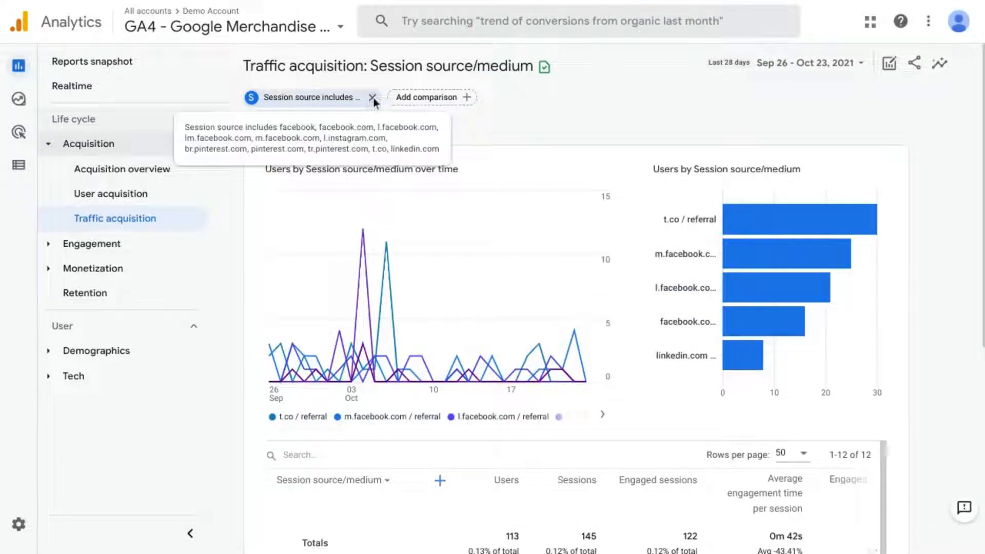
left_click(371, 96)
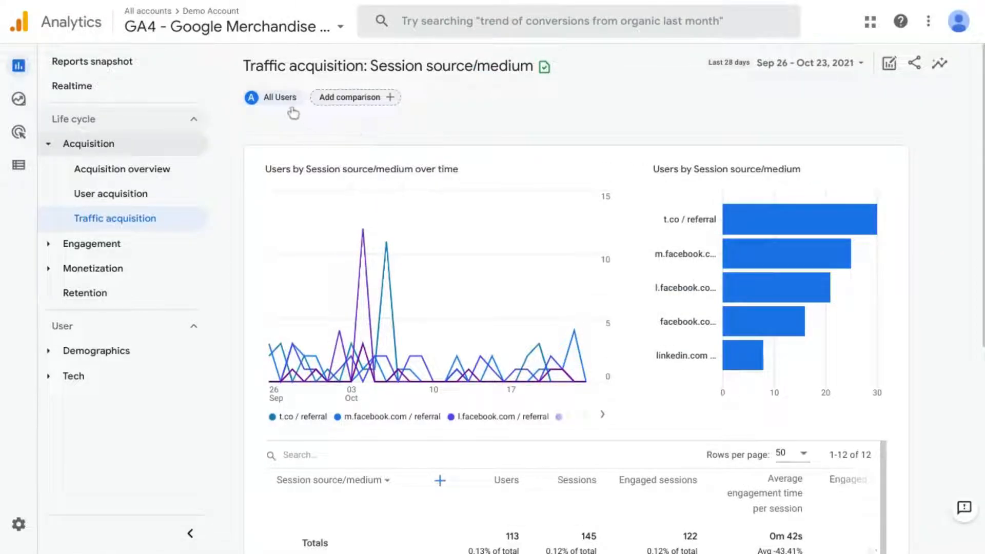
left_click(273, 98)
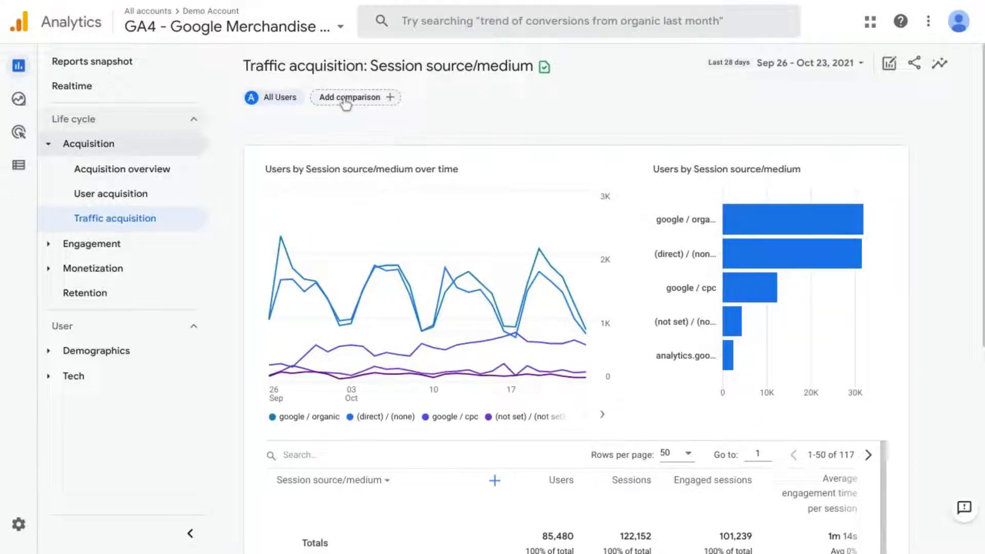
- Abandon a new comparison builder and go to the Explorations page
left_click(349, 96)
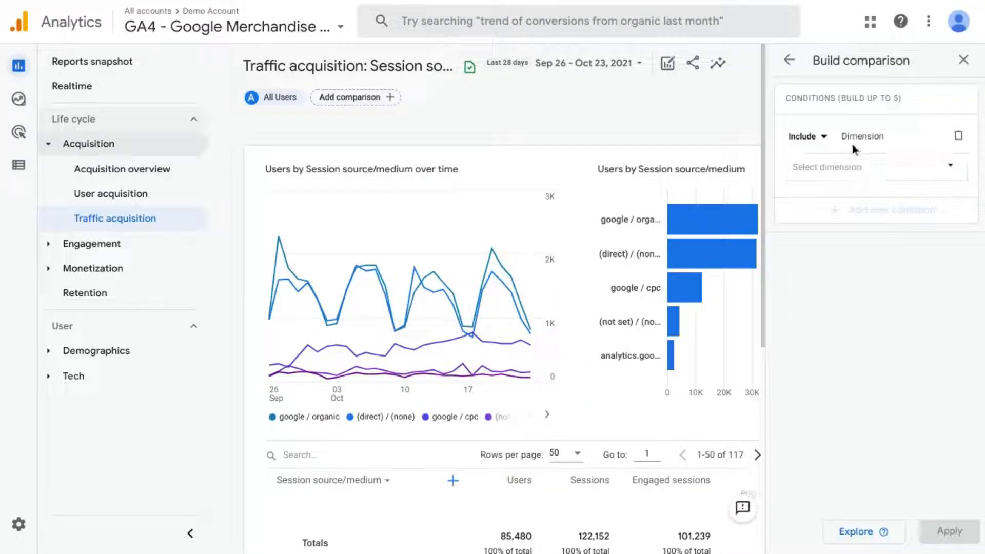
left_click(873, 166)
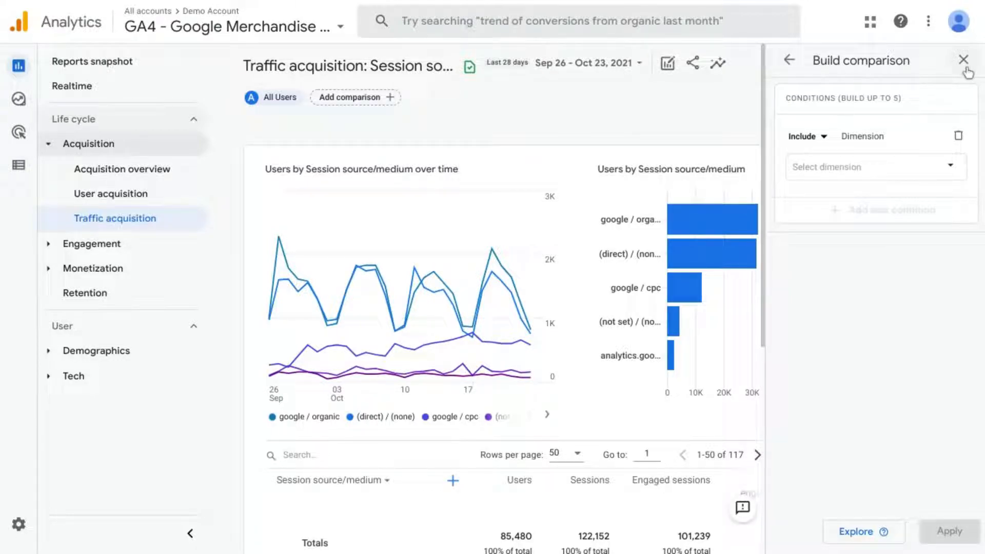
left_click(963, 59)
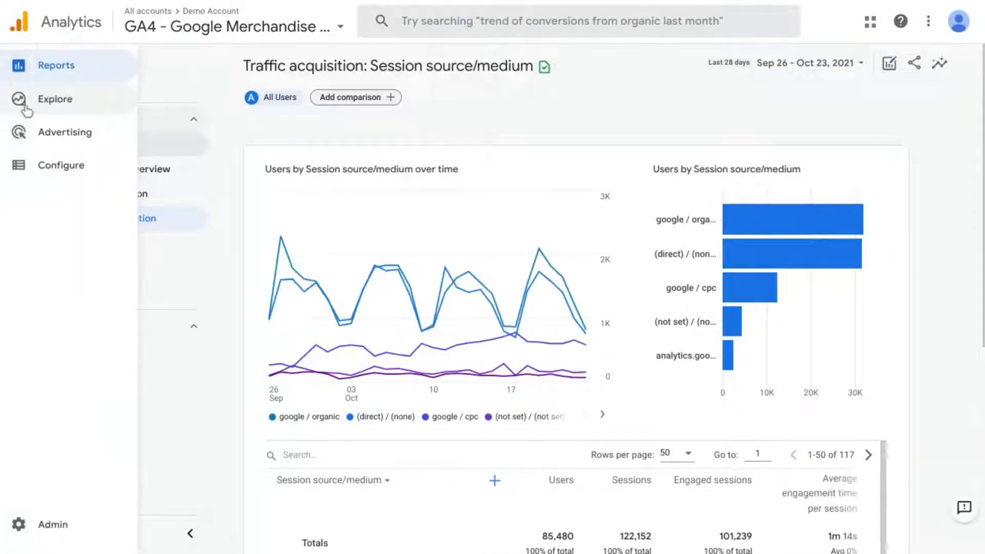
left_click(18, 99)
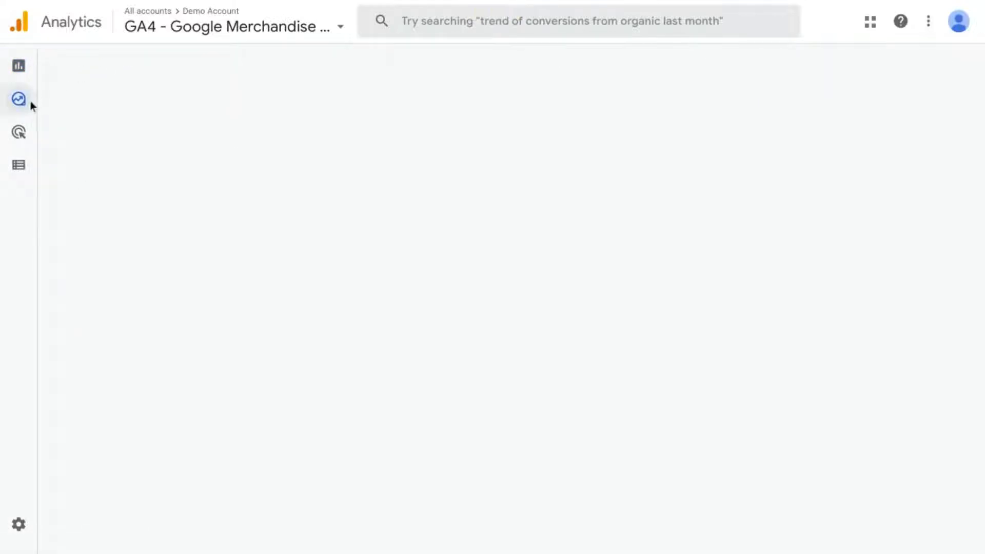
left_click(19, 98)
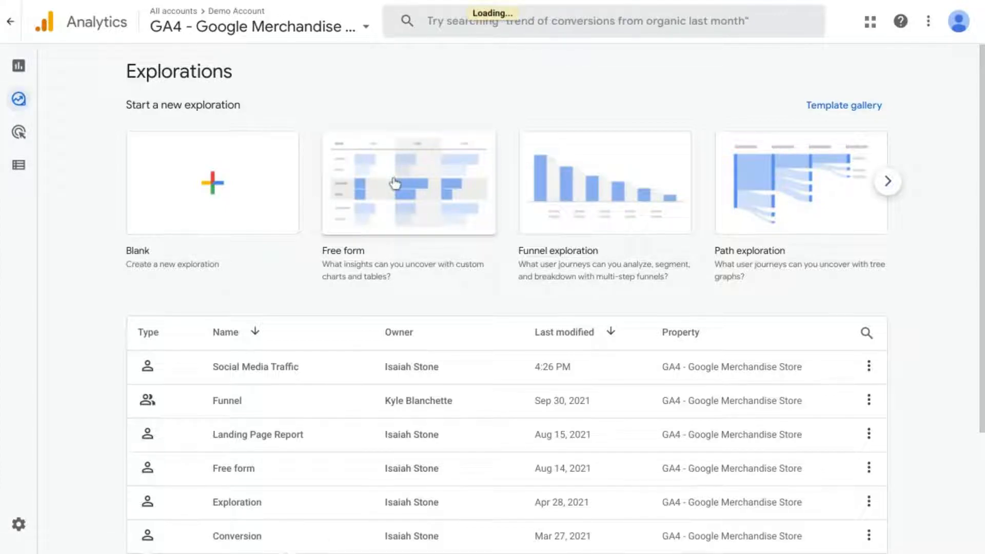
- Start a free-form exploration and name it 'Social Media Report'
left_click(407, 183)
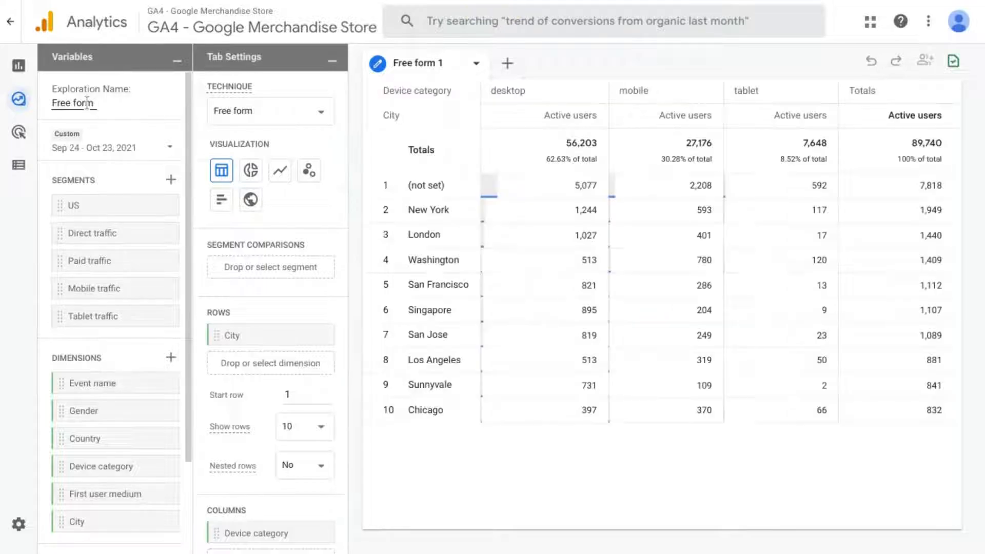
left_click(913, 114)
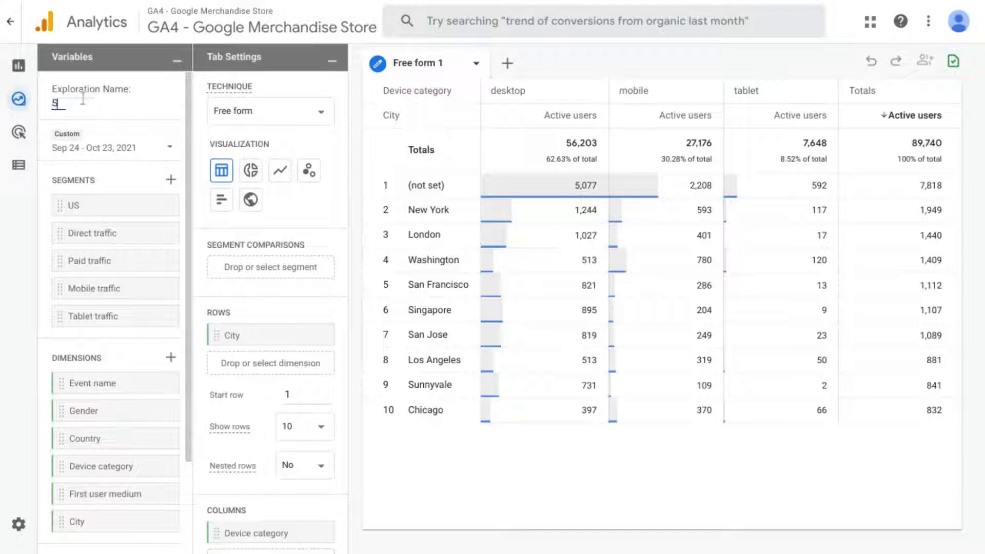
type("Social Med")
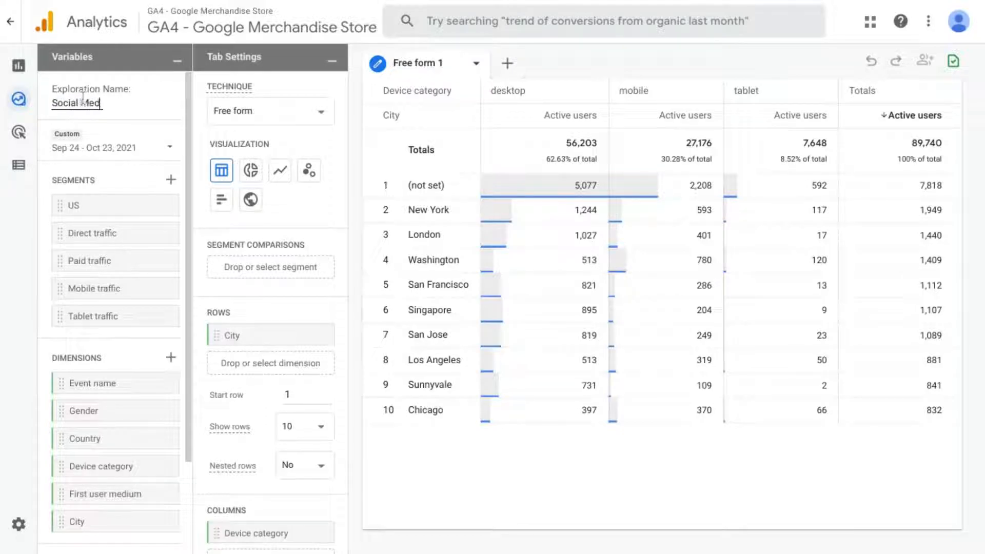
type("ia Report")
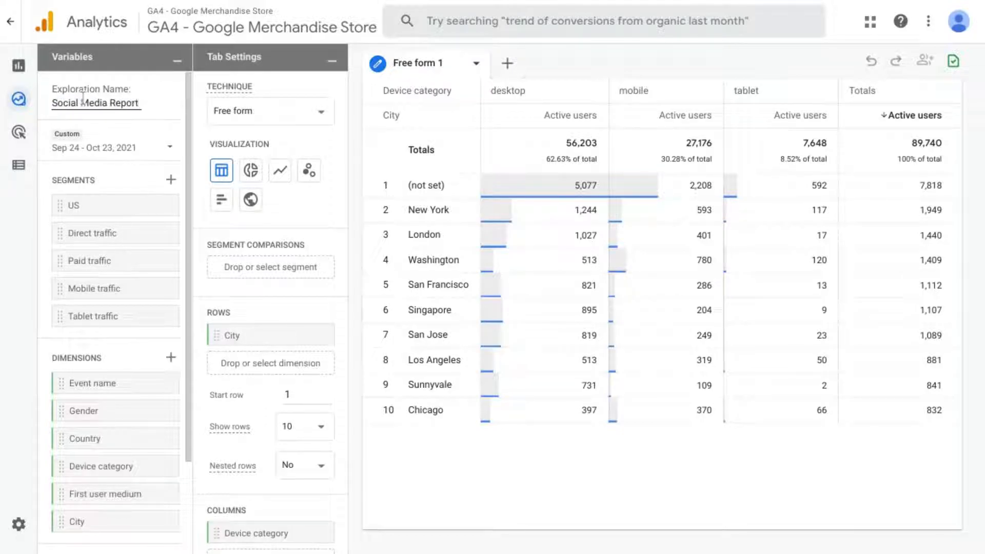
mouse_move(194, 181)
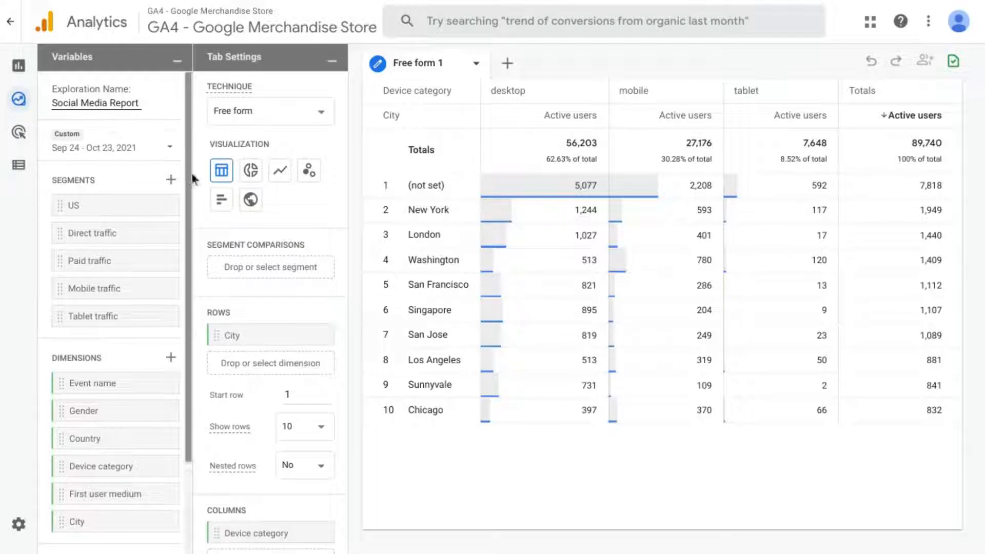
- Add the Source dimension and use it as the table's row dimension instead of City
scroll("down", 3)
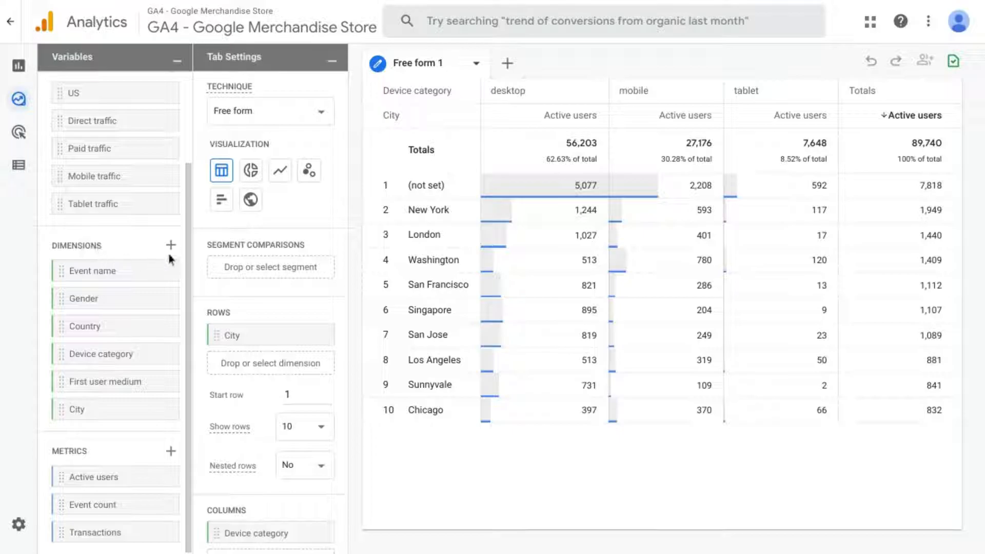
left_click(170, 246)
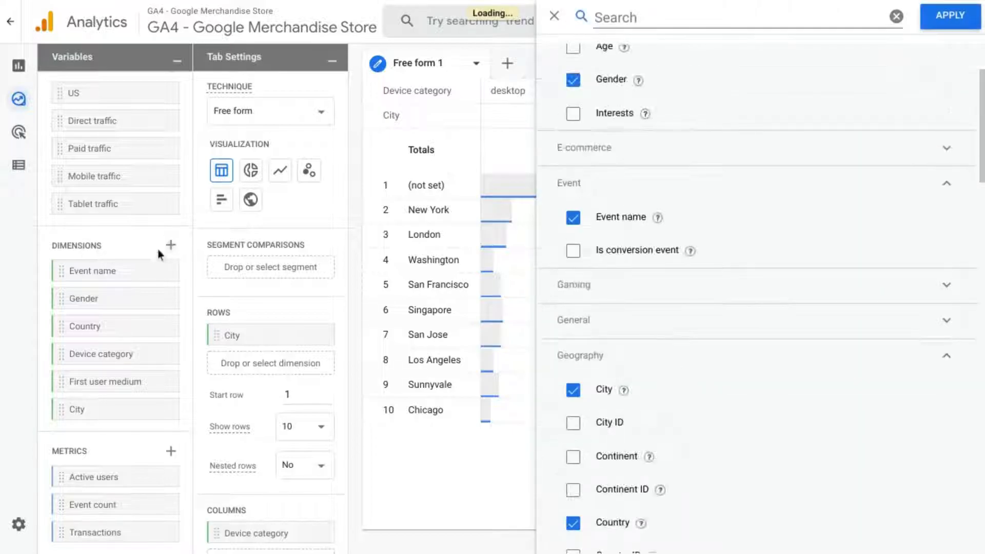
type("so")
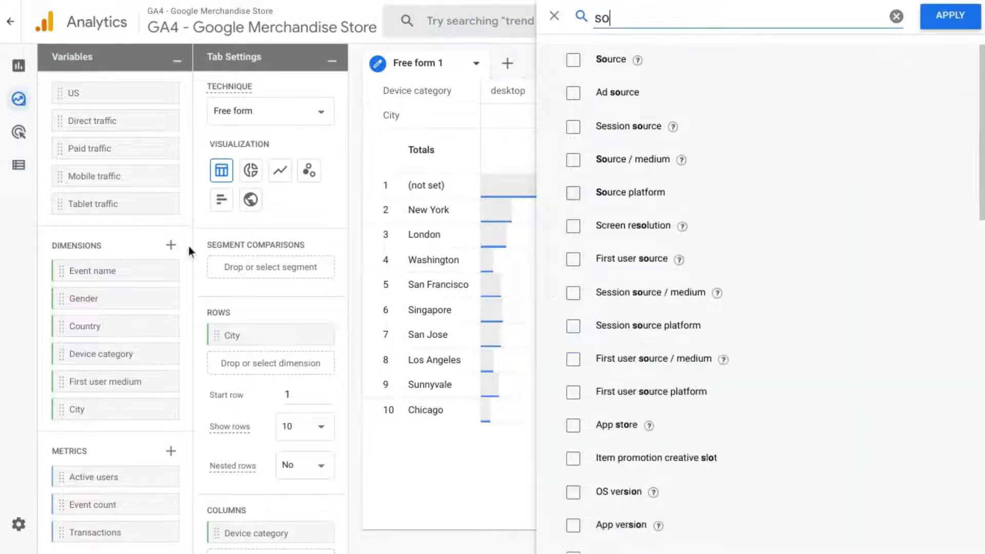
left_click(572, 60)
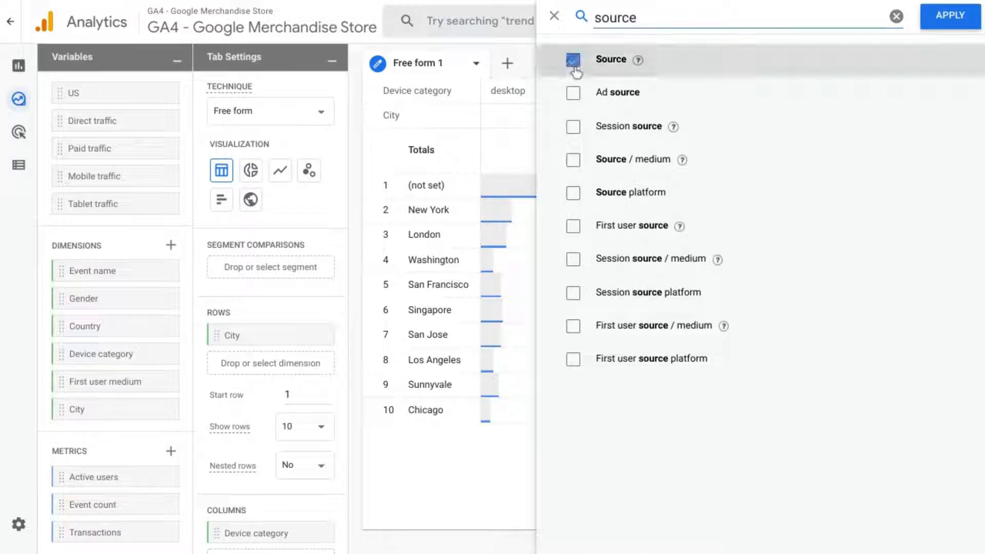
left_click(572, 59)
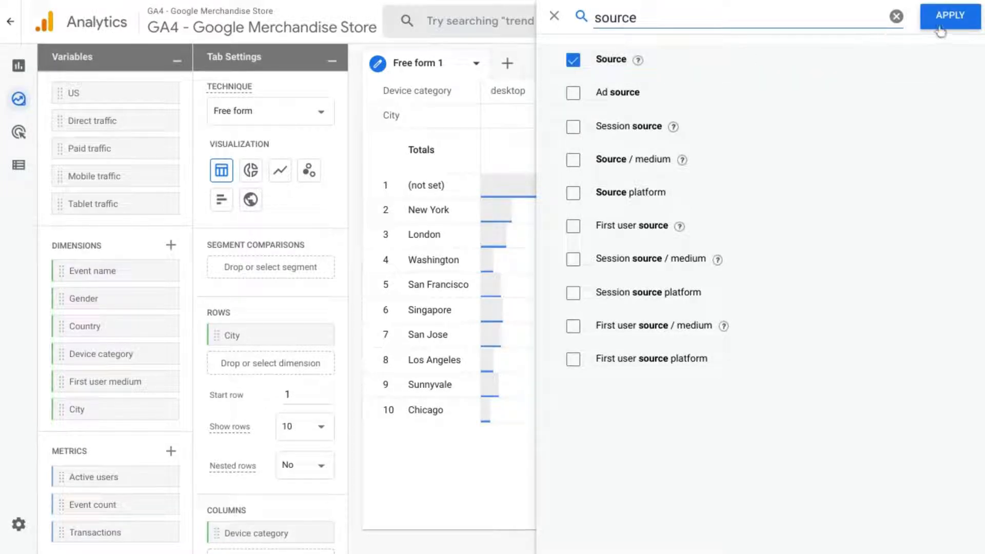
left_click(949, 15)
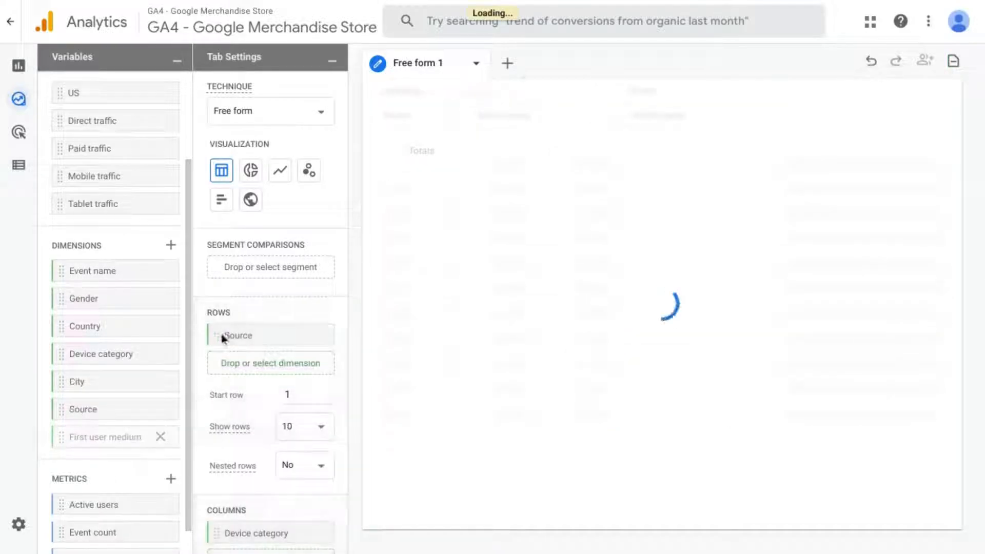
left_click(160, 437)
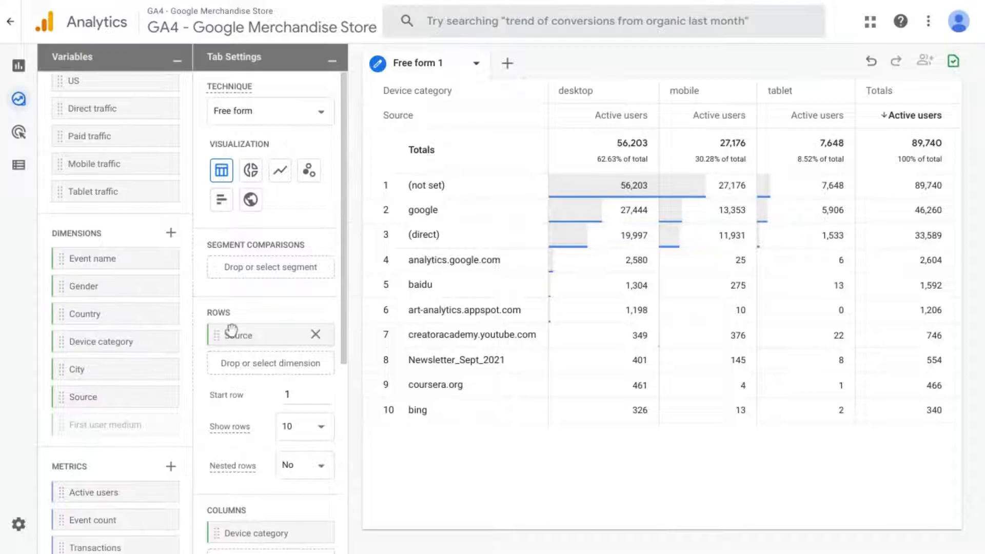
scroll("down", 3)
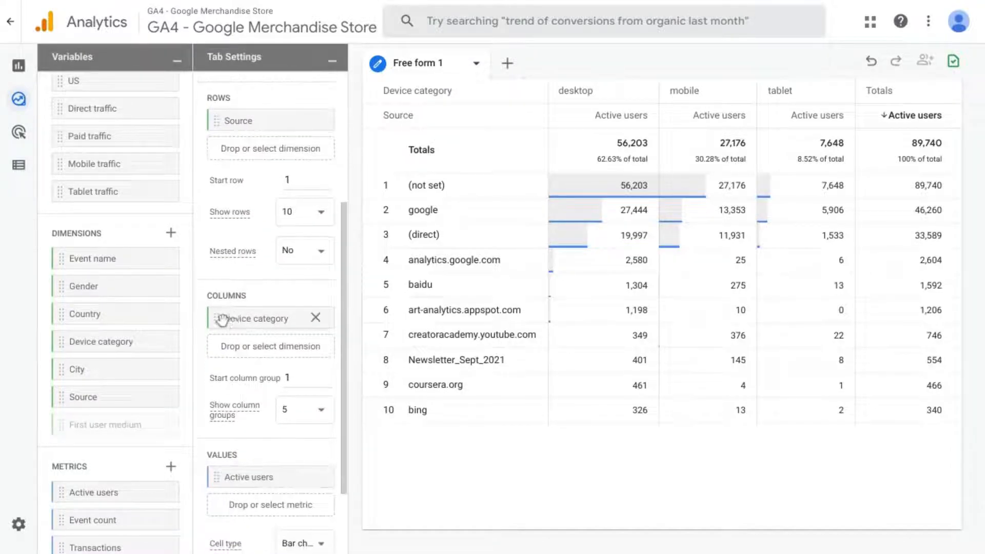
mouse_move(237, 300)
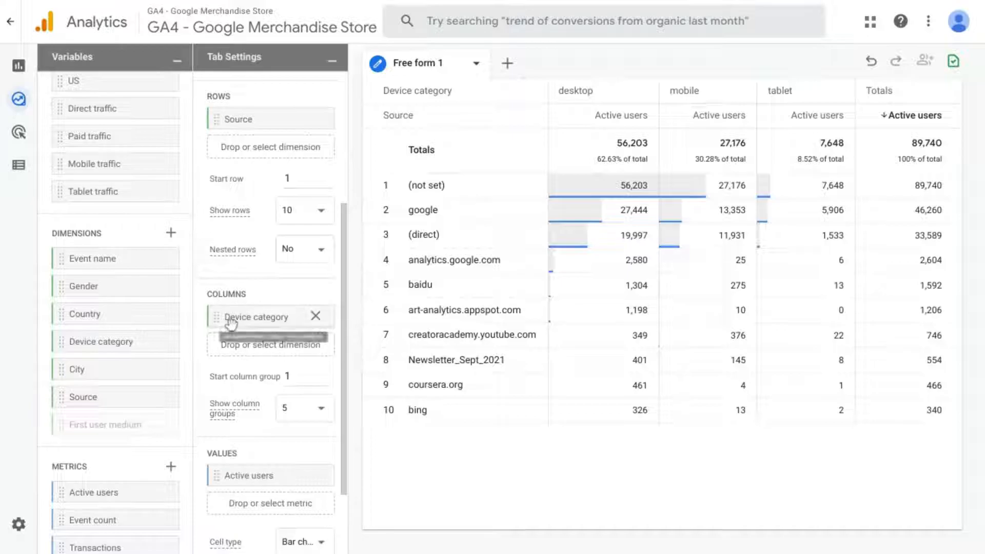
mouse_move(245, 376)
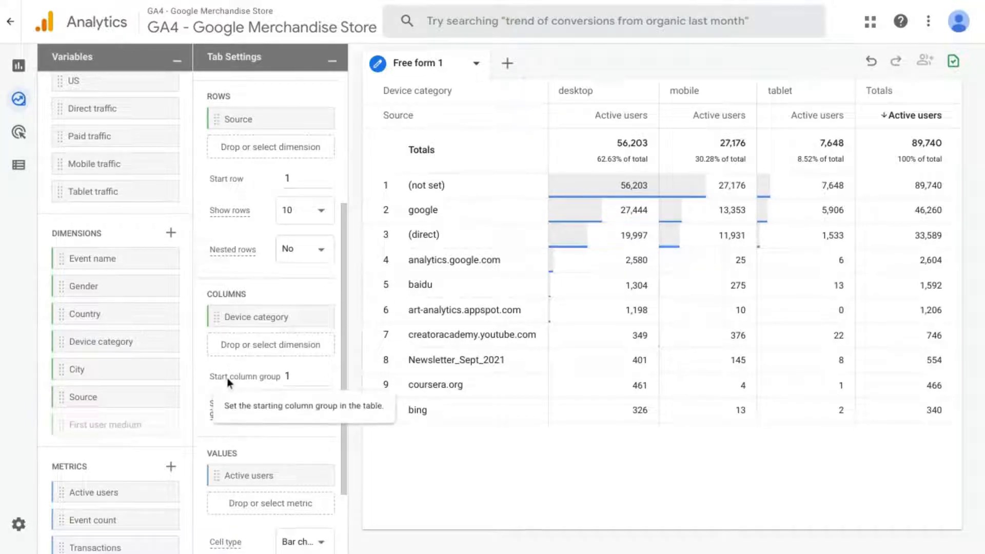
scroll("down", 3)
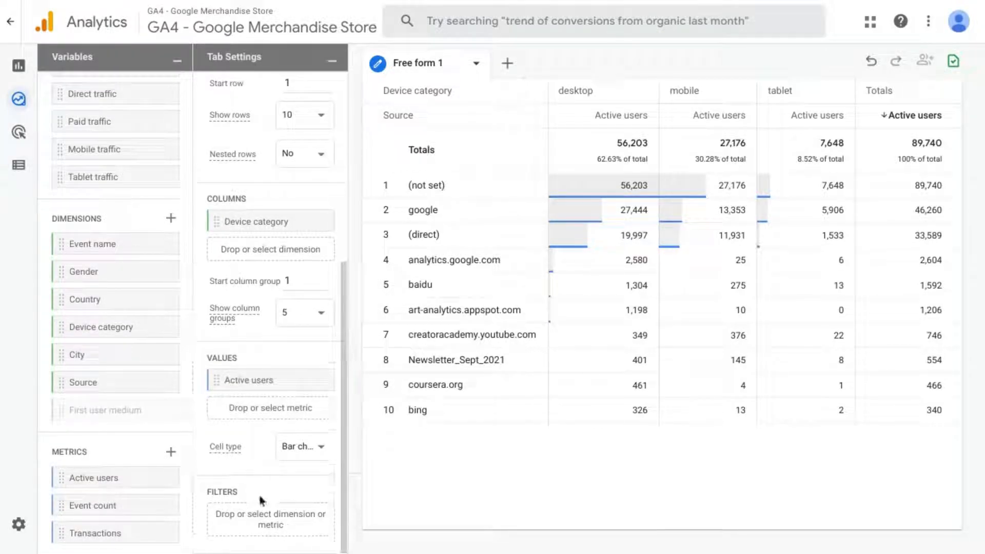
- Filter the table on Source with the 'matches regex' match type
left_click(268, 519)
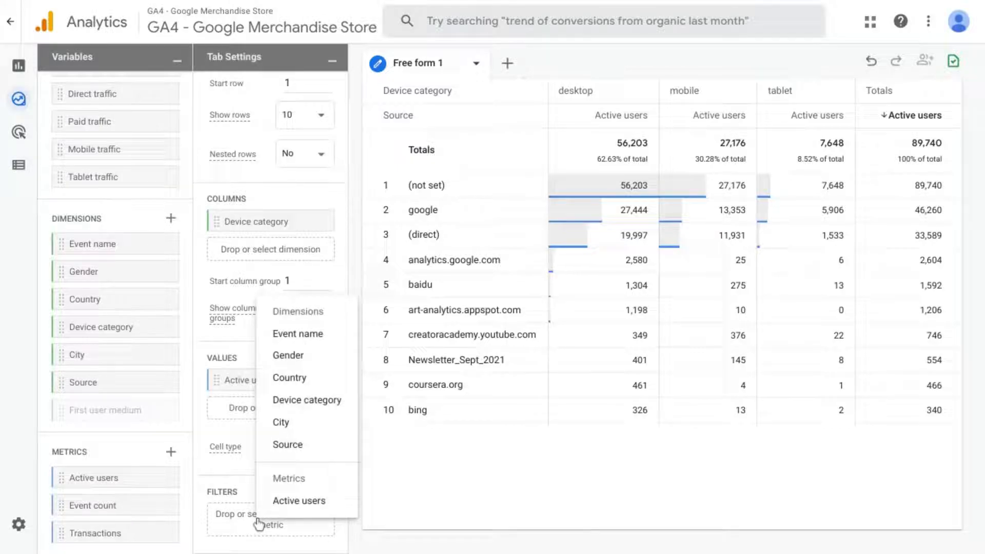
mouse_move(287, 444)
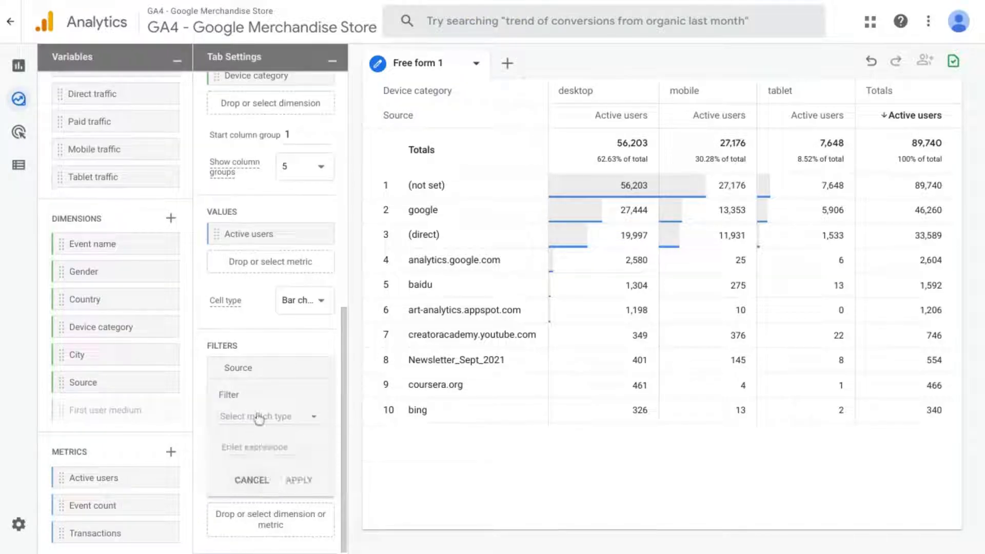
left_click(270, 416)
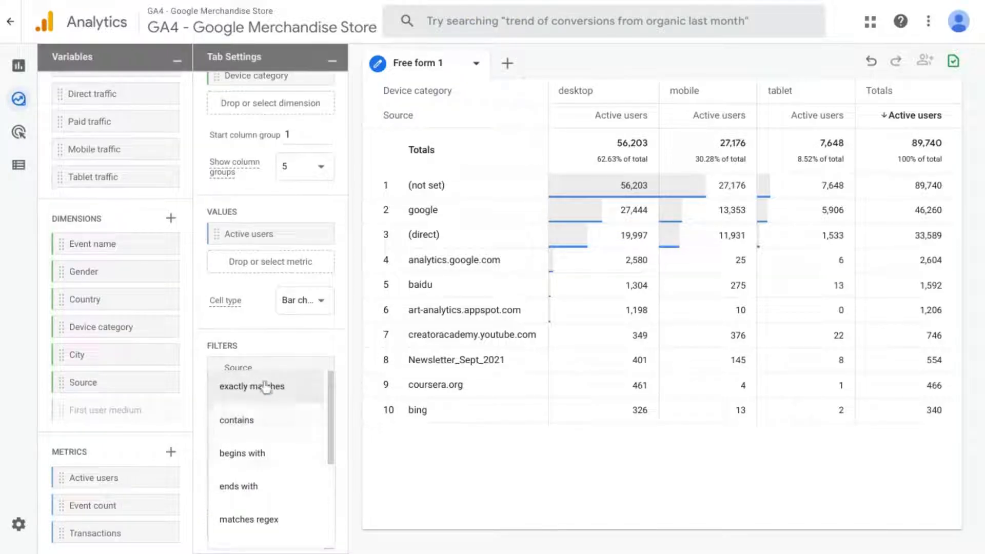
mouse_move(249, 519)
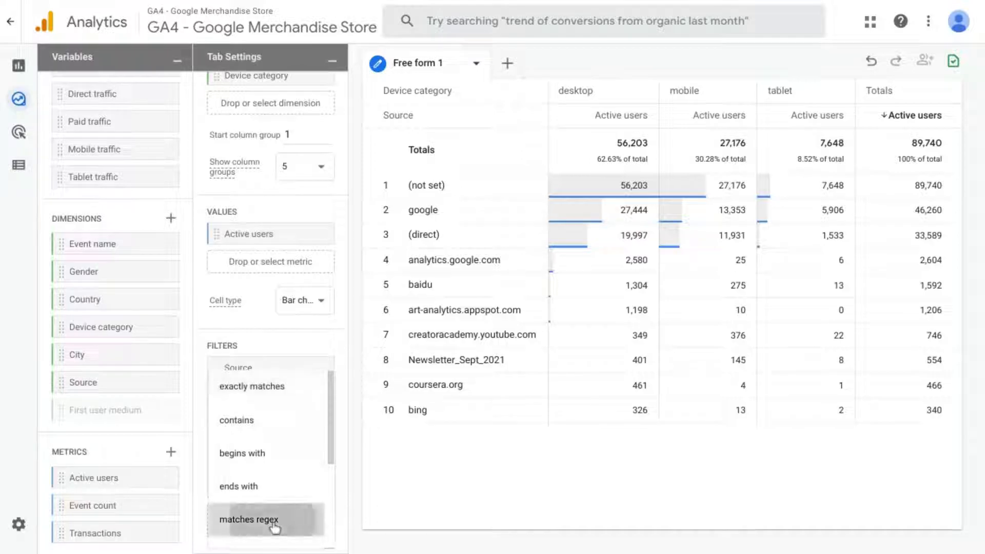
left_click(248, 519)
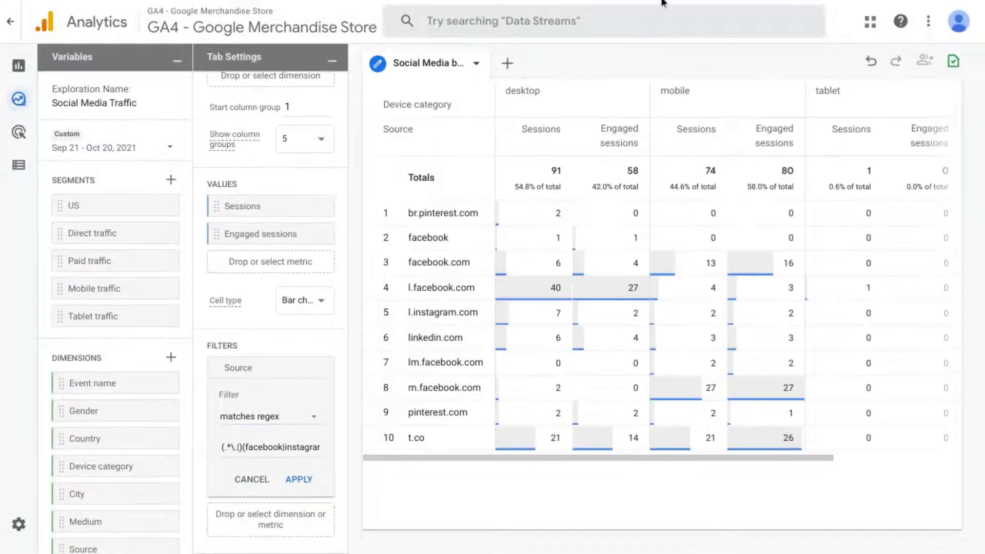
left_click(287, 447)
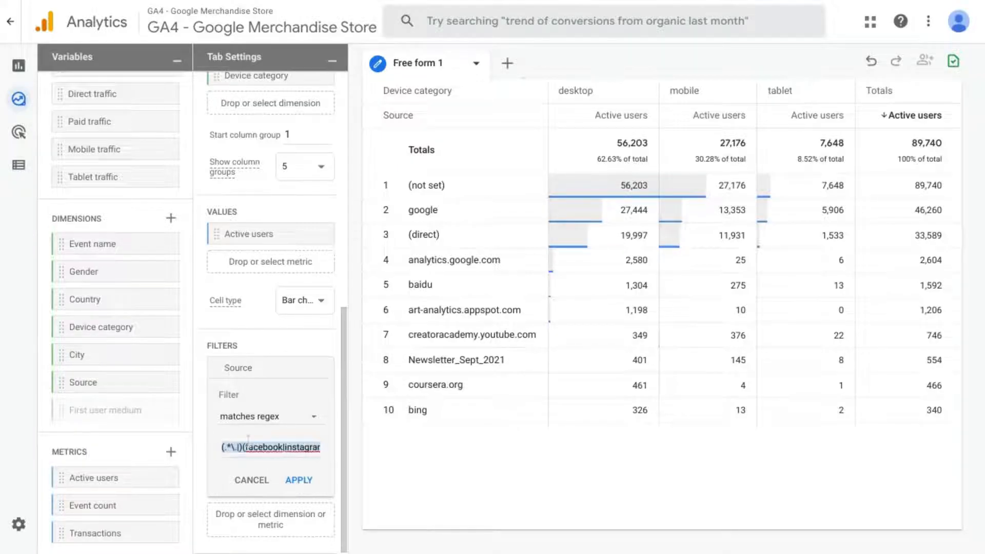
- Write the regex matching facebook, instagram, linkedin, pinterest and twitter domains
left_click(267, 447)
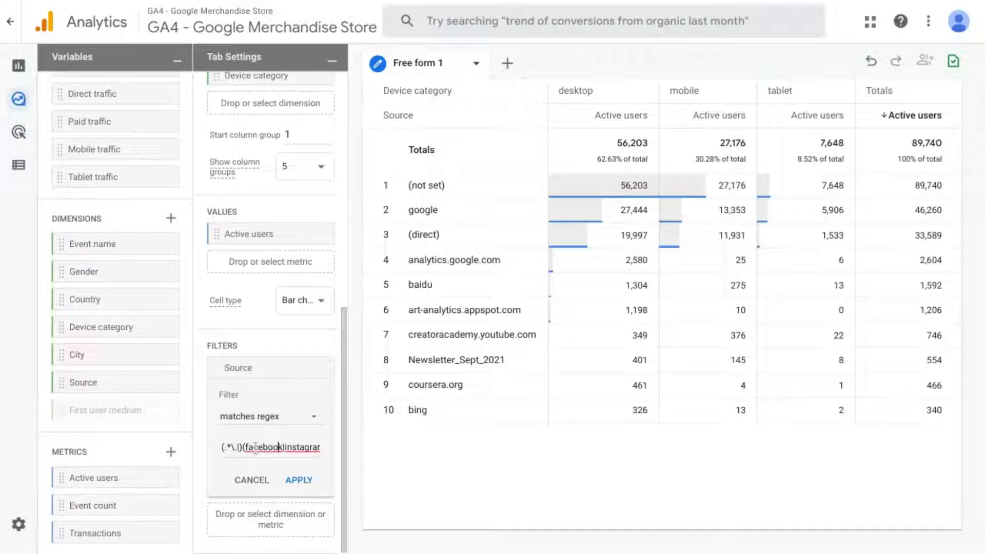
type("|linked")
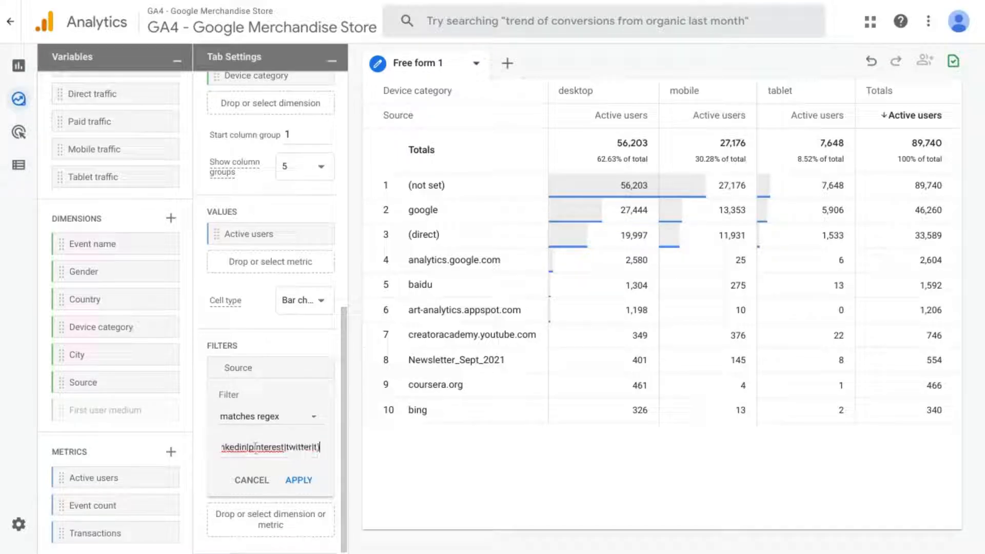
type("(\\.(com")
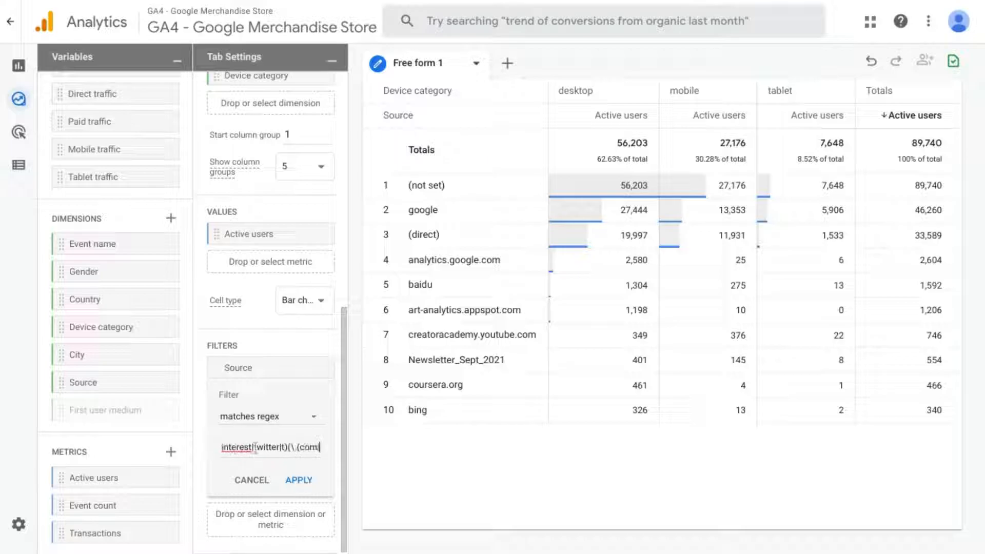
type("|co")
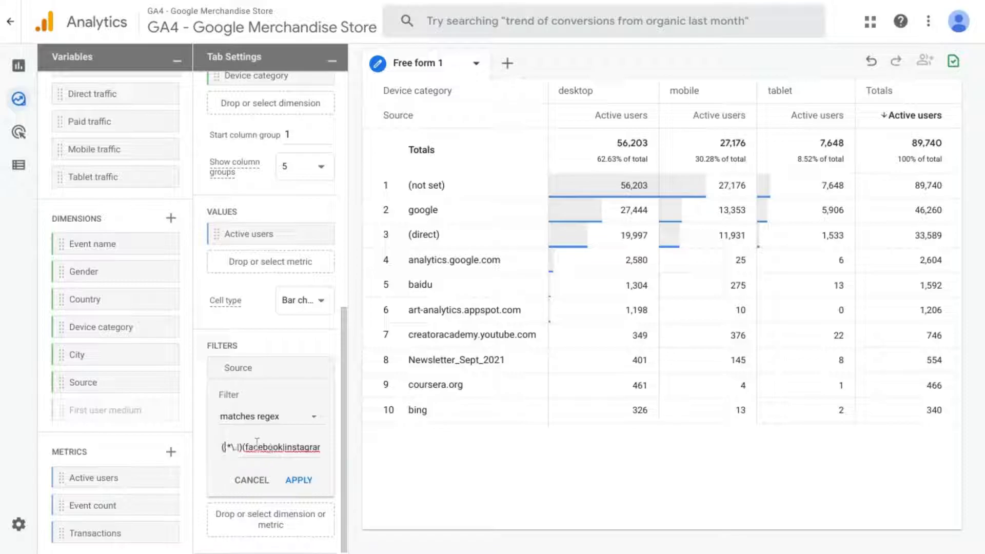
type("li")
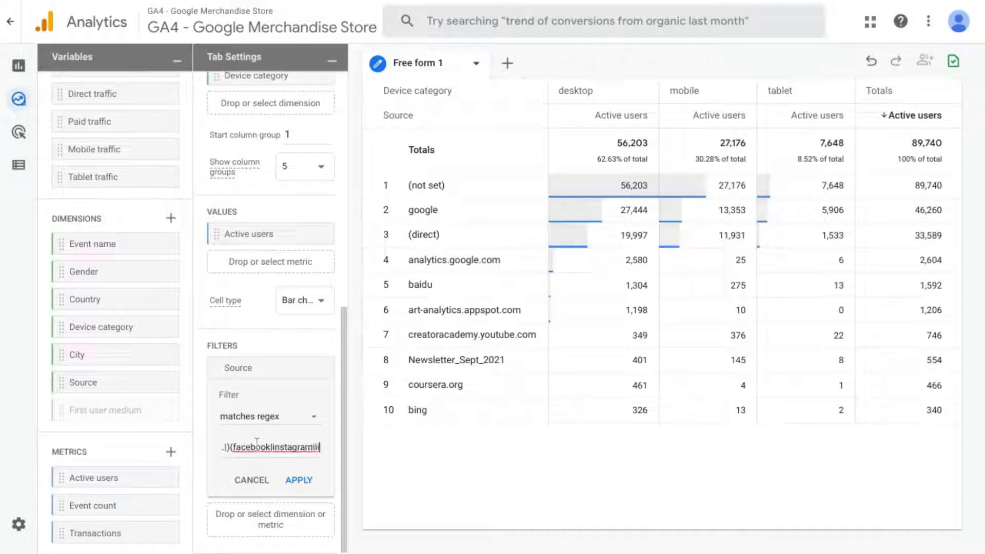
type("linkedin|pinterest")
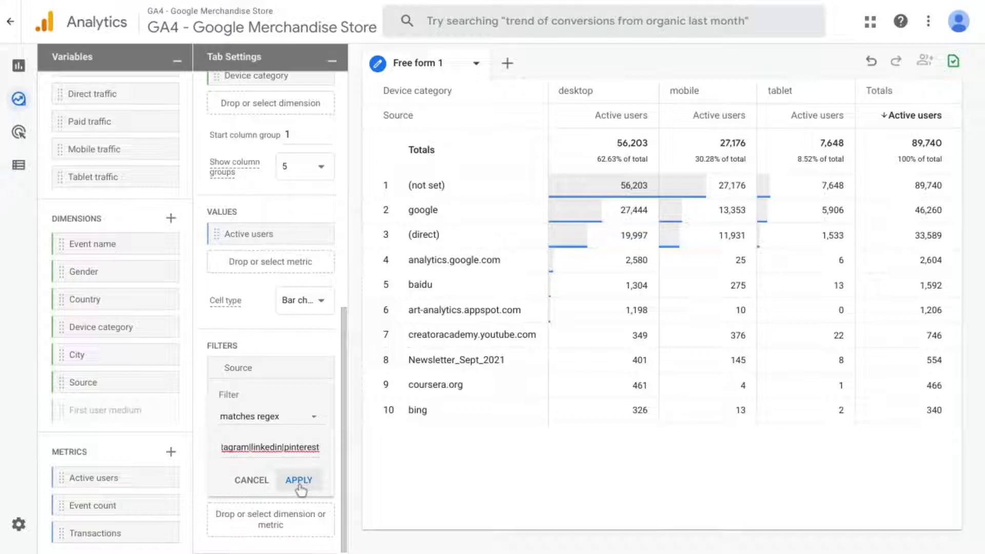
- Apply the Source regex filter so only social sources like t.co and facebook.com remain
left_click(299, 480)
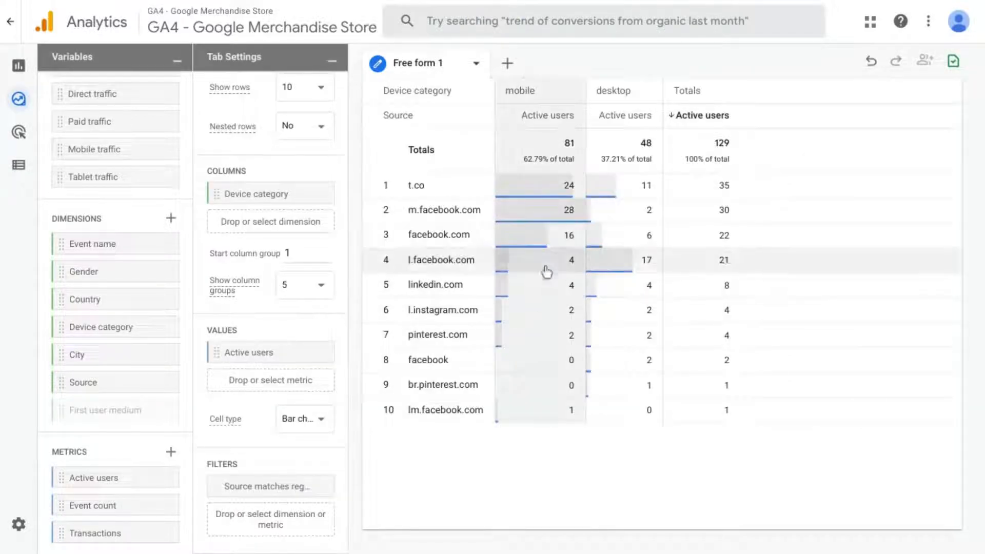
mouse_move(440, 192)
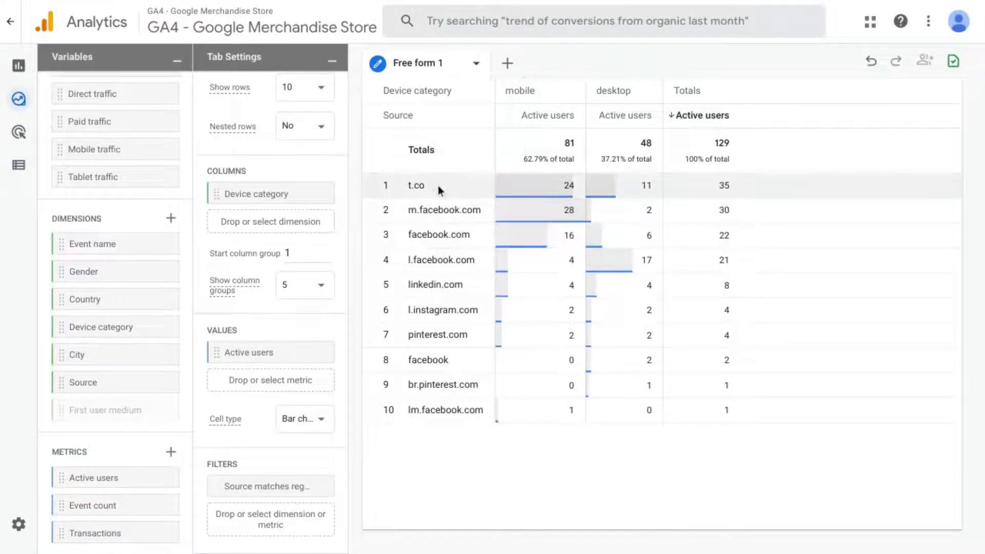
mouse_move(465, 294)
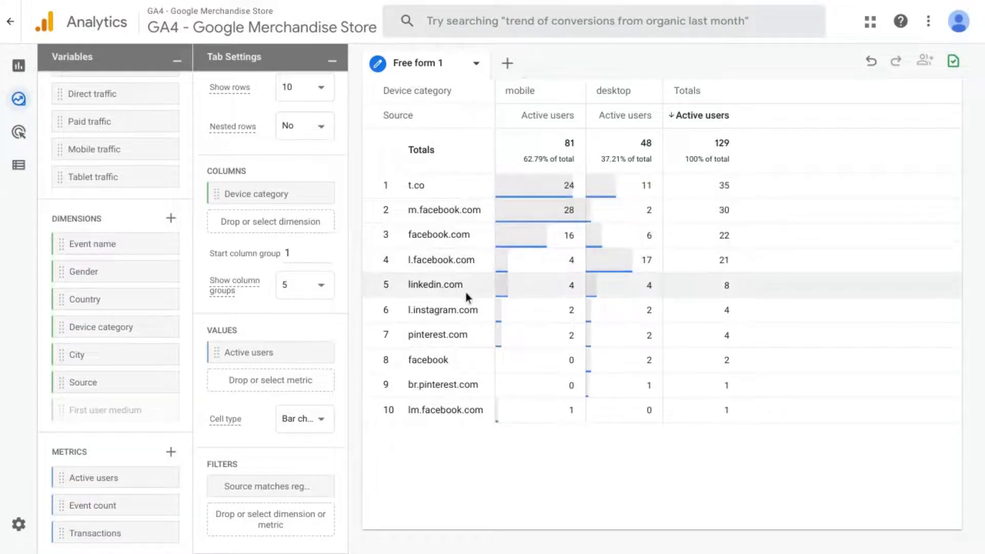
mouse_move(465, 294)
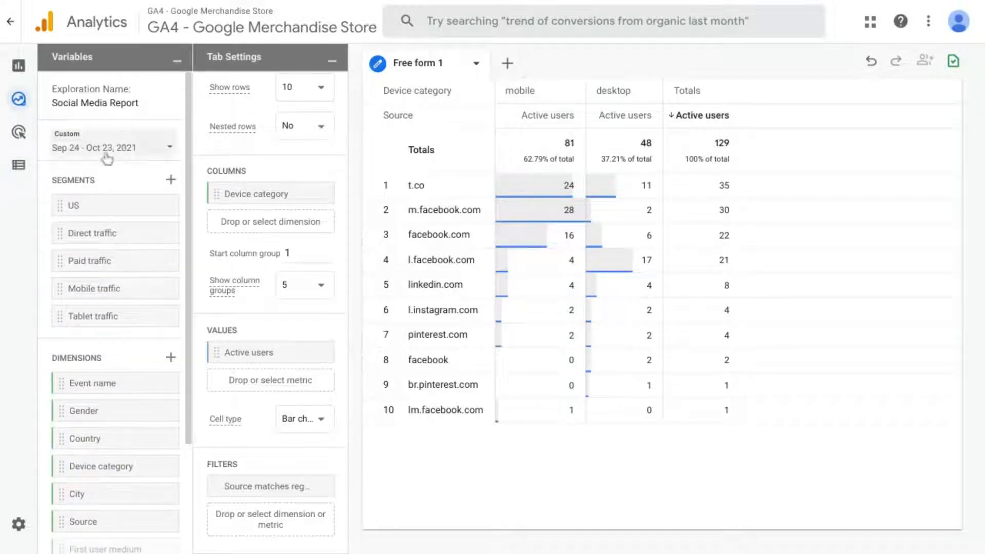
mouse_move(129, 156)
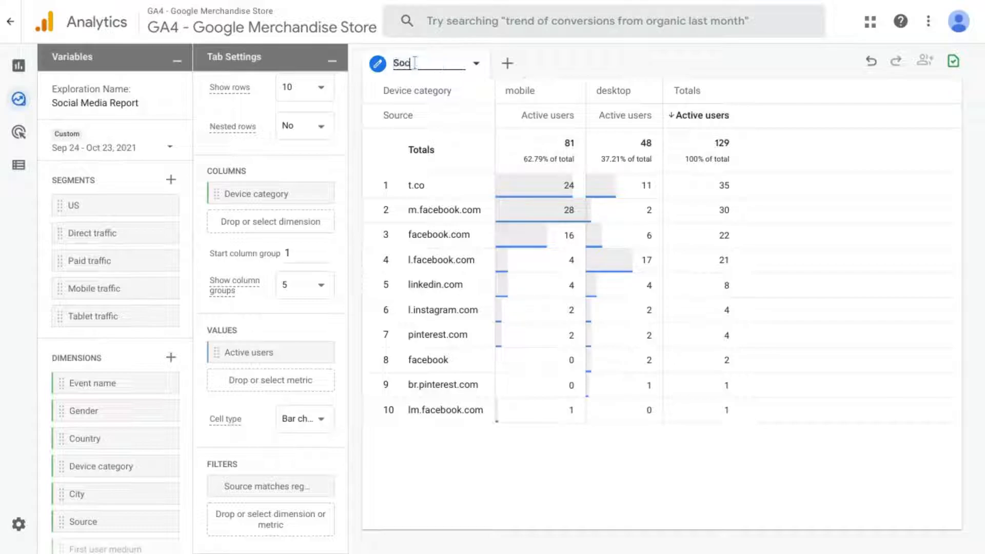
- Rename the tab 'Social Media Traffic' and try the date-range Compare toggle without keeping it
type("Social Media")
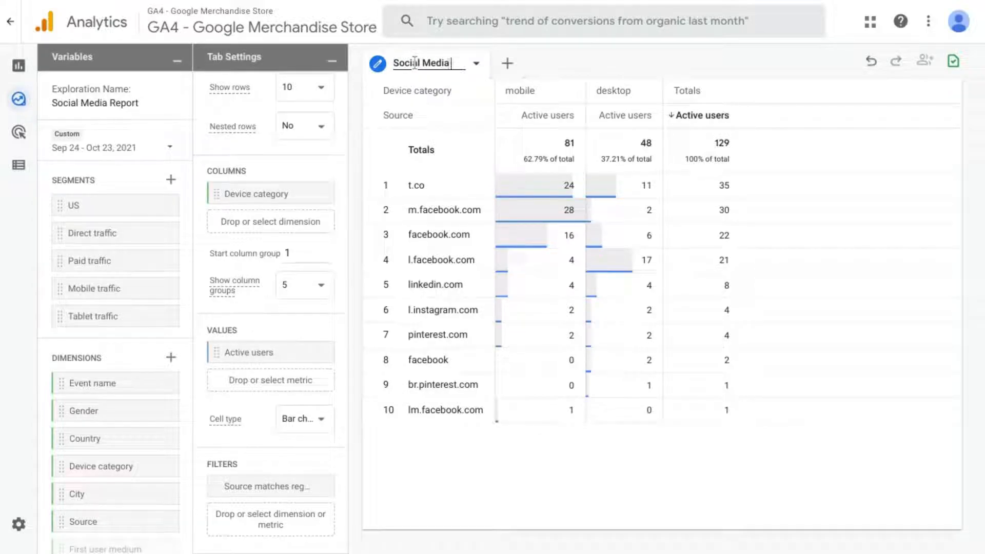
type("Traffic")
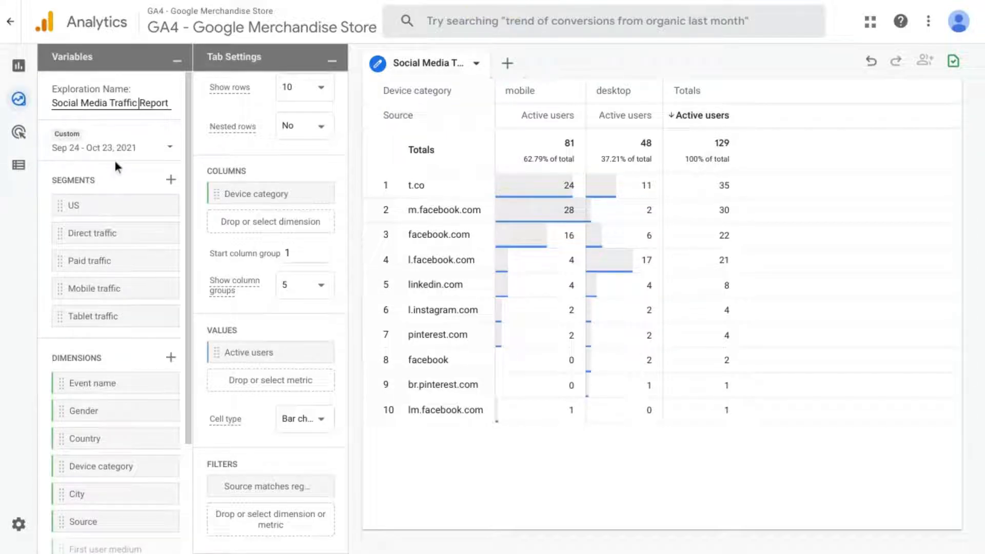
left_click(109, 144)
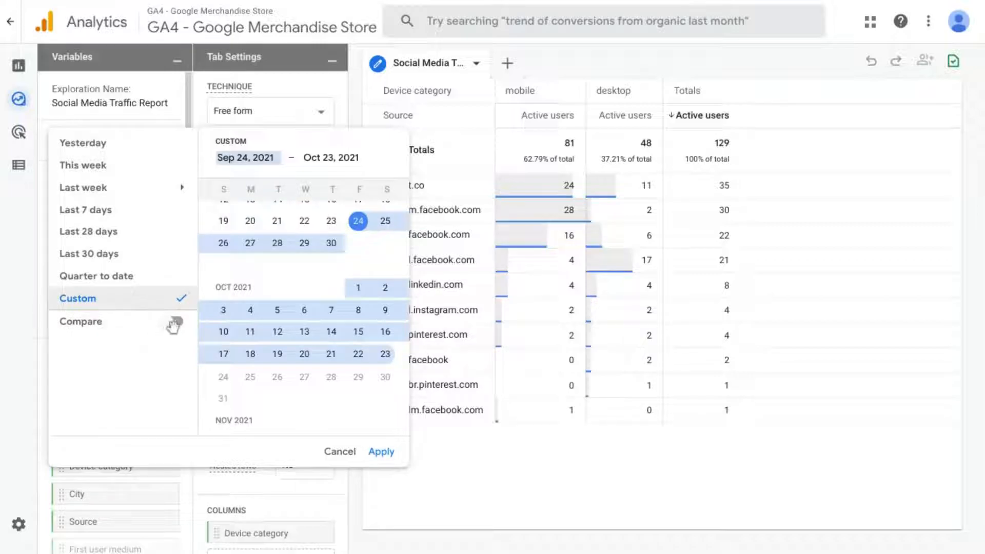
left_click(173, 323)
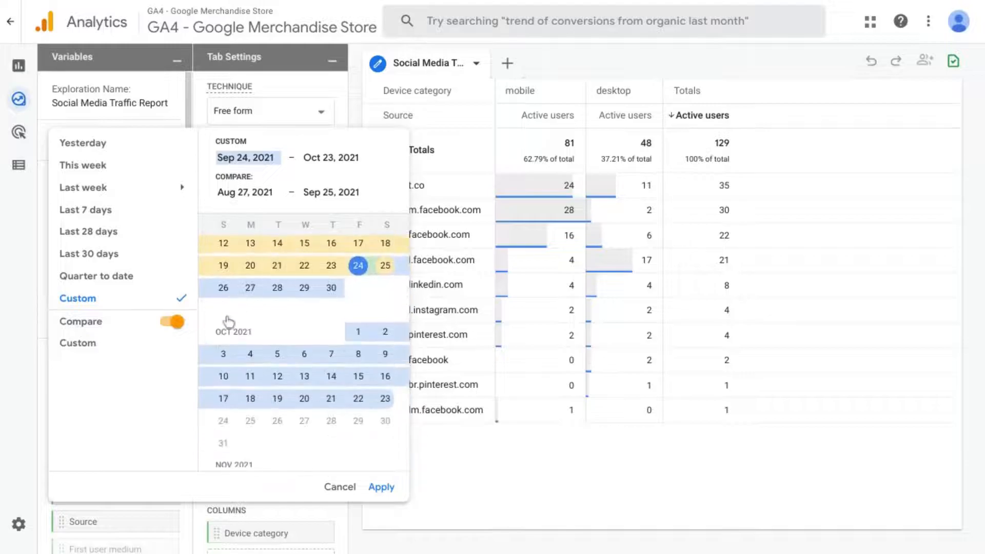
left_click(381, 486)
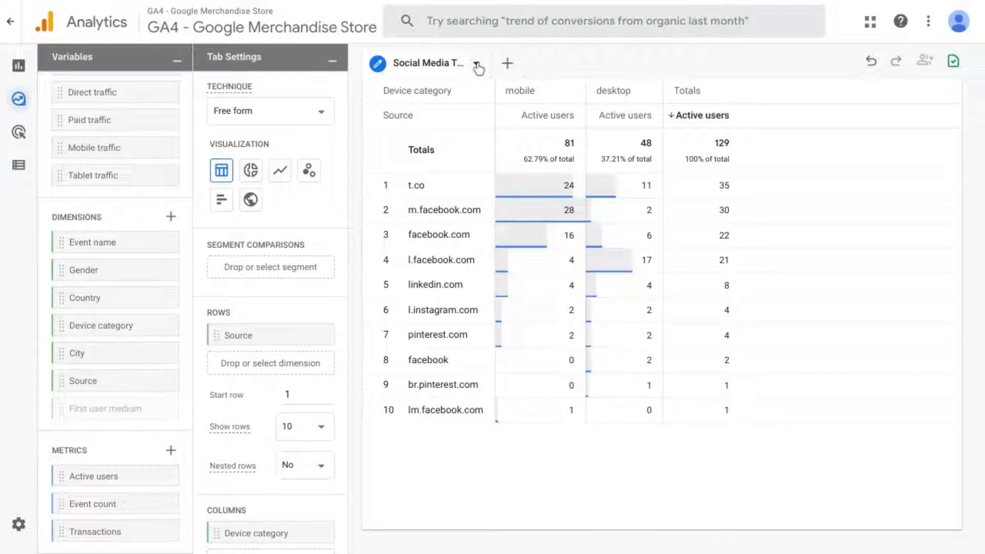
- Duplicate the tab as Social Media Traffic by Network and show active users by social source as a donut chart
left_click(477, 63)
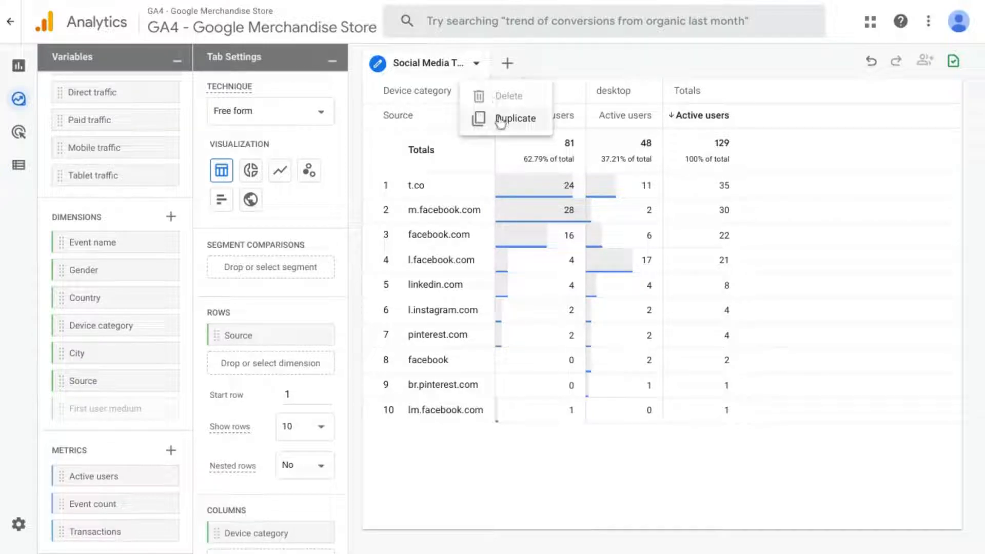
left_click(515, 119)
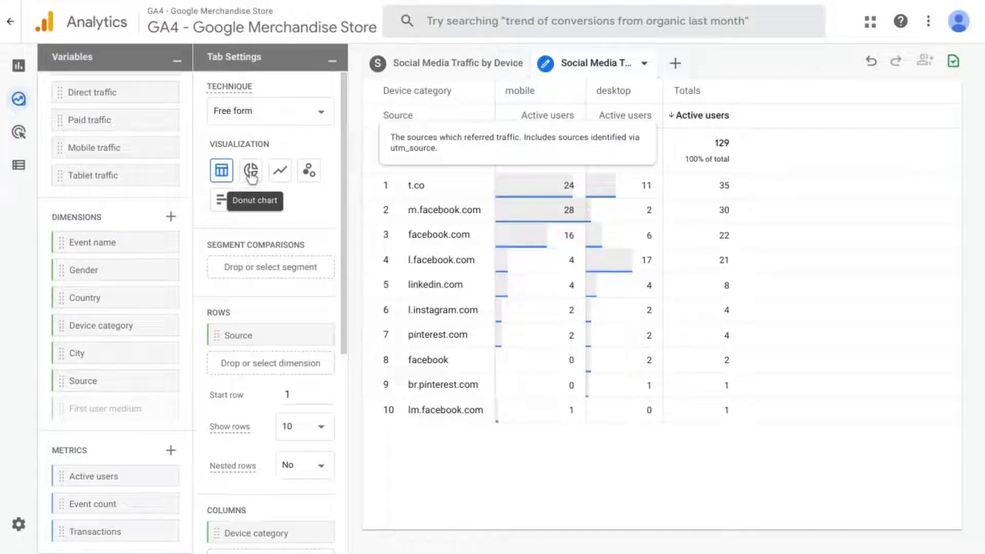
left_click(250, 171)
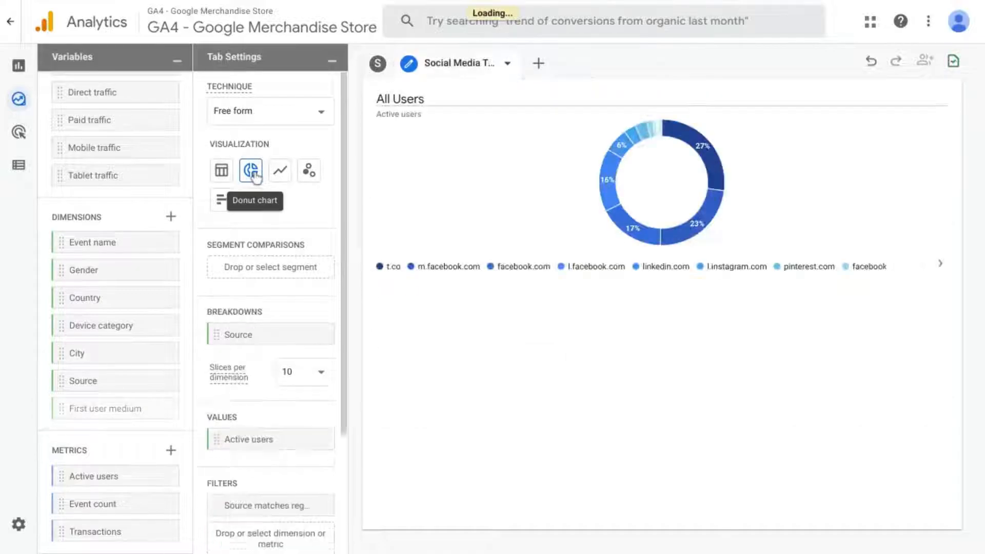
left_click(250, 170)
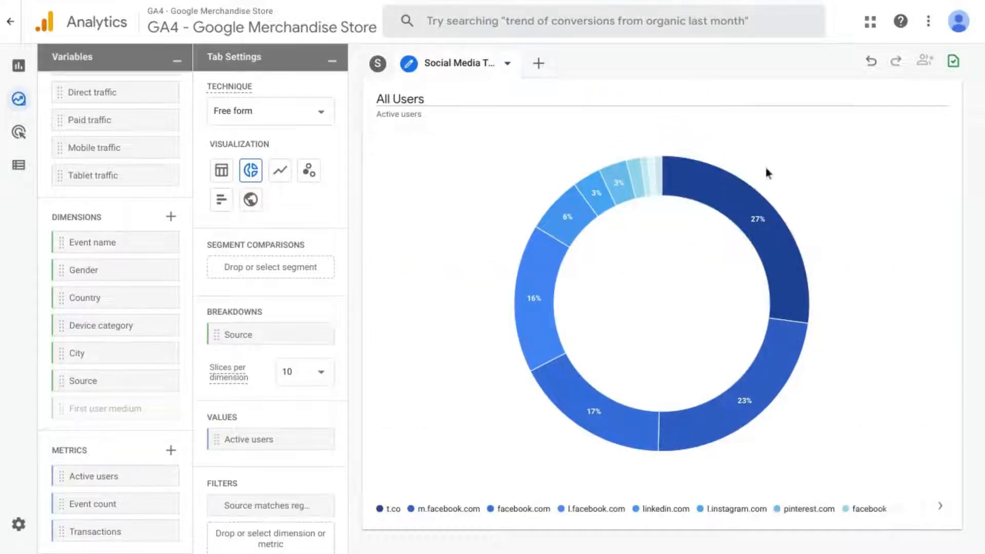
mouse_move(623, 446)
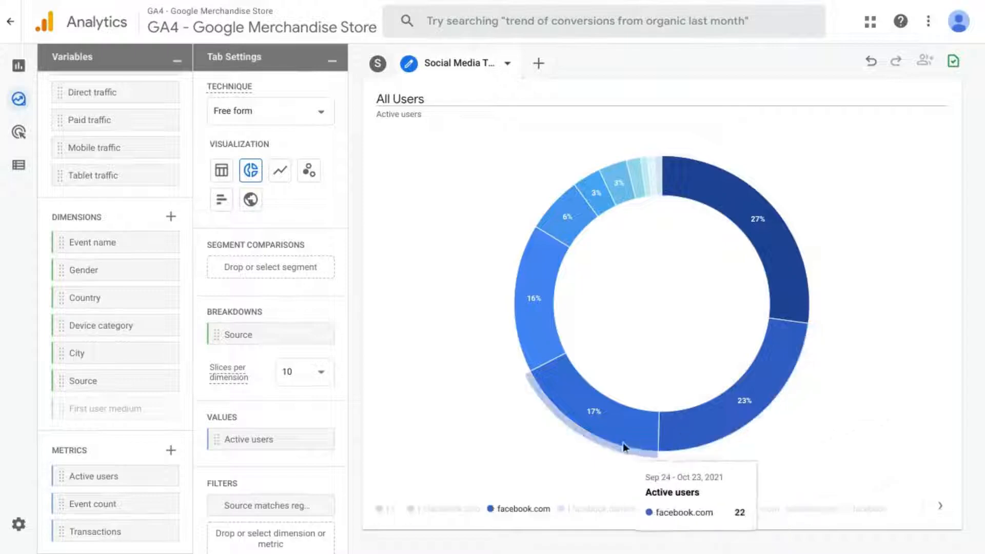
mouse_move(457, 346)
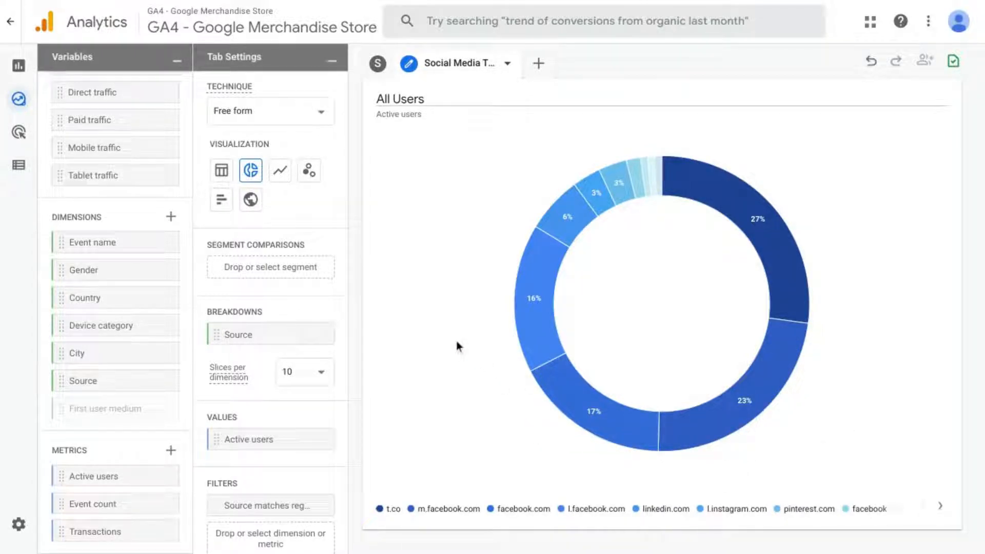
mouse_move(457, 334)
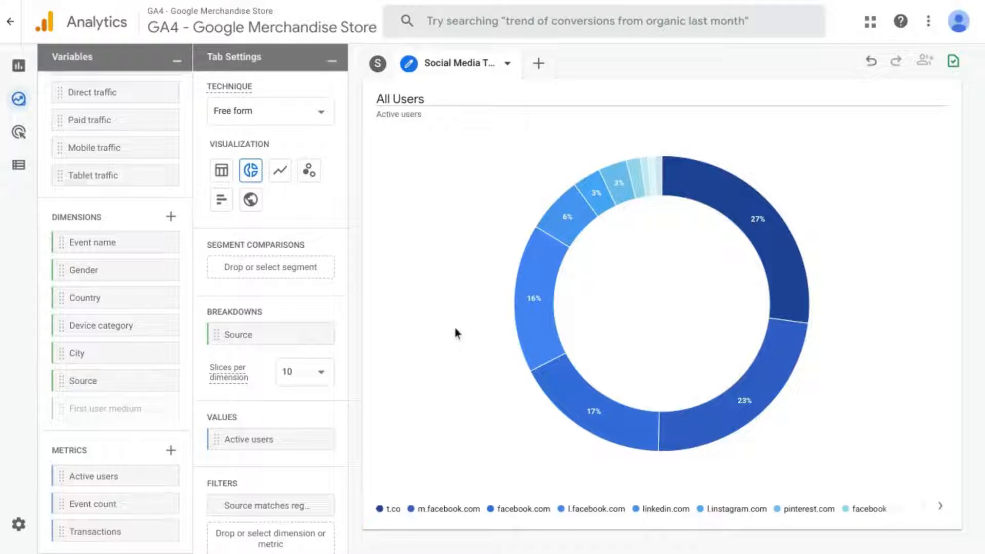
mouse_move(557, 368)
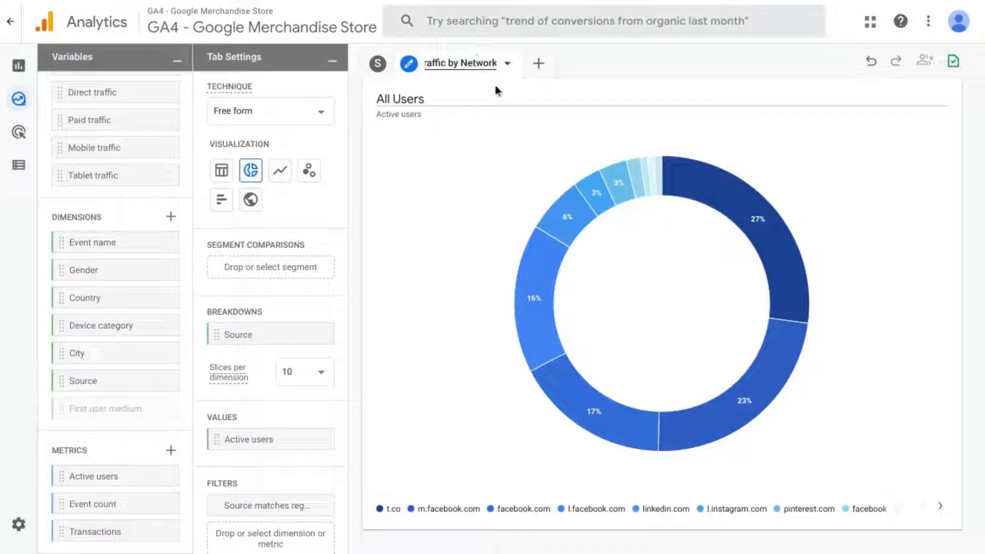
- Duplicate the network tab and show active users by social source as a daily line chart
left_click(507, 63)
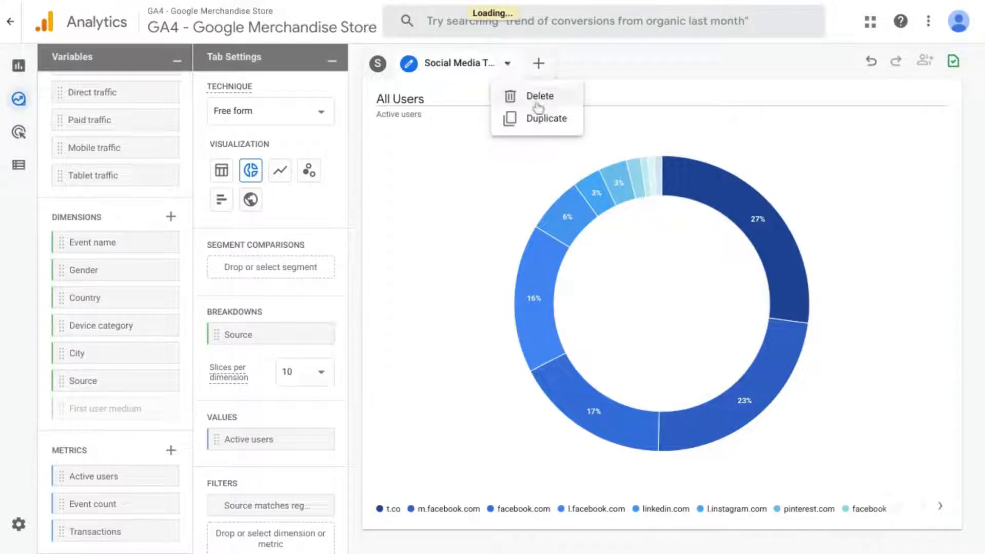
left_click(544, 118)
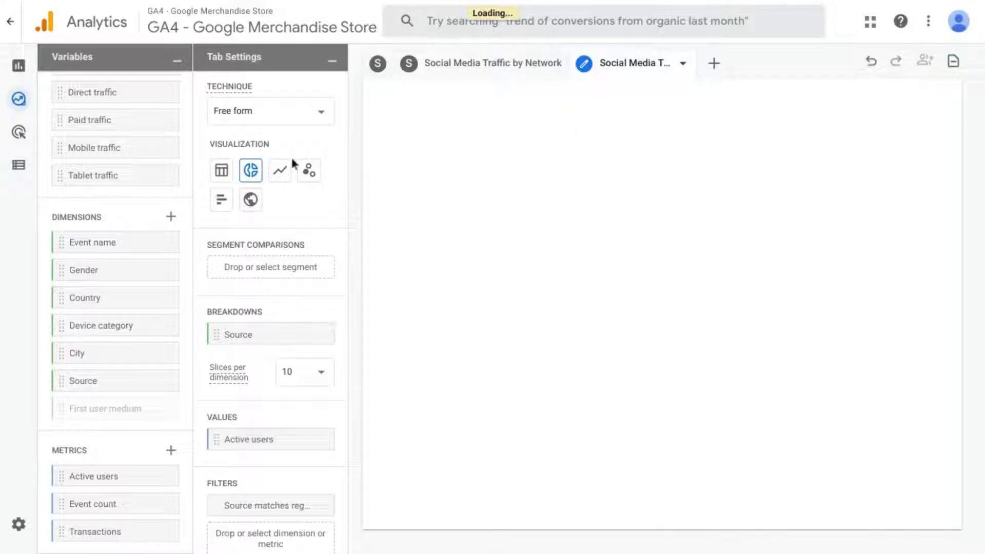
left_click(279, 170)
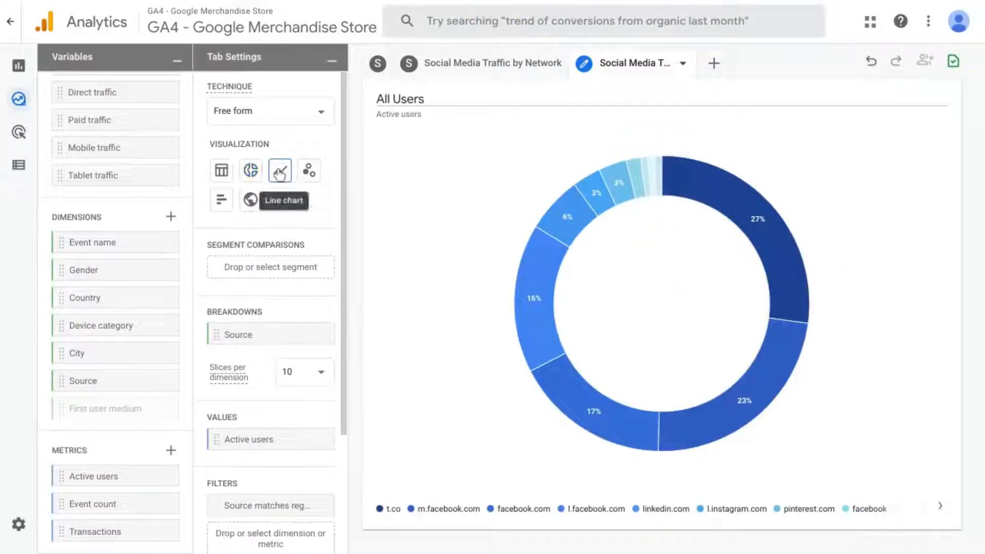
left_click(279, 170)
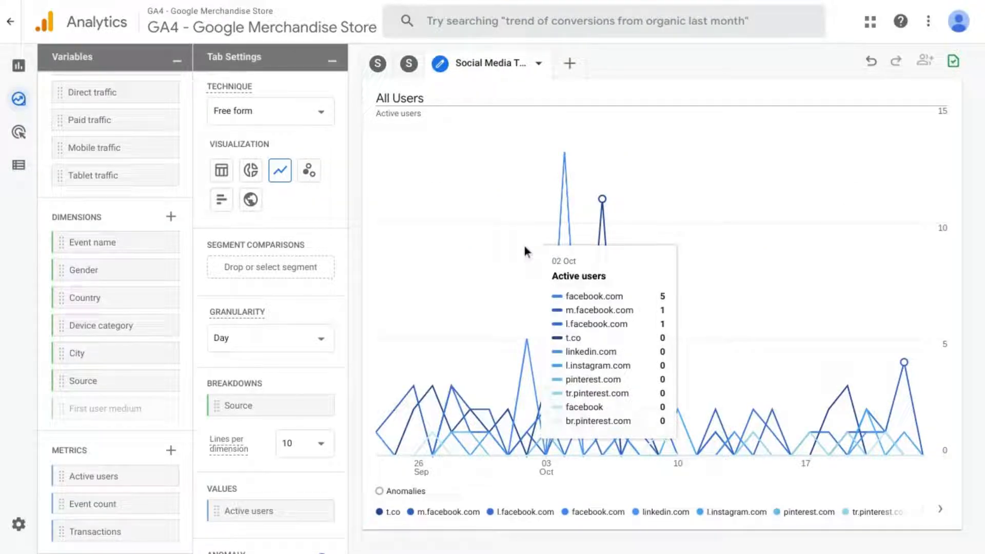
mouse_move(608, 506)
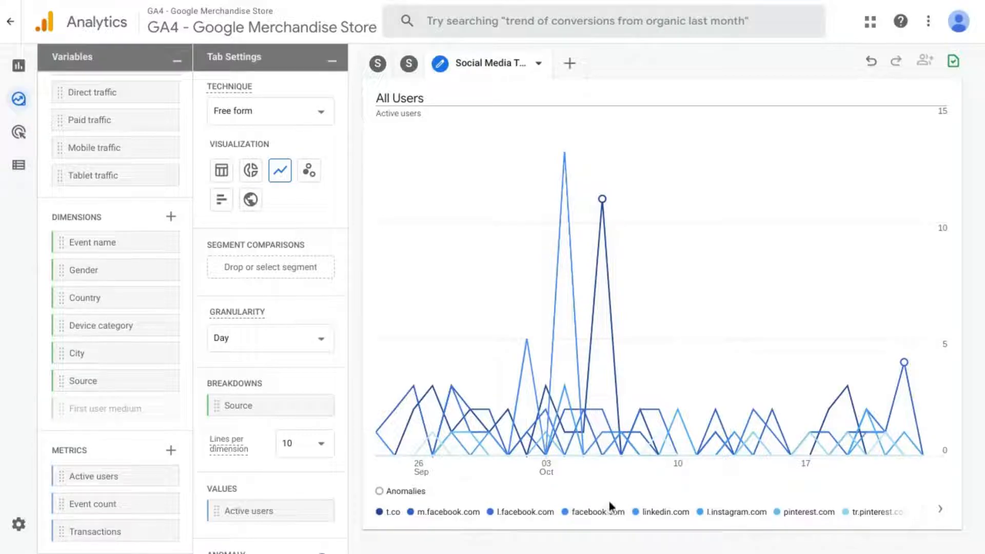
mouse_move(555, 503)
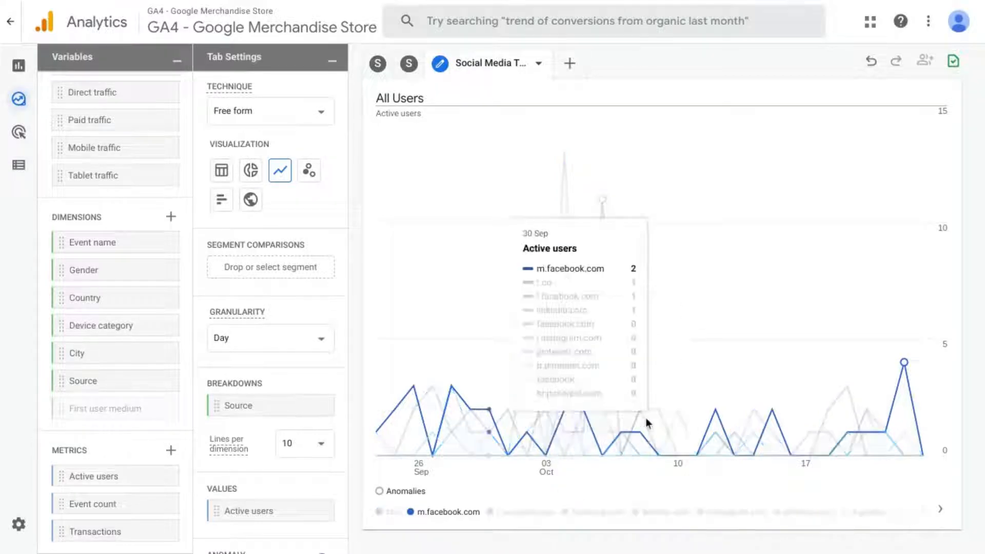
mouse_move(563, 389)
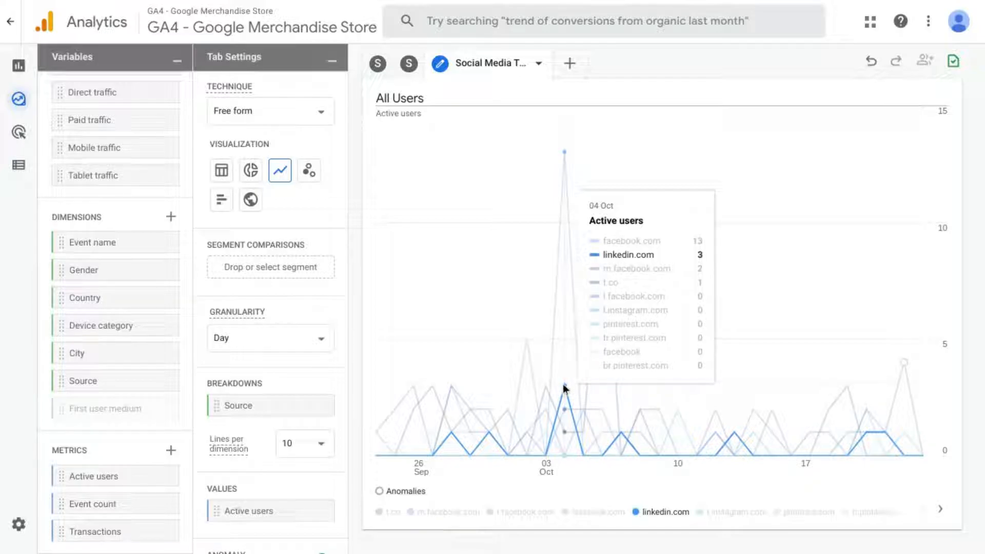
mouse_move(571, 146)
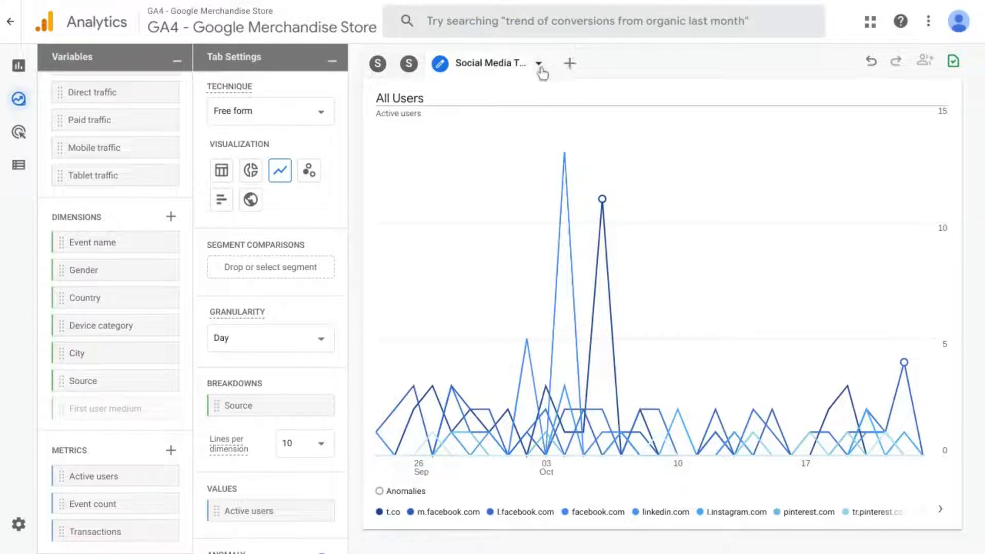
- Duplicate the line chart tab and show the copy as a horizontal bar chart of active users
left_click(536, 63)
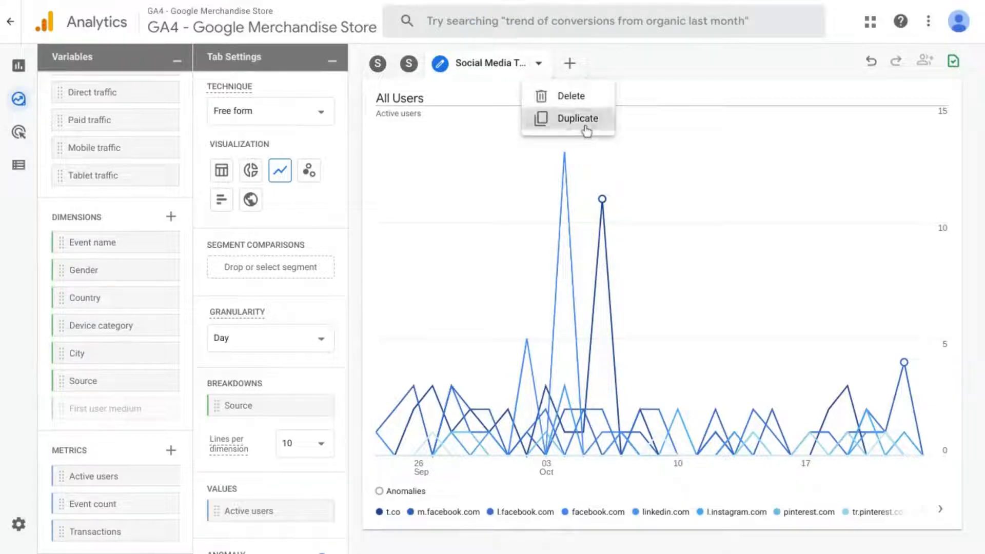
left_click(576, 118)
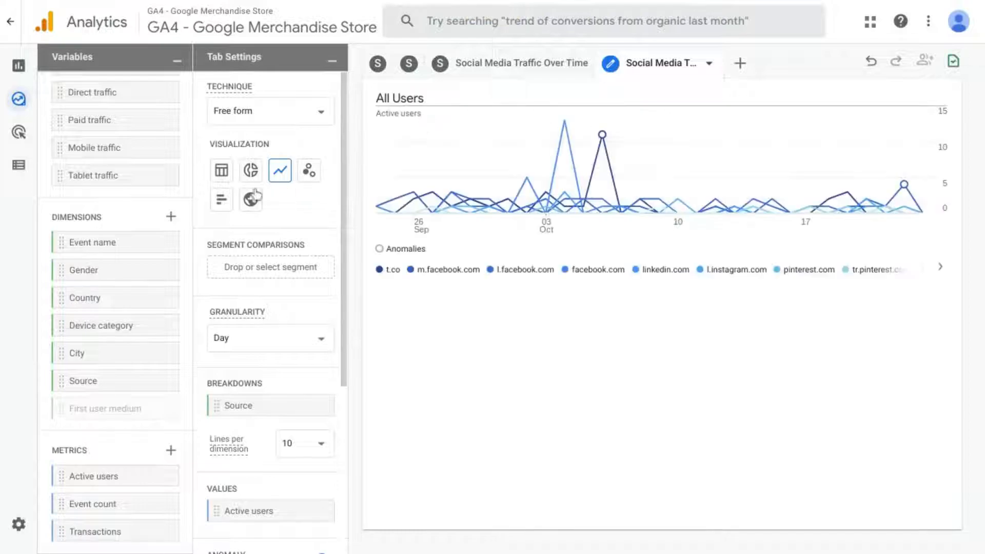
left_click(221, 199)
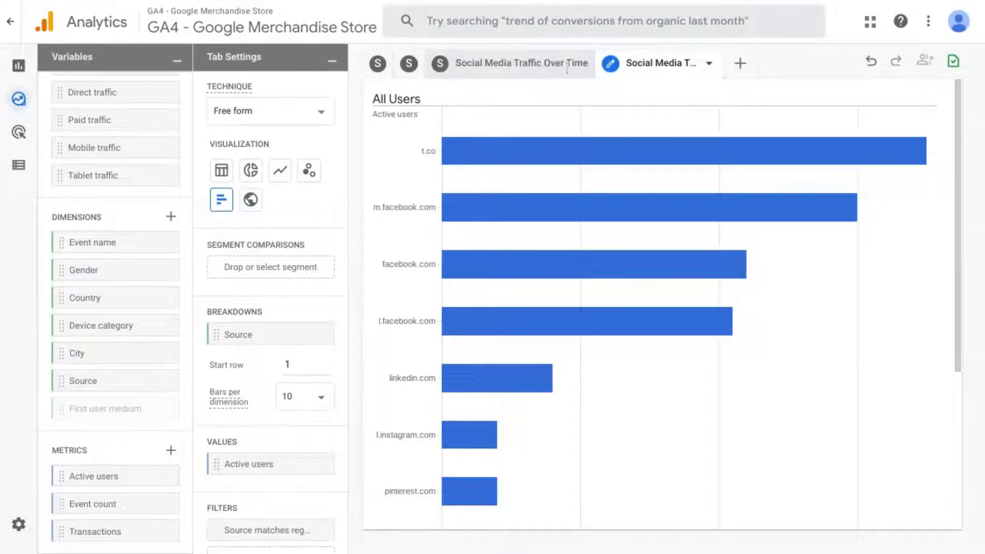
- Return to the Social Media Traffic by Network donut tab via the Over Time tab
left_click(279, 170)
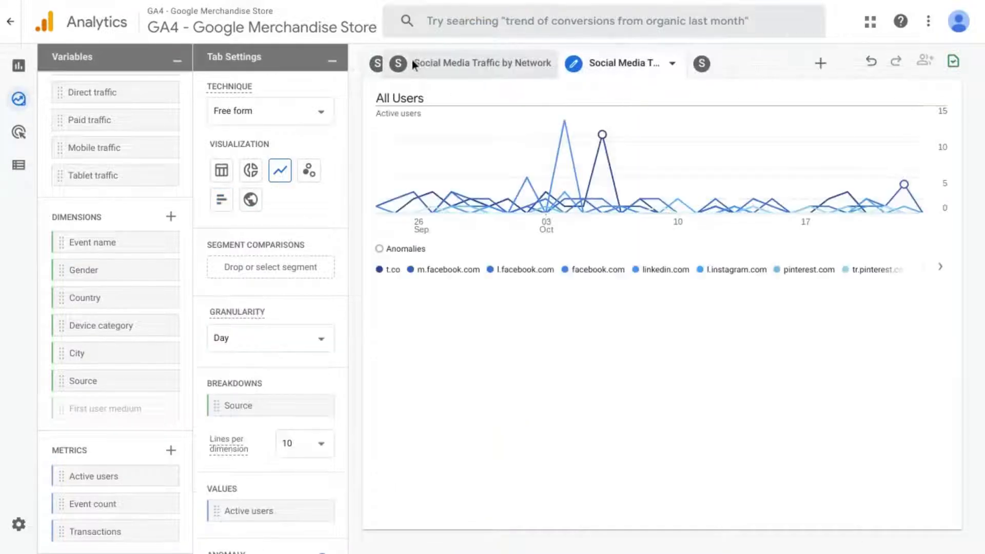
left_click(251, 170)
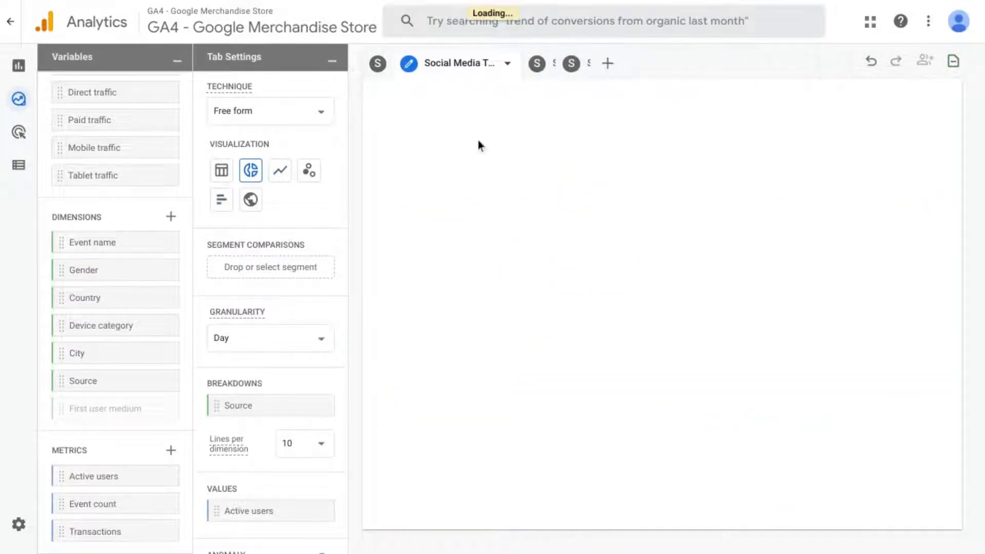
left_click(508, 62)
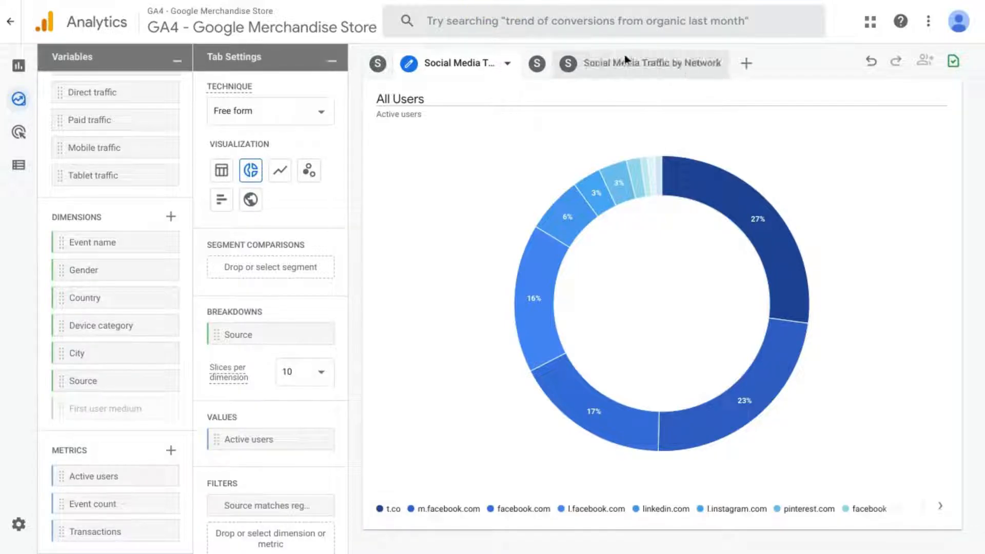
- Show the new tab as a geo map of active users by country
left_click(715, 63)
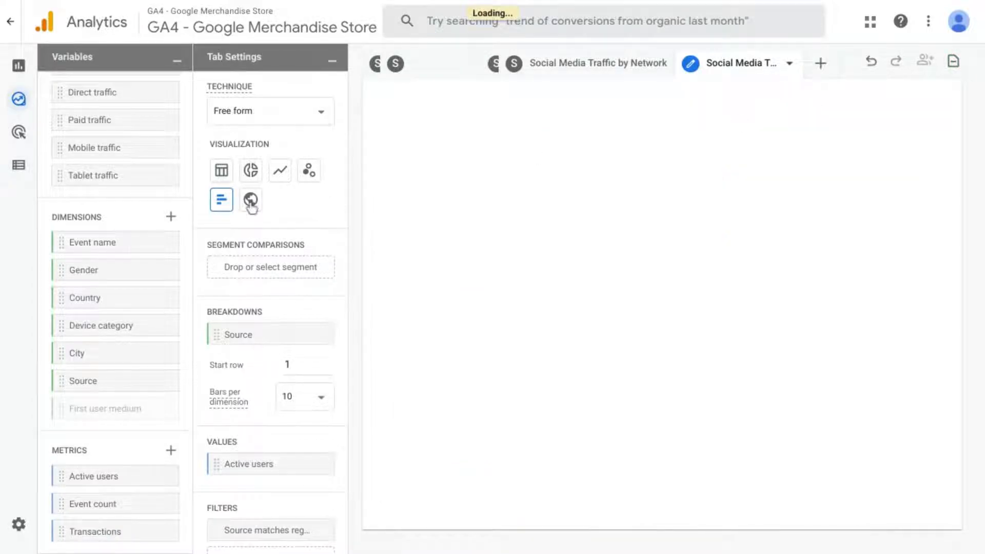
left_click(250, 200)
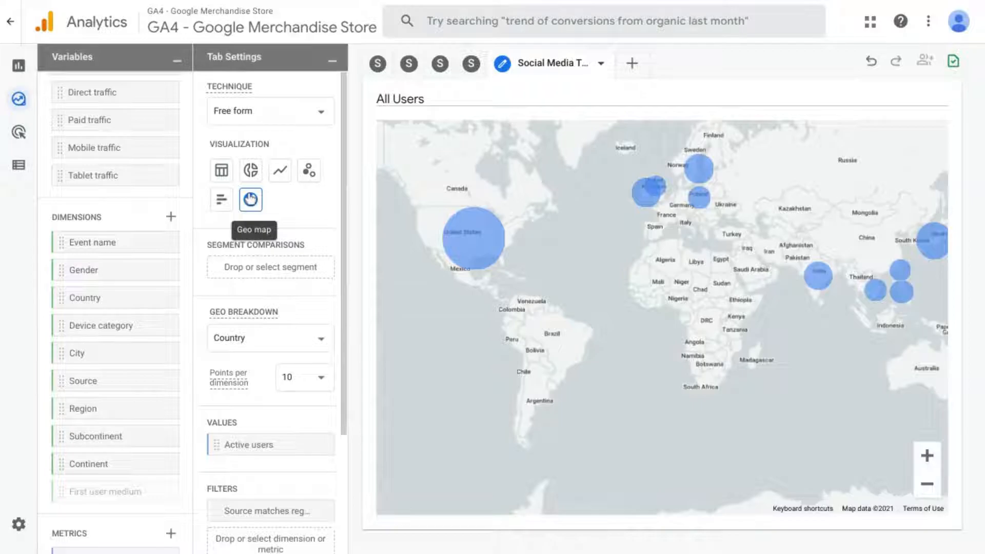
mouse_move(473, 237)
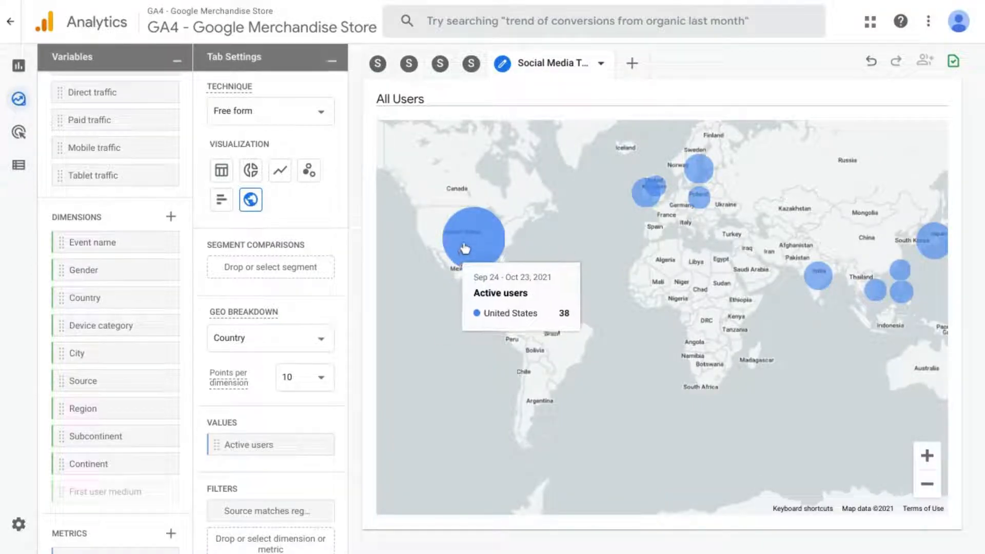
mouse_move(732, 172)
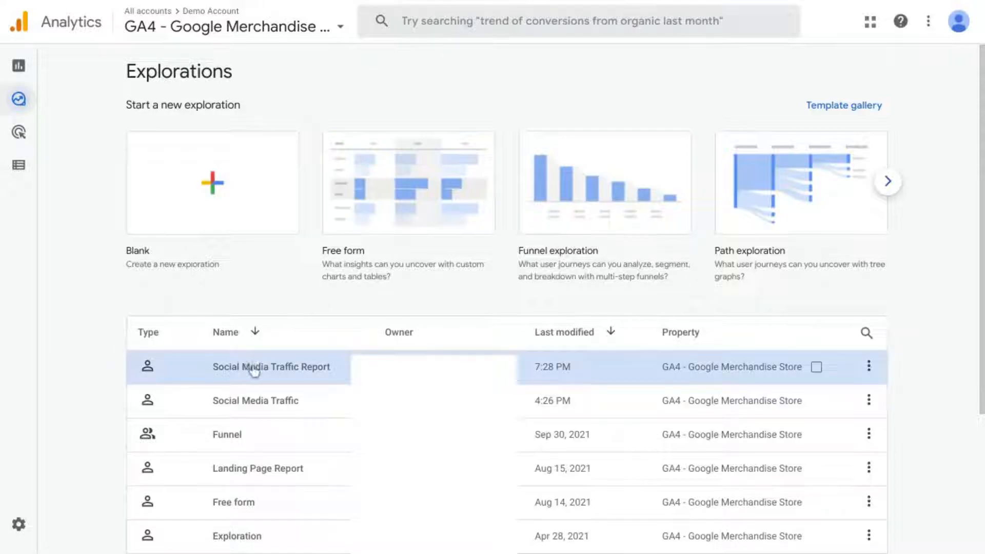
- Reopen the Social Media Traffic Report from the explorations list, twice, landing on its world map tab
left_click(271, 367)
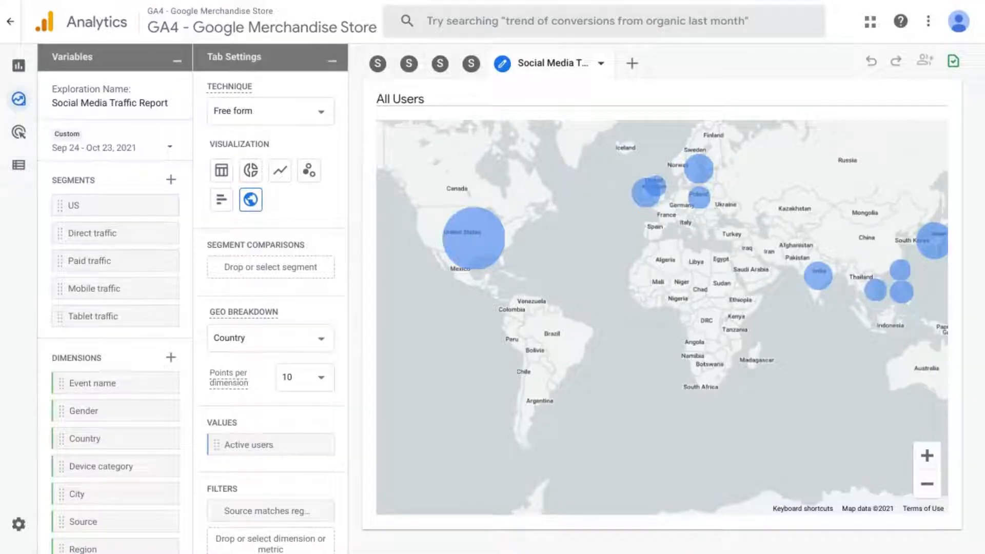
mouse_move(500, 233)
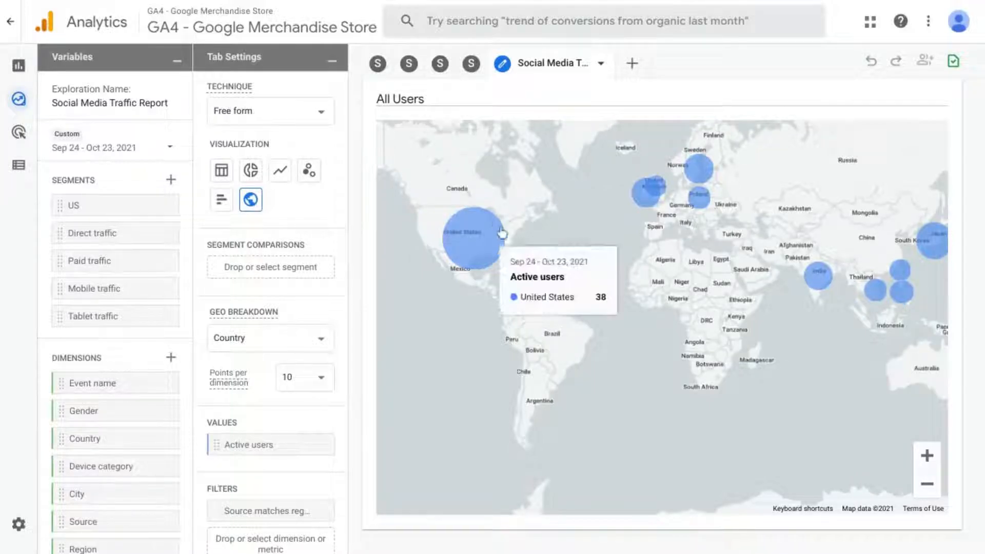
mouse_move(460, 202)
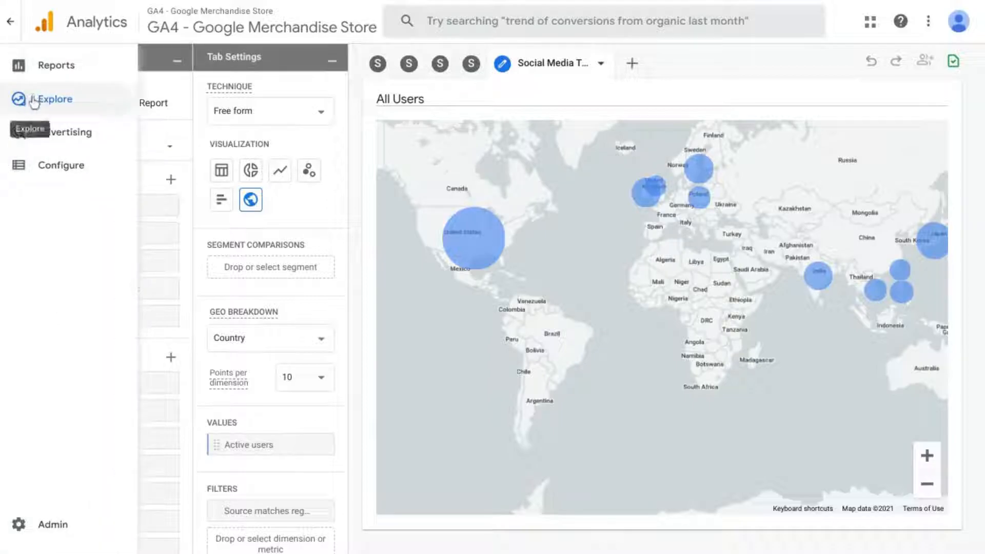
left_click(53, 100)
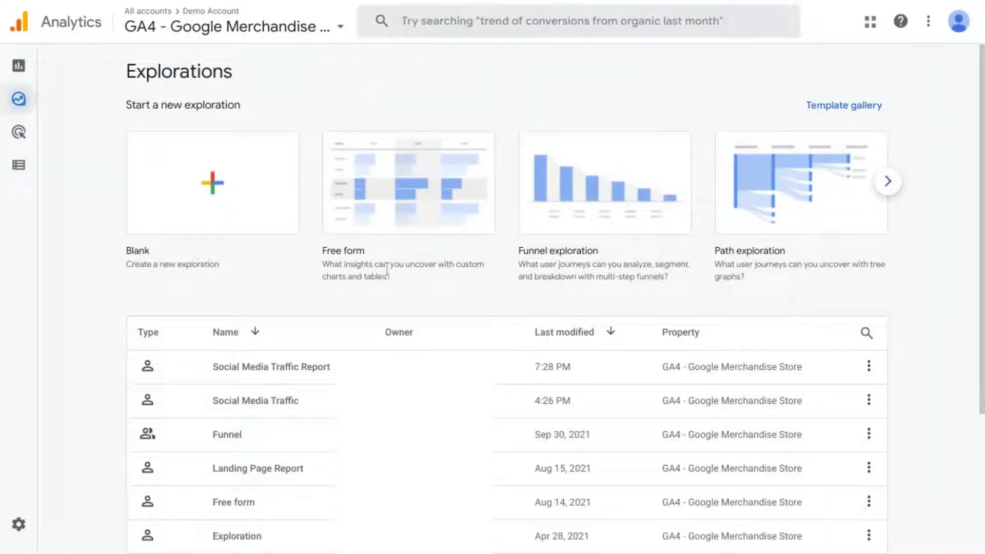
mouse_move(396, 276)
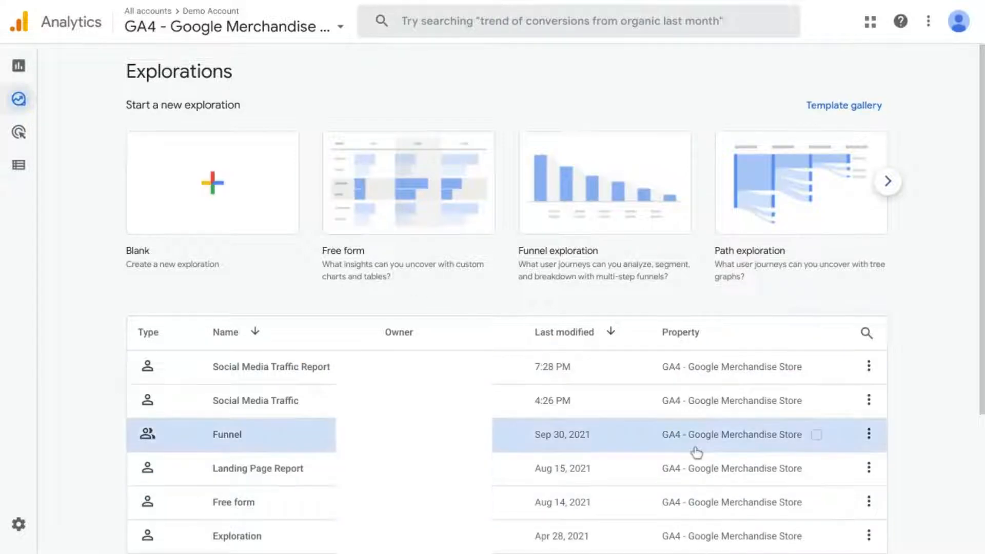
mouse_move(610, 305)
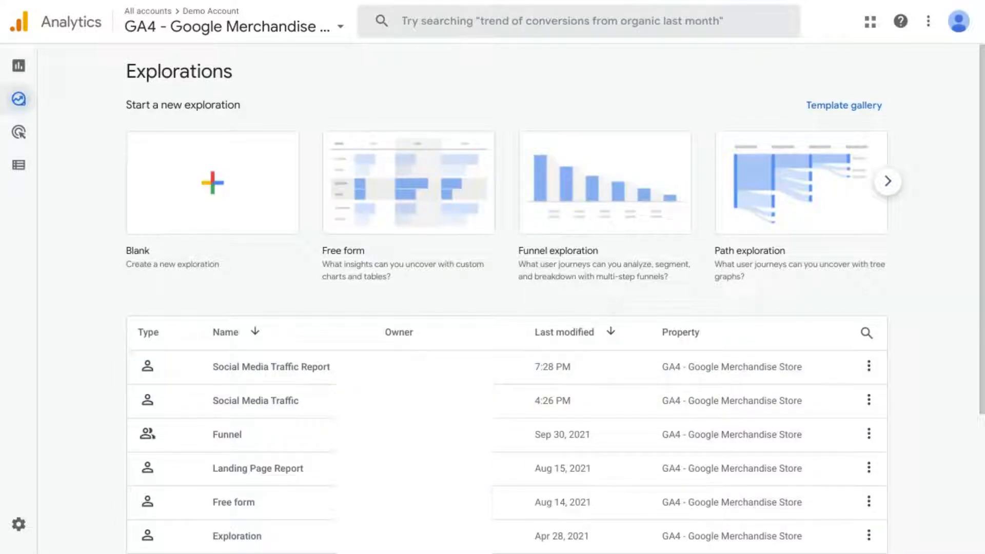
left_click(271, 367)
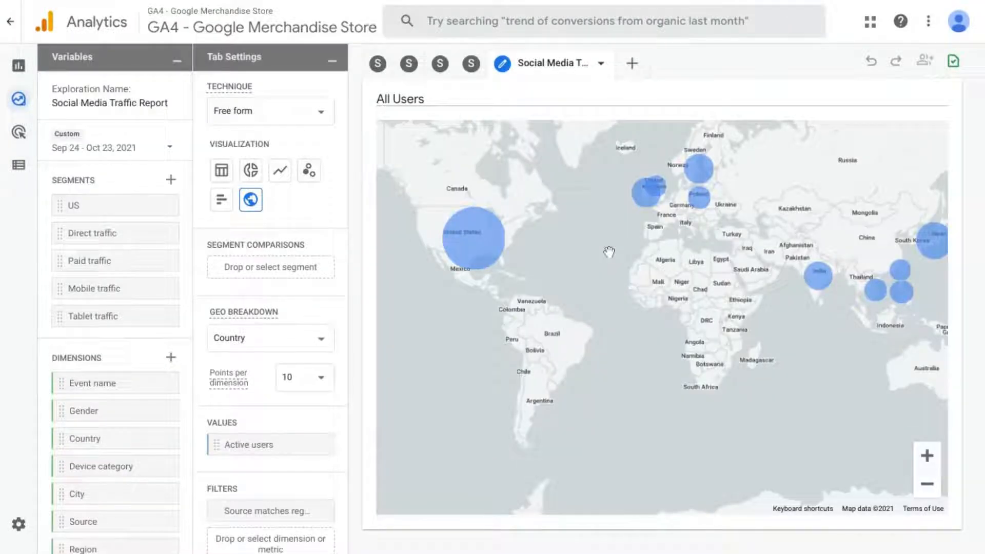